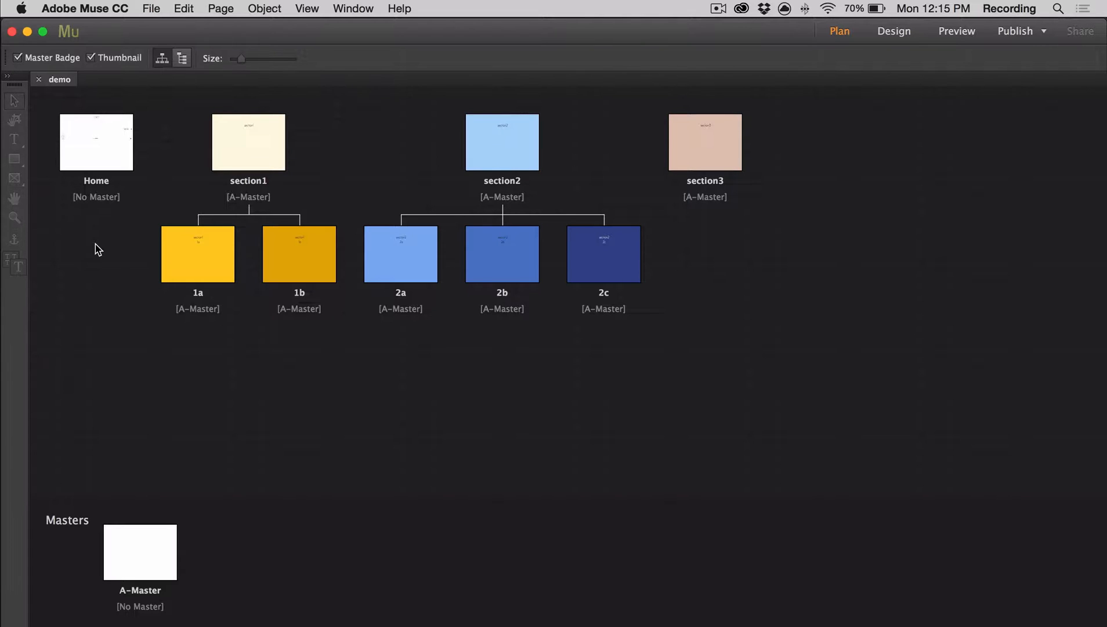
Step: Inspect the Inside Pages slider widget on the A-Master page, then return to the site plan
double_click(140, 552)
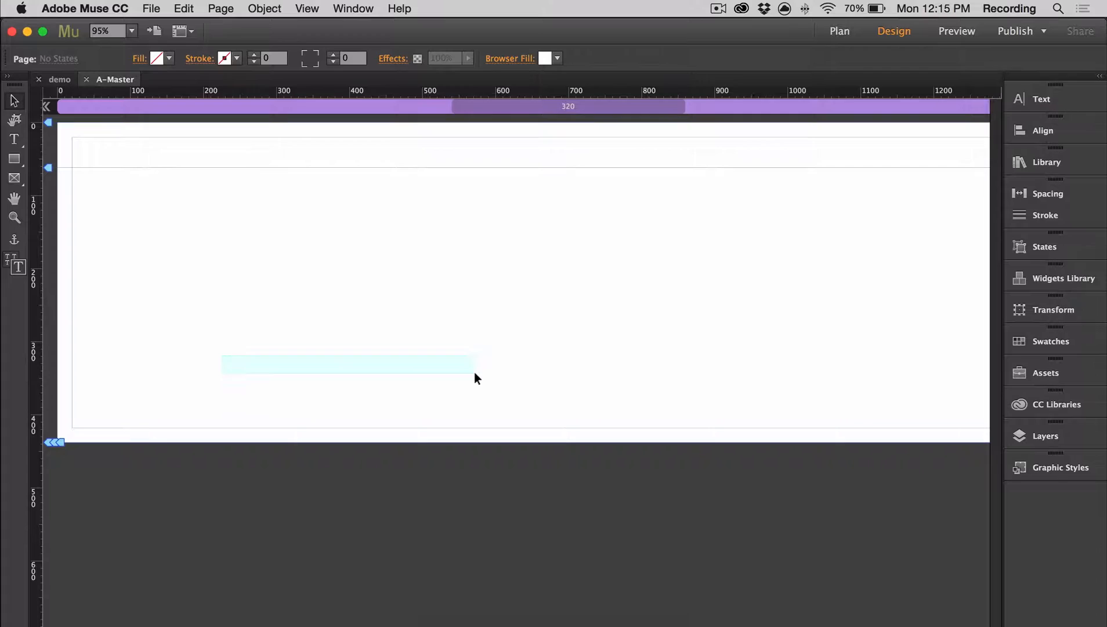
scroll(left, 3)
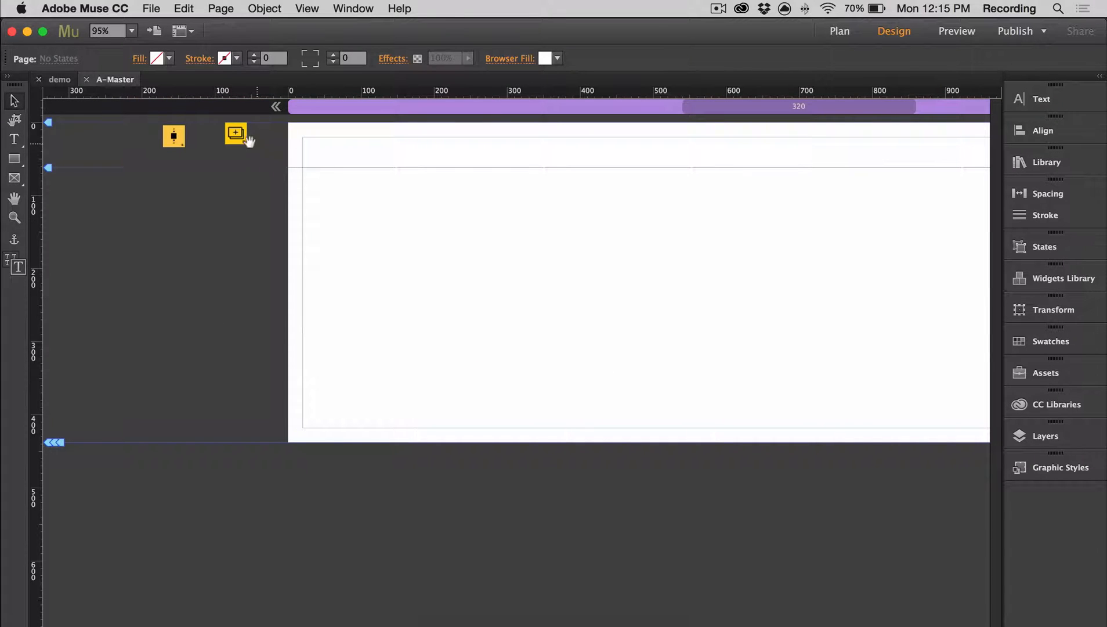
click(236, 134)
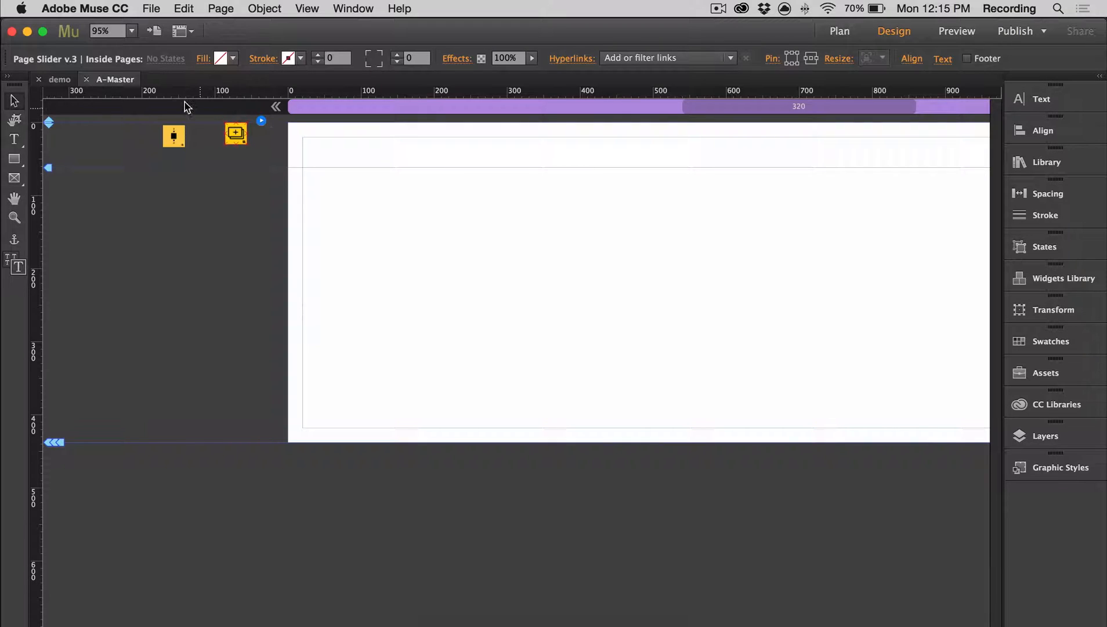
click(838, 31)
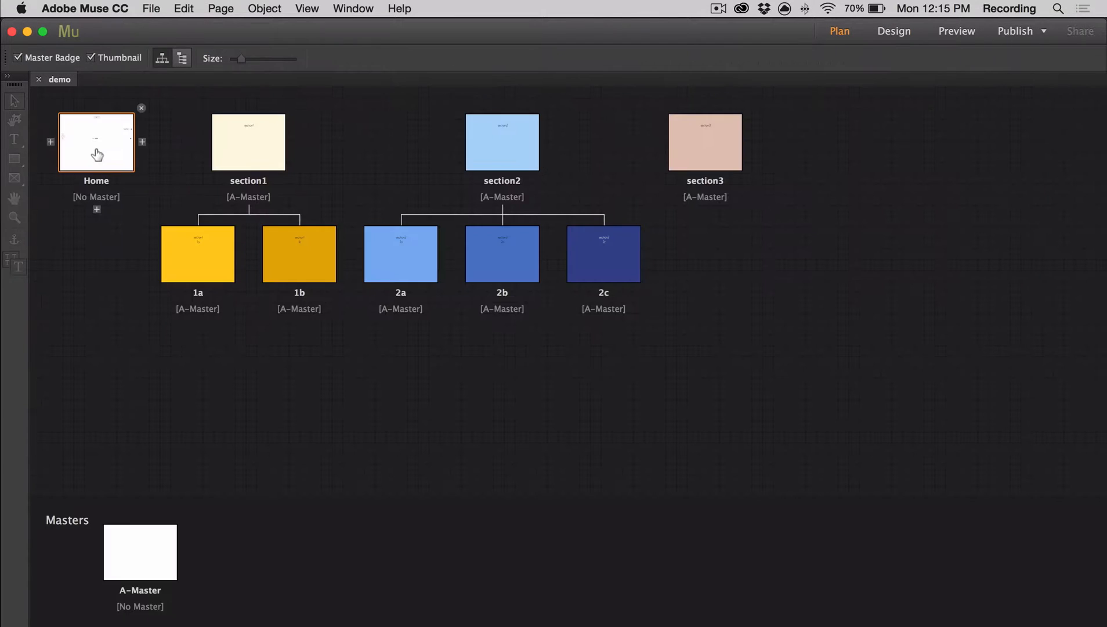
Step: On the Home page, give the 2b button an E0E0E0 outline, radius 3, and Myriad Pro Light text
double_click(96, 142)
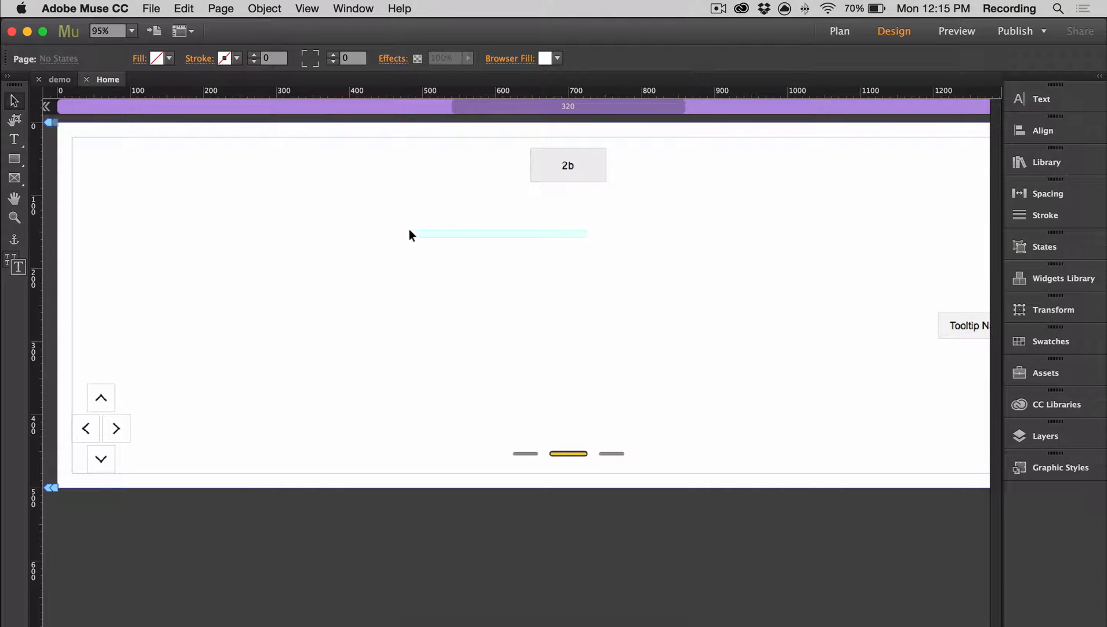
scroll(right, 3)
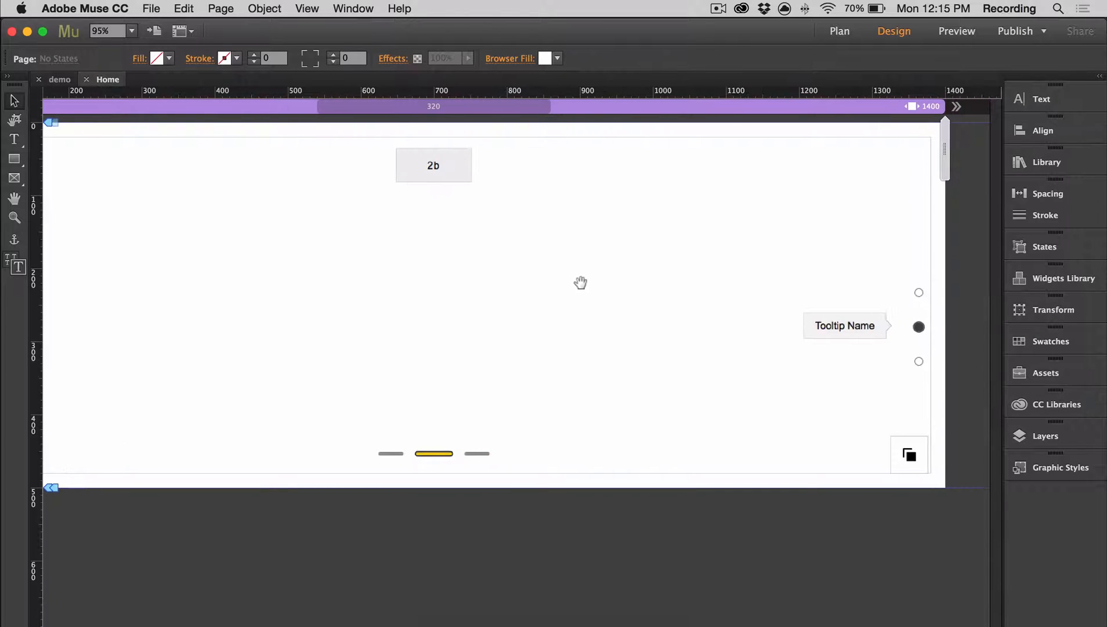
click(433, 165)
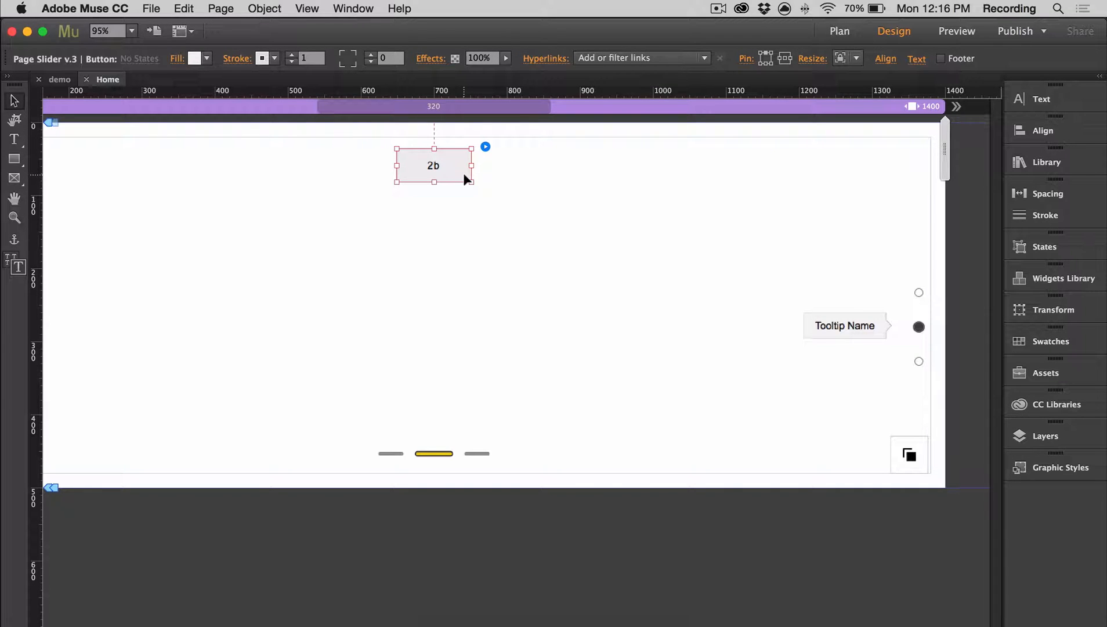
click(1042, 98)
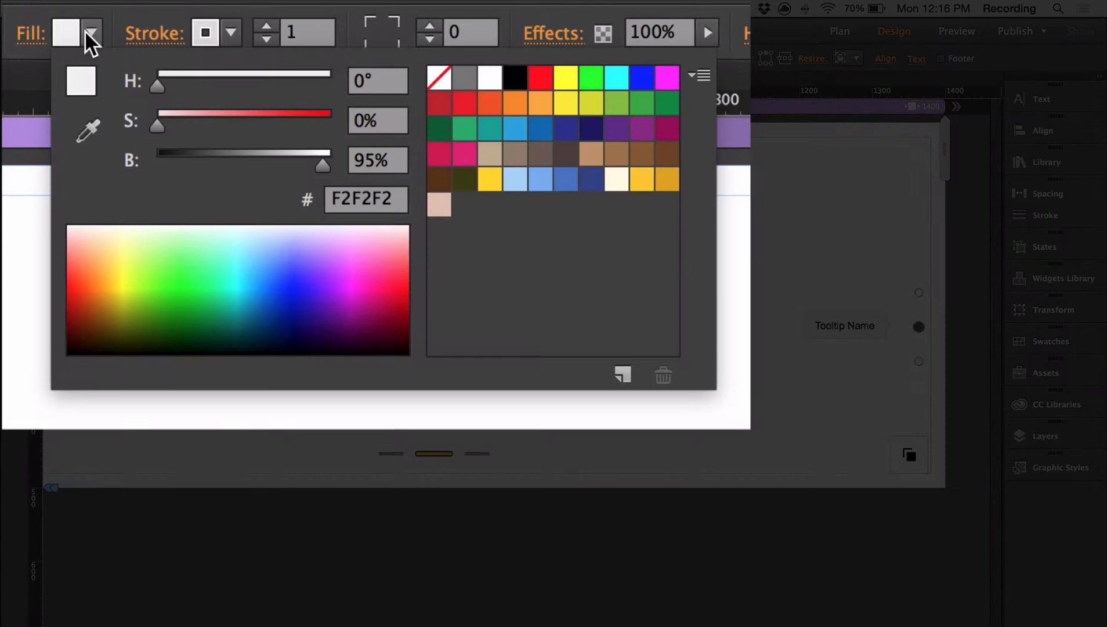
drag(322, 164, 450, 164)
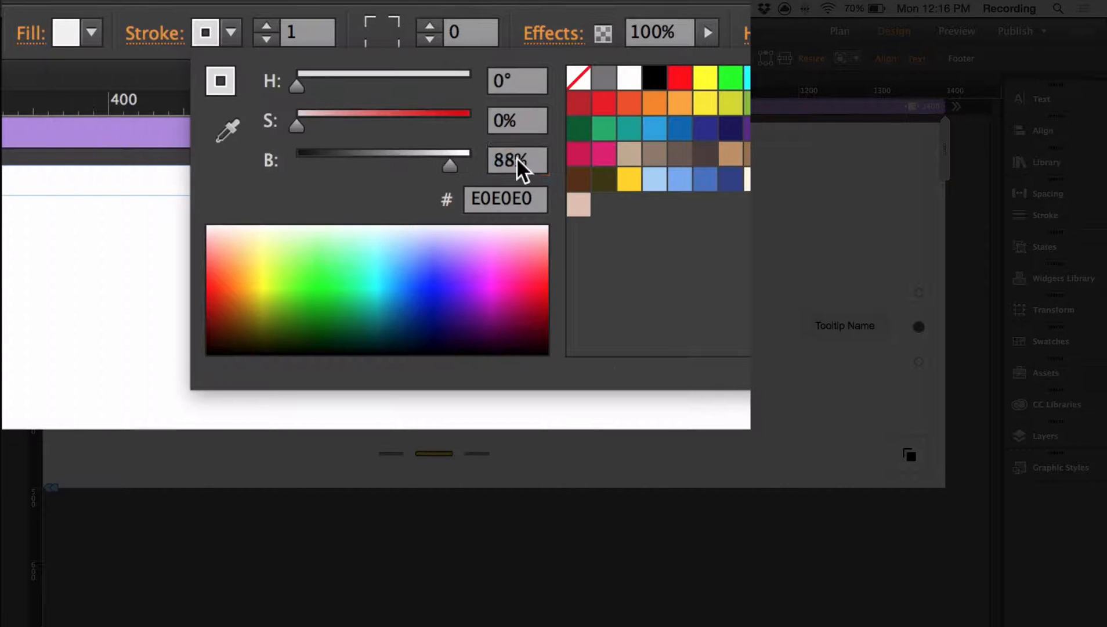
click(516, 161)
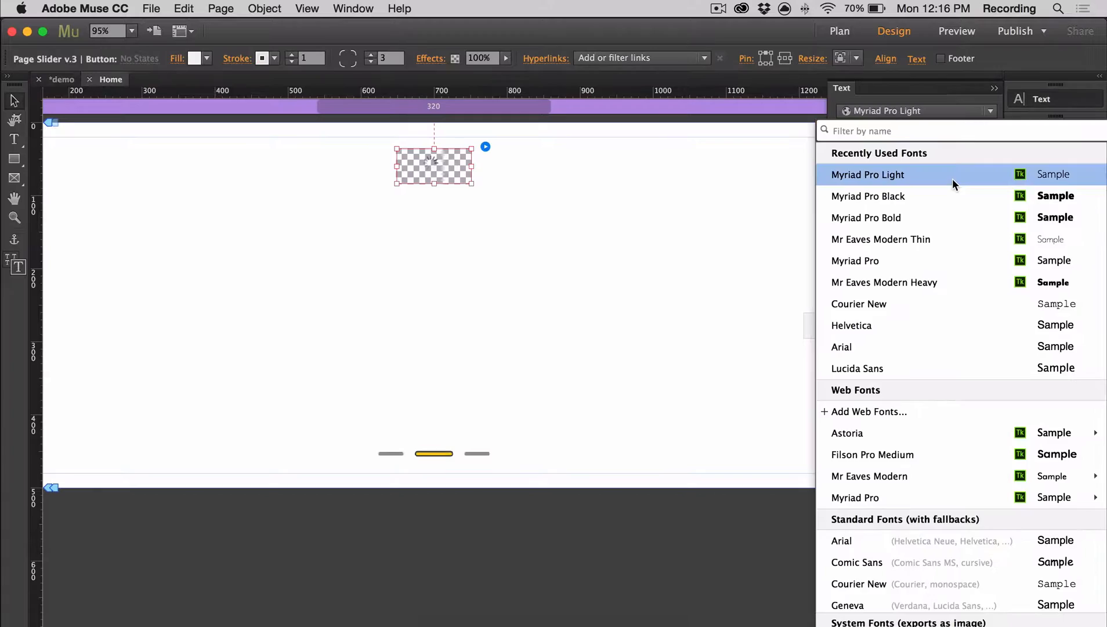
click(501, 199)
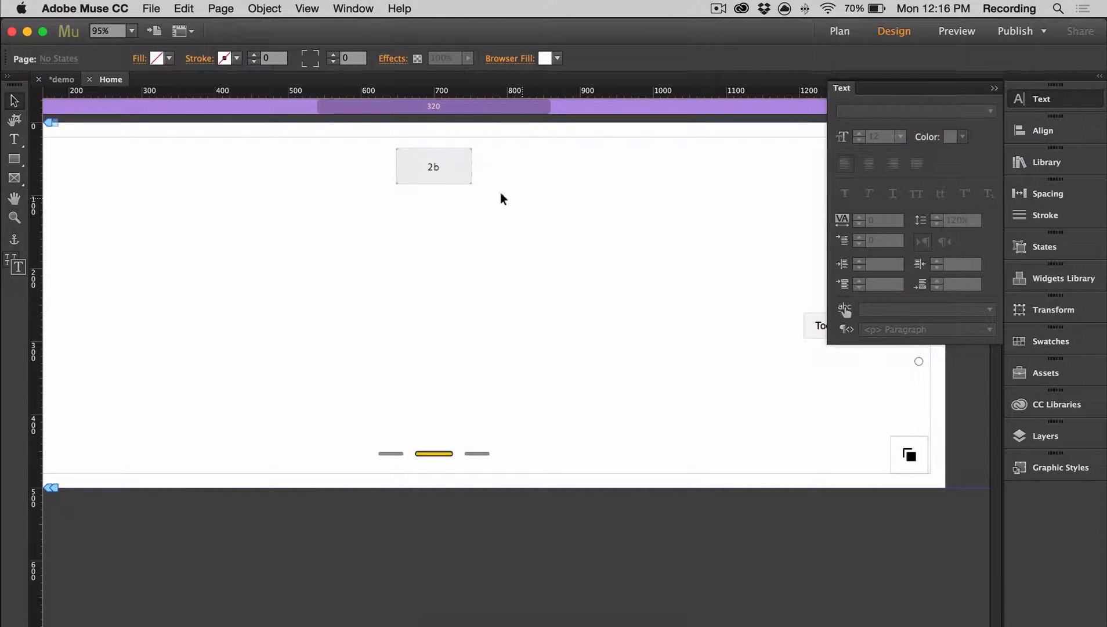
Step: Set the 2b button's text to 'ALPHA' with letter spacing 1 in its Button Options
click(433, 166)
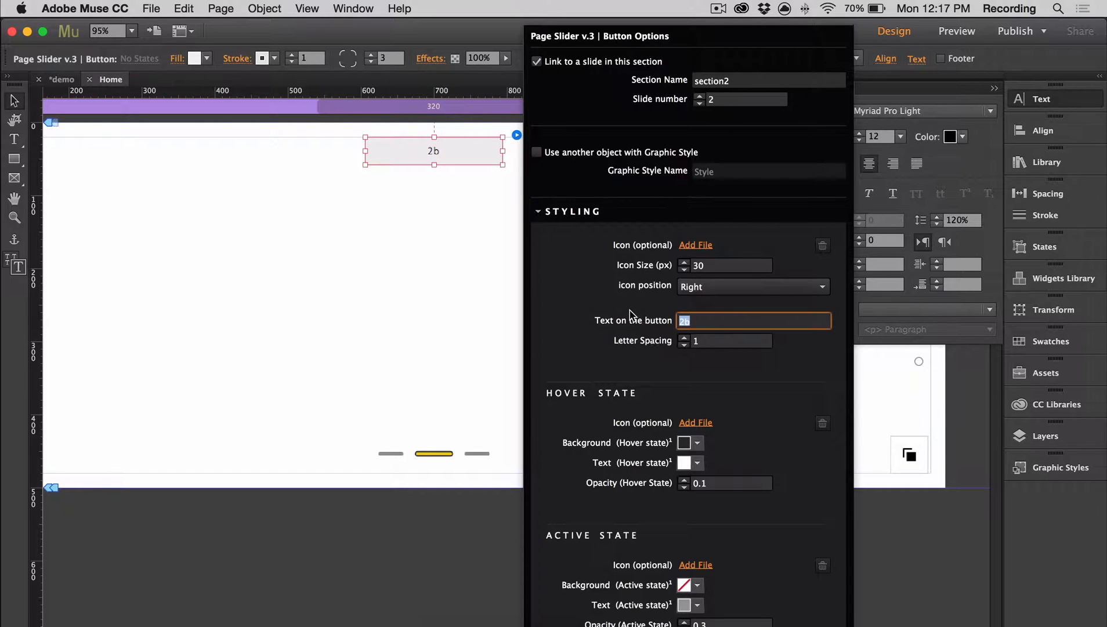
text(ALPHA)
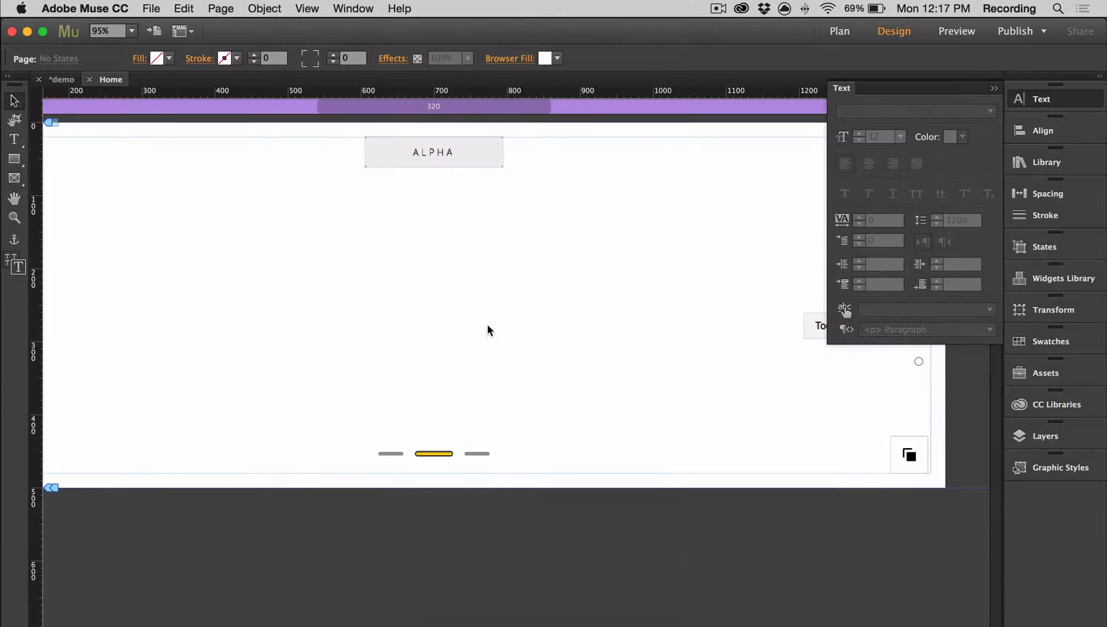
Step: Preview the Home page in Chrome, check ALPHA opens slide 2b, then return to Muse
click(956, 30)
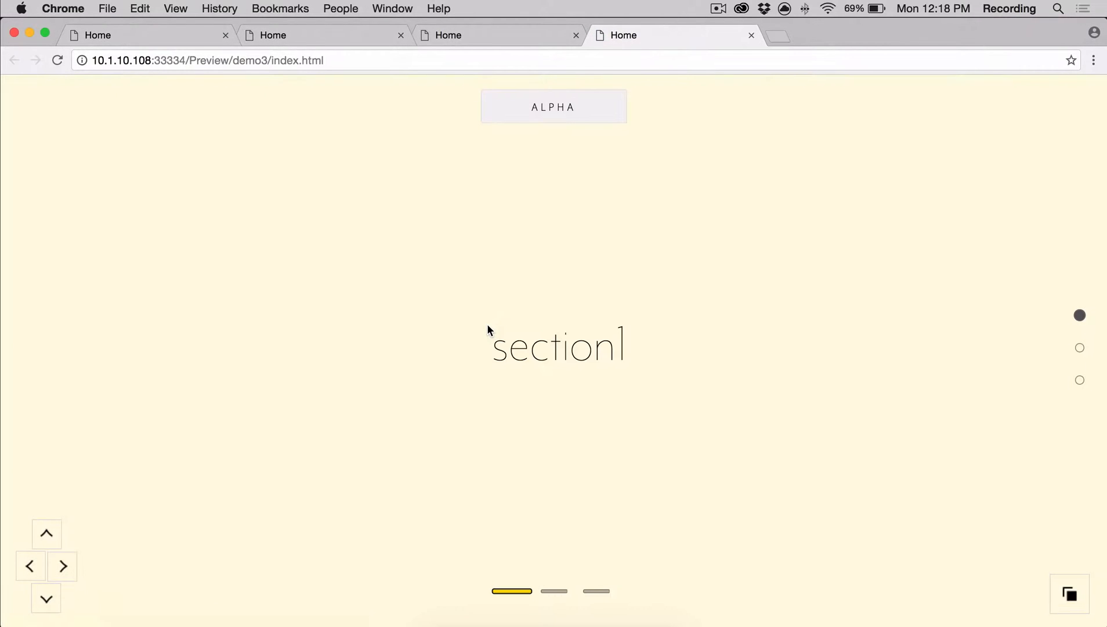
mouse_move(553, 106)
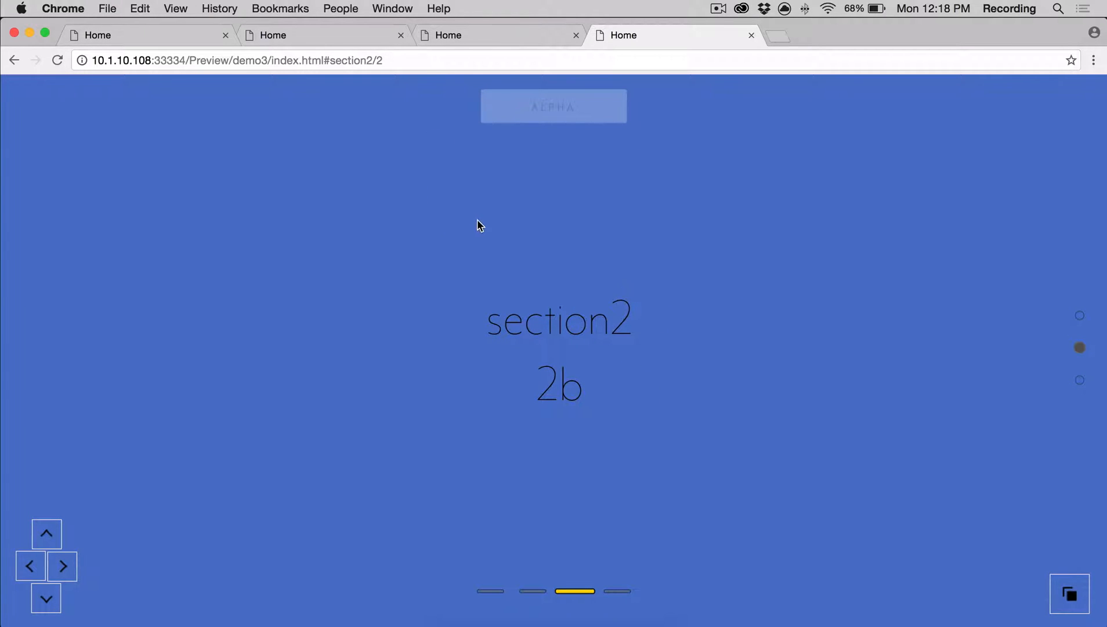
click(1079, 315)
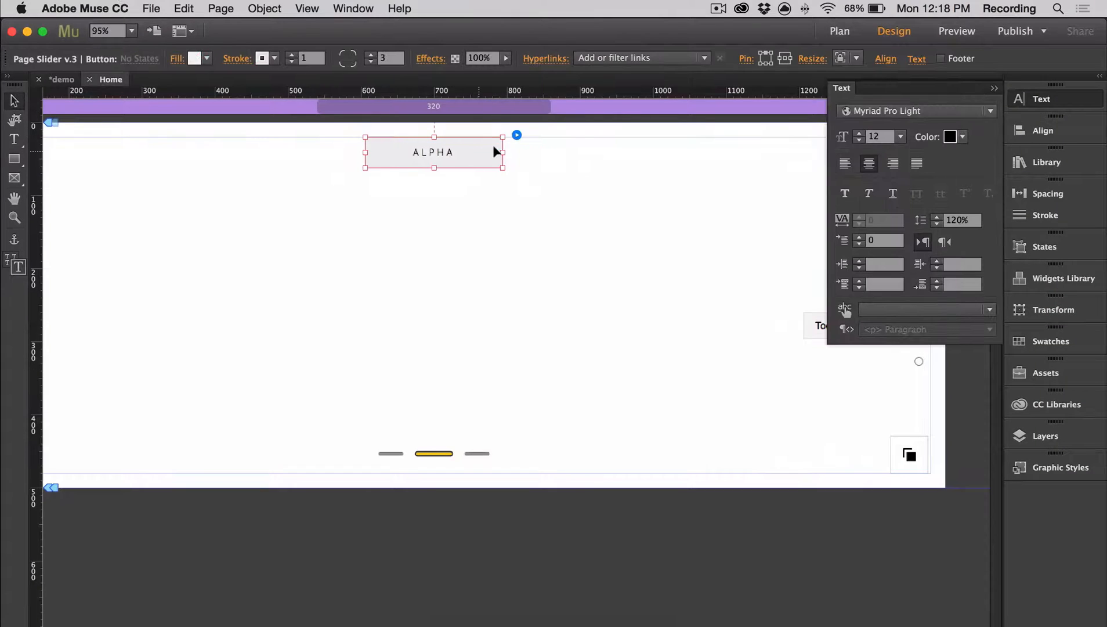
mouse_move(515, 137)
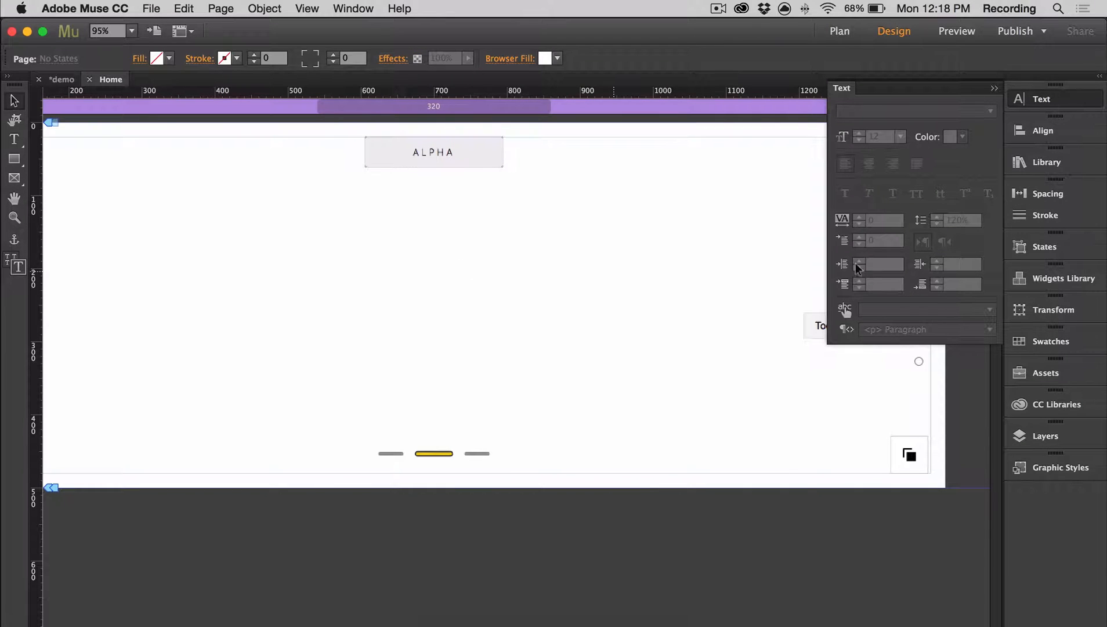
Step: Tick 'Use another object with Graphic Style' and enter 'Button' as the graphic style name
click(1047, 162)
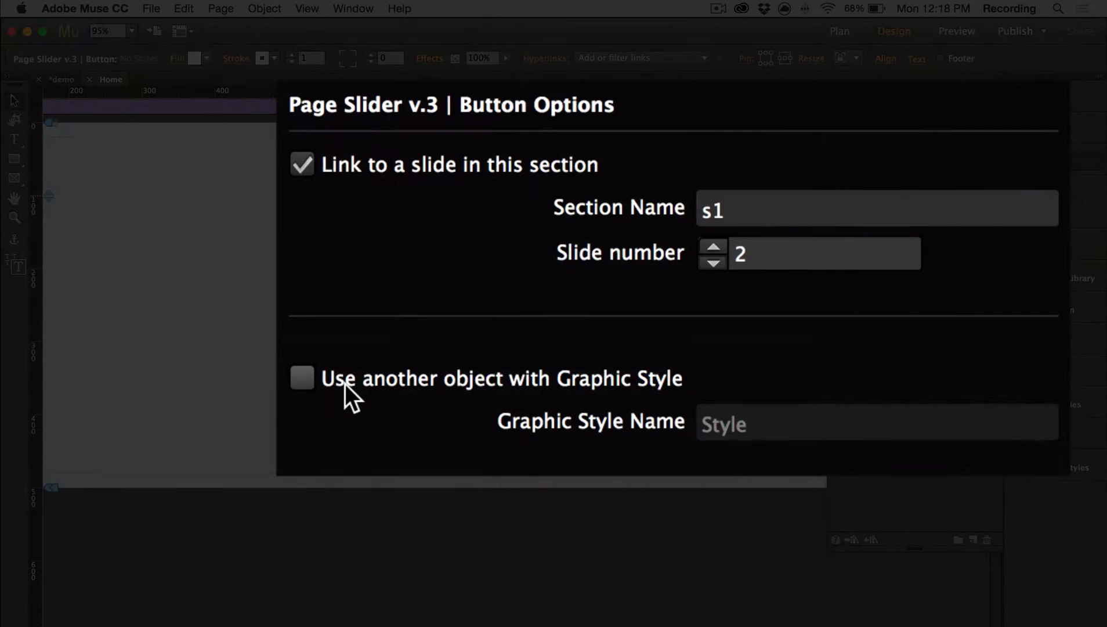
click(301, 378)
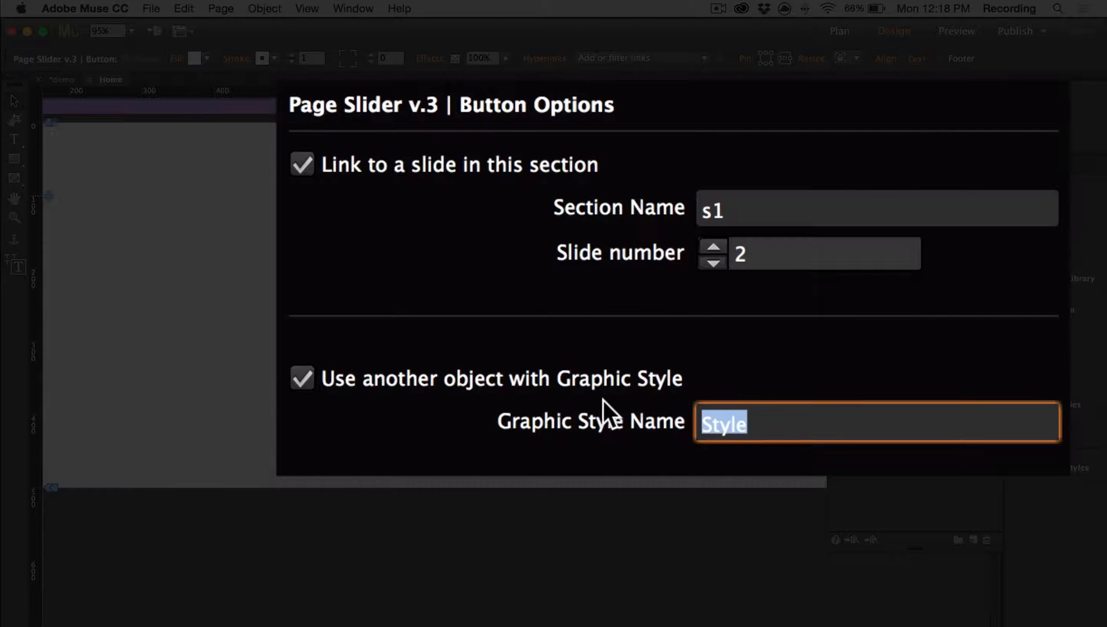
text(BUT)
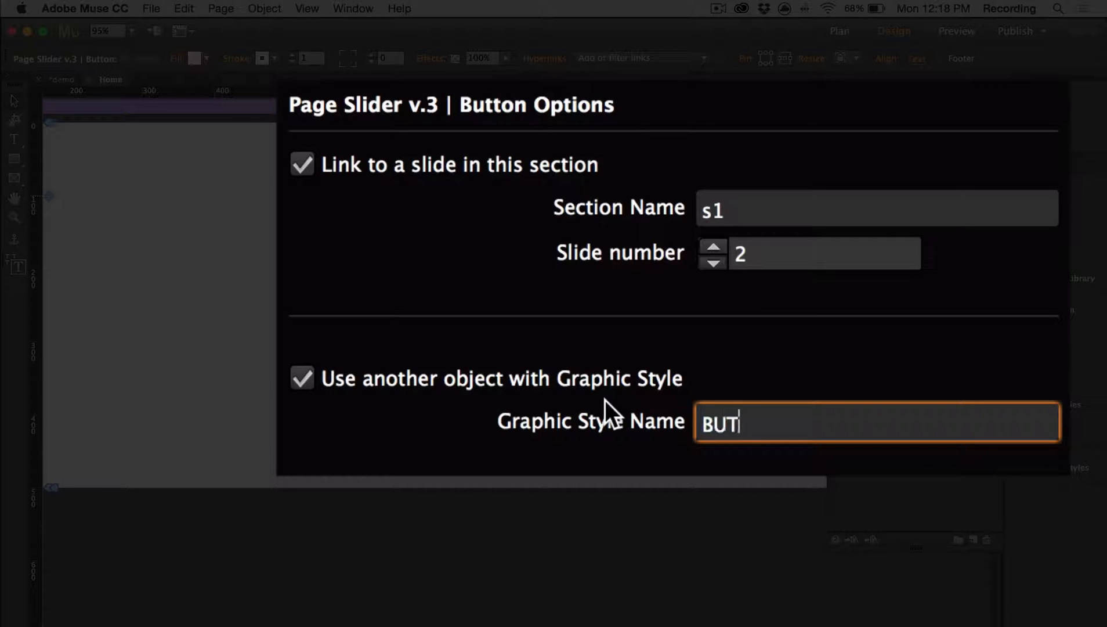
text(Butto)
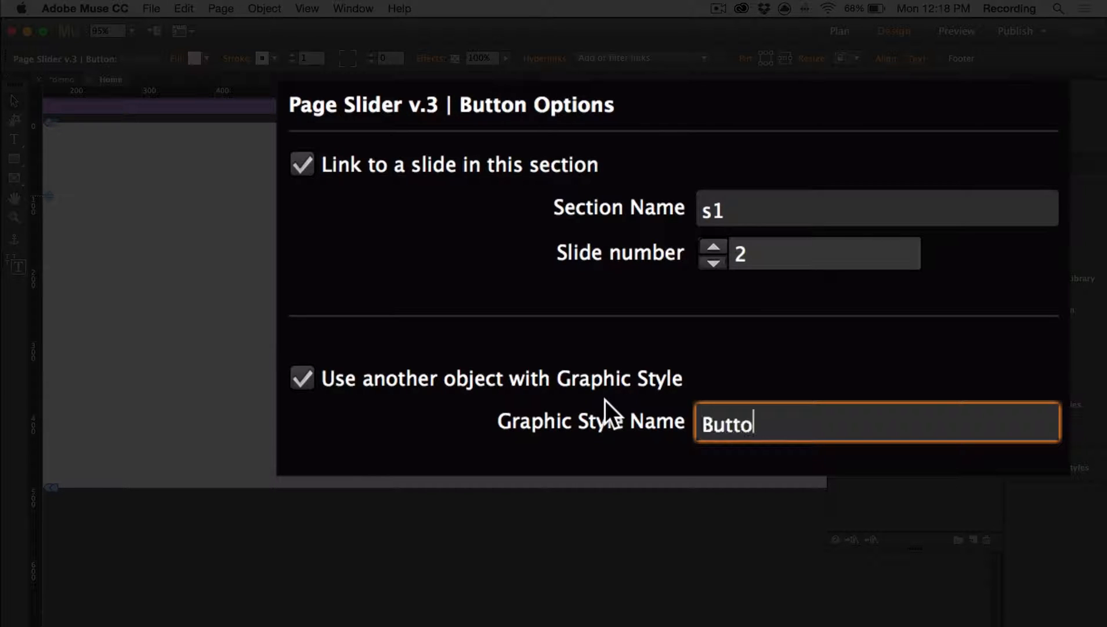
text(n)
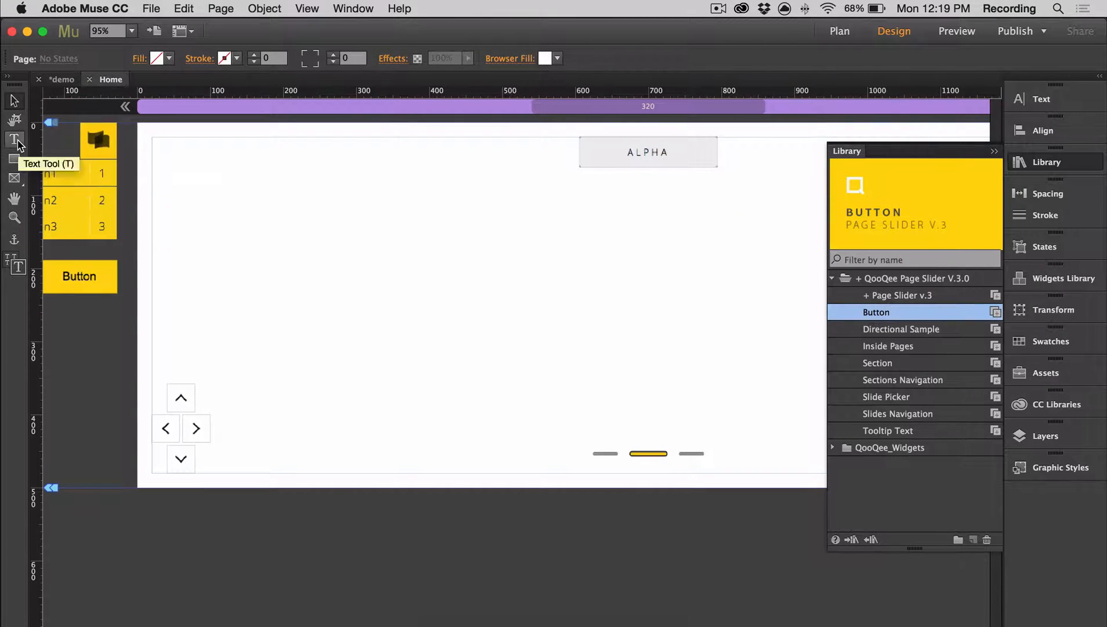
Step: Add a State Button from the widget library, empty its contents, and label it 'THE END'
click(1045, 162)
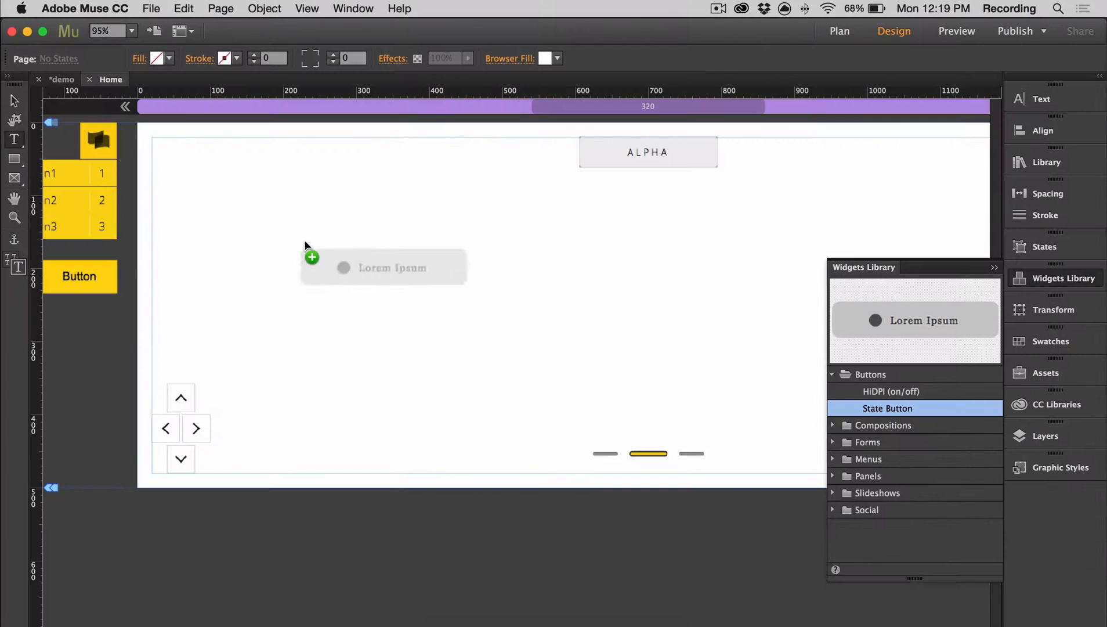
right_click(413, 245)
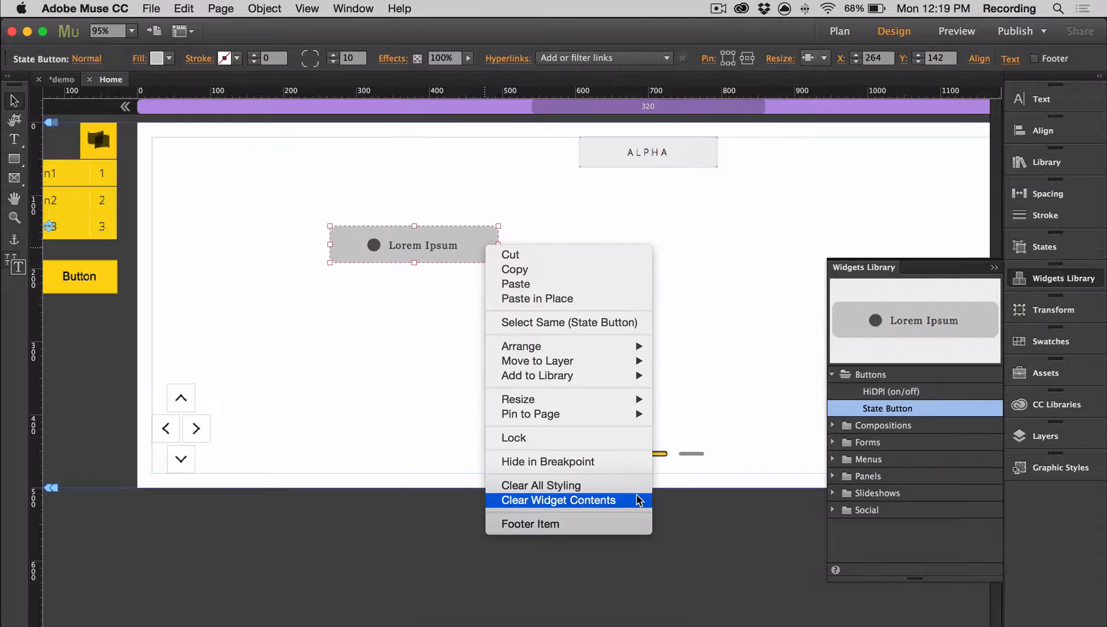
click(558, 499)
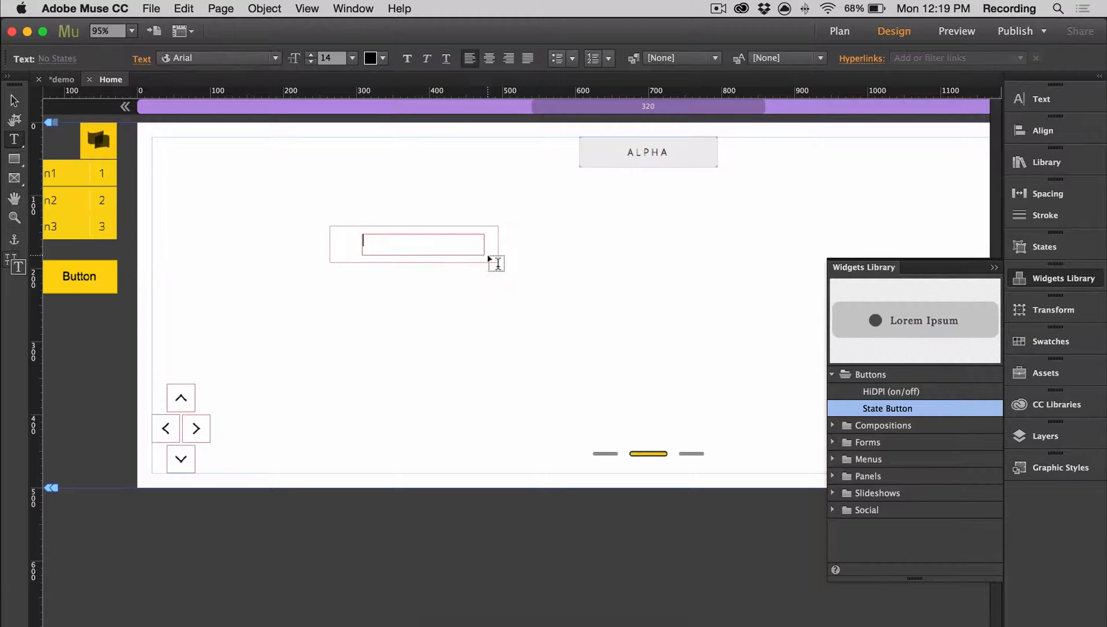
text(THE END)
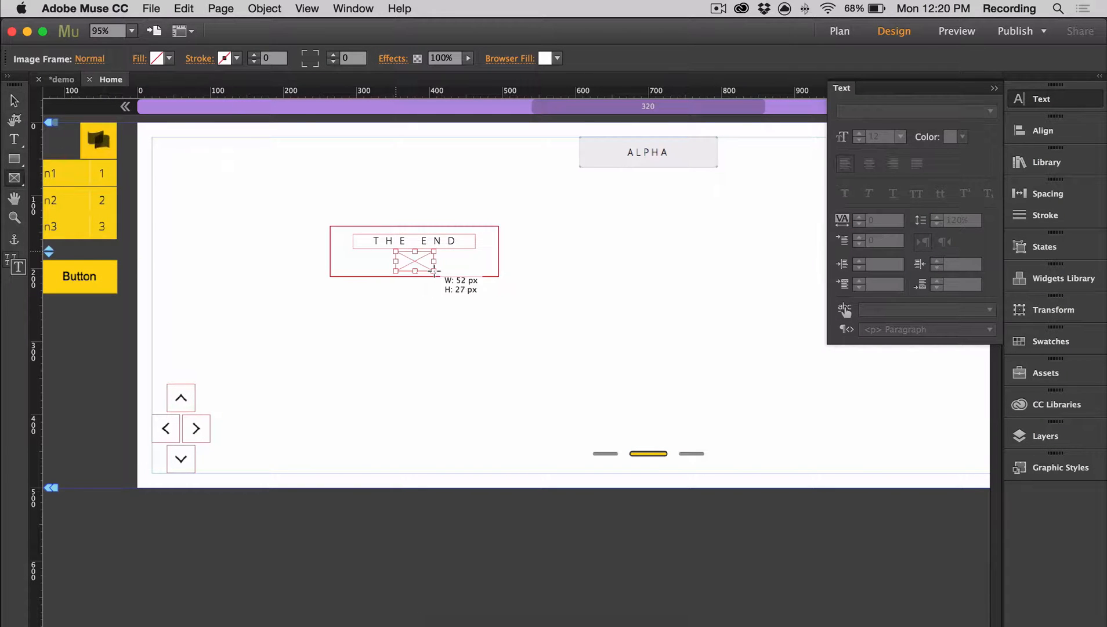
Step: Set the down-arrow image to Original Size, centre it in its frame, and select the button
click(158, 58)
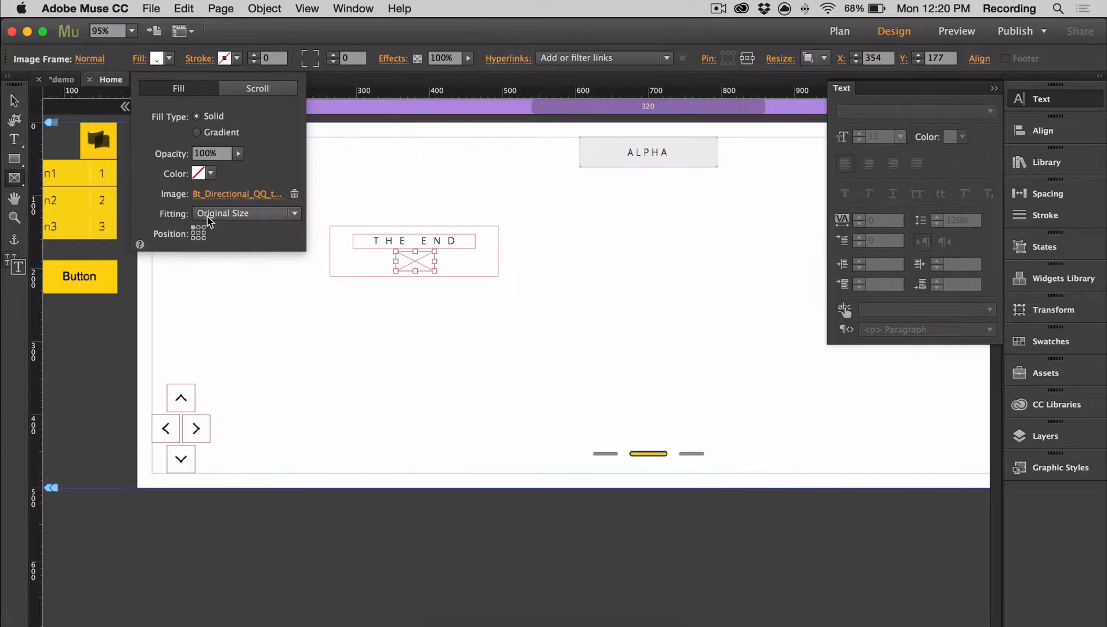
click(462, 323)
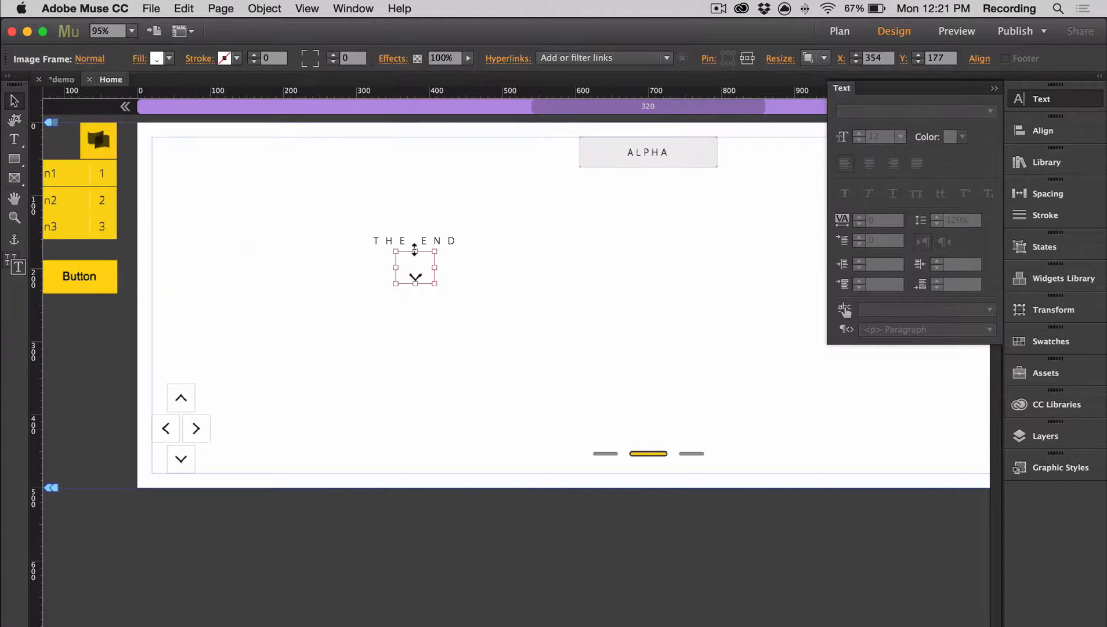
click(159, 58)
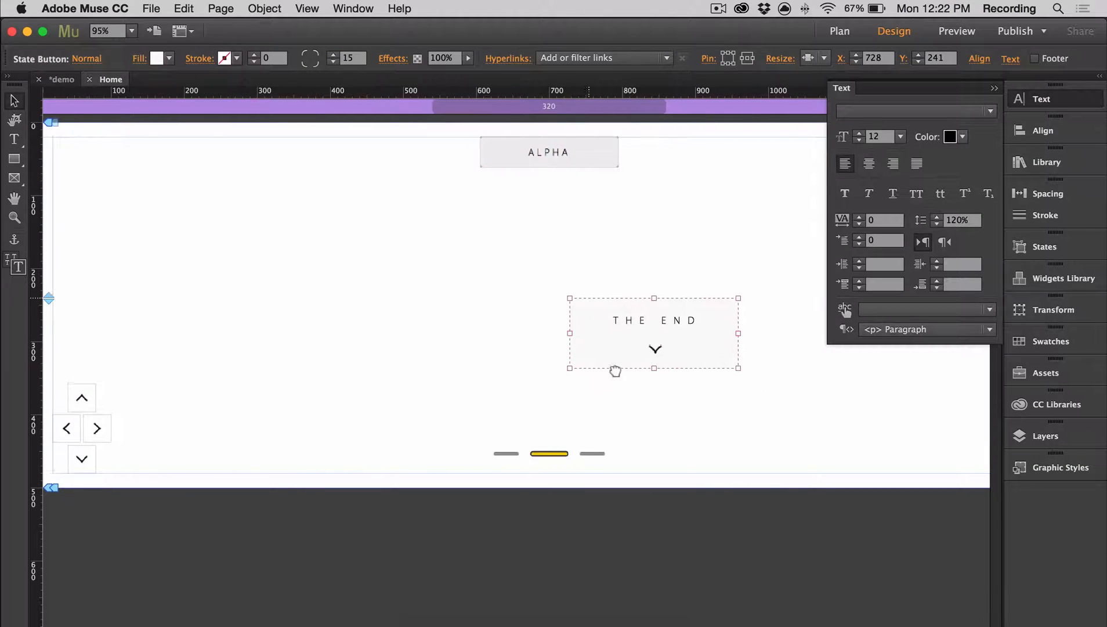
Step: Move the THE END button to the page's top-left corner at 20,20
click(814, 58)
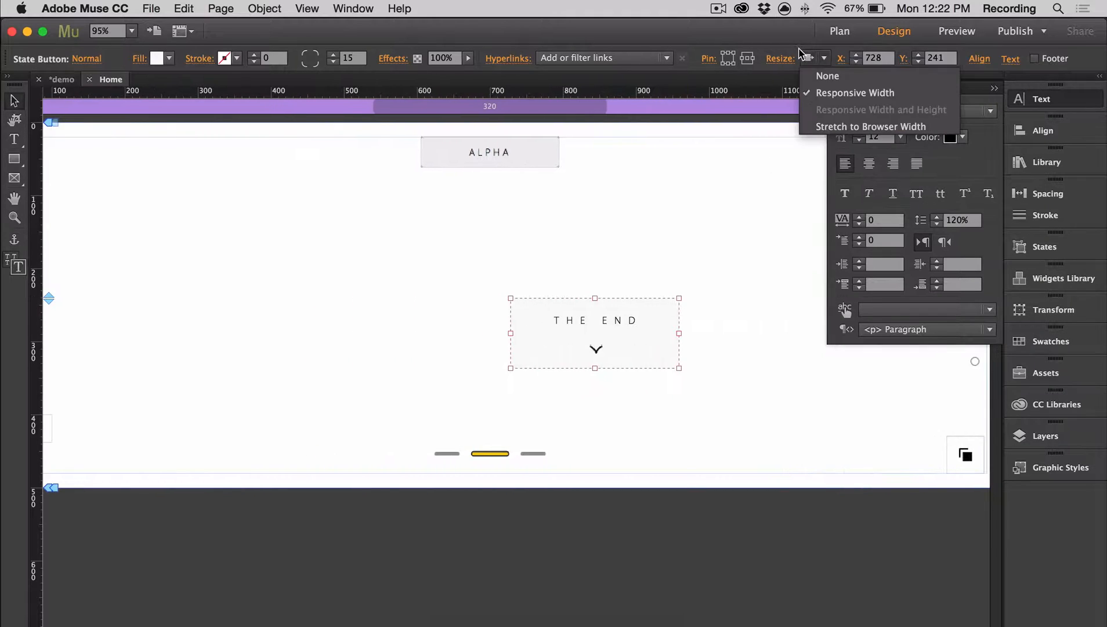
click(827, 76)
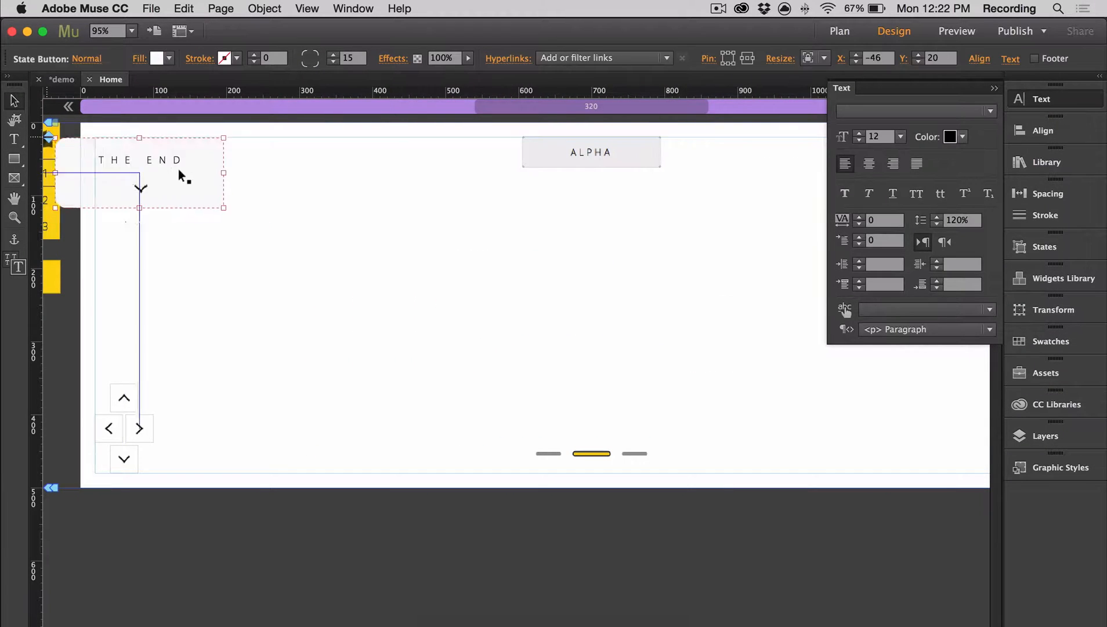
click(1060, 466)
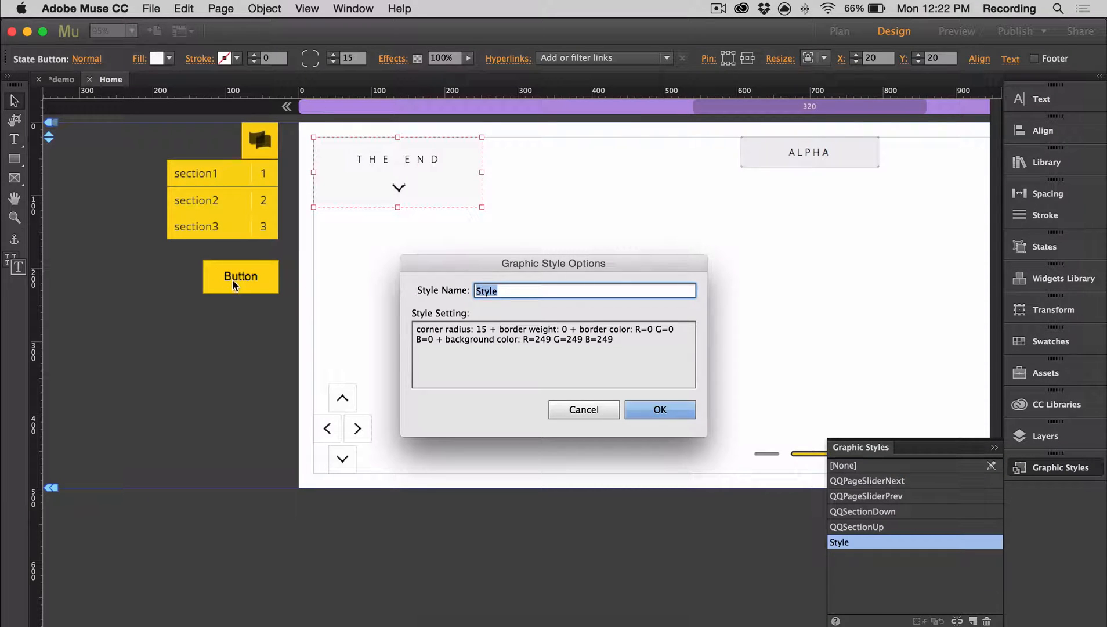
Step: Save the button's look as a new graphic style named 'Button'
text(Button)
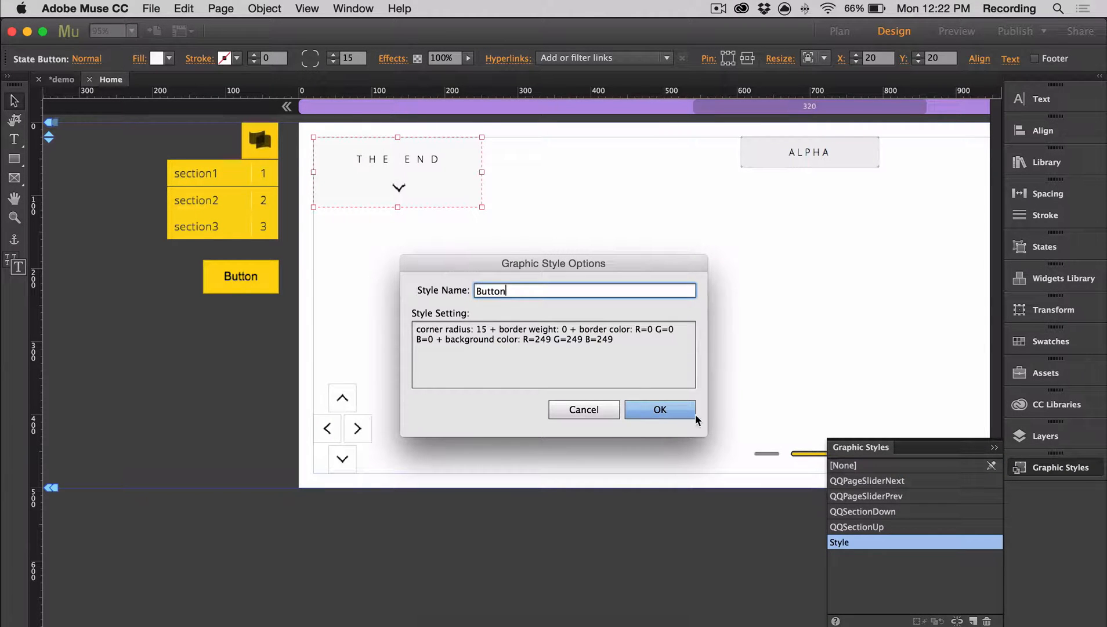
click(658, 409)
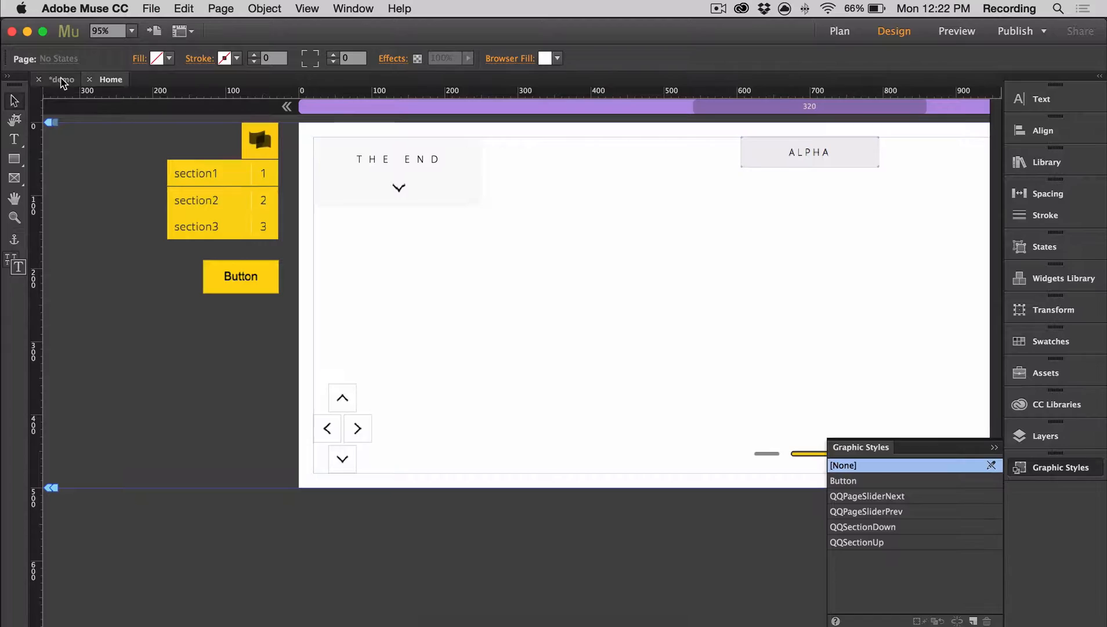
click(955, 30)
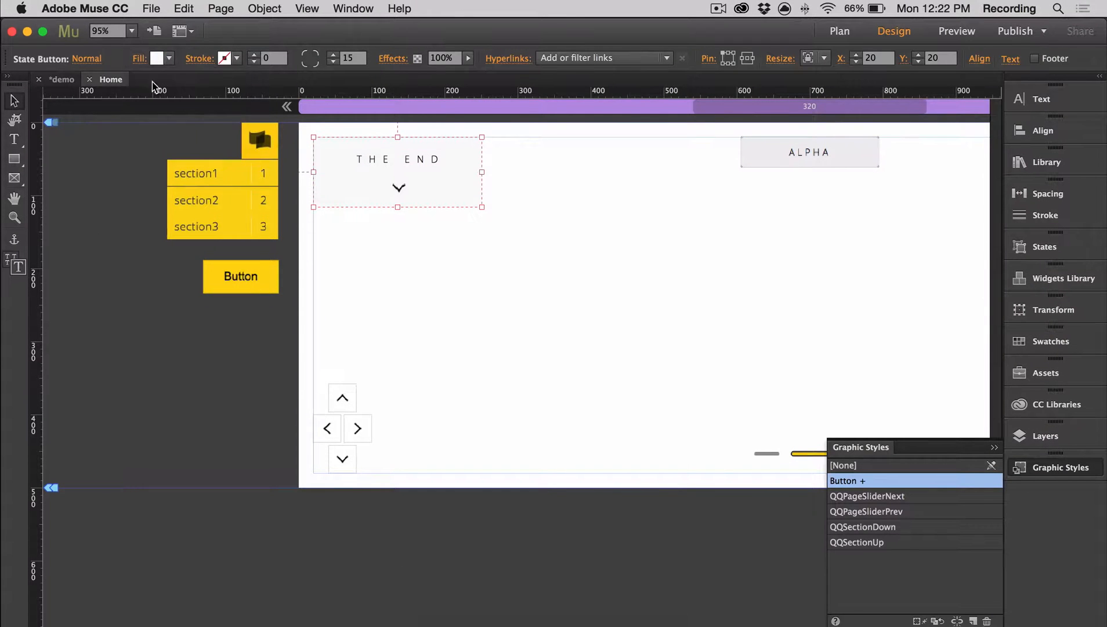
click(86, 58)
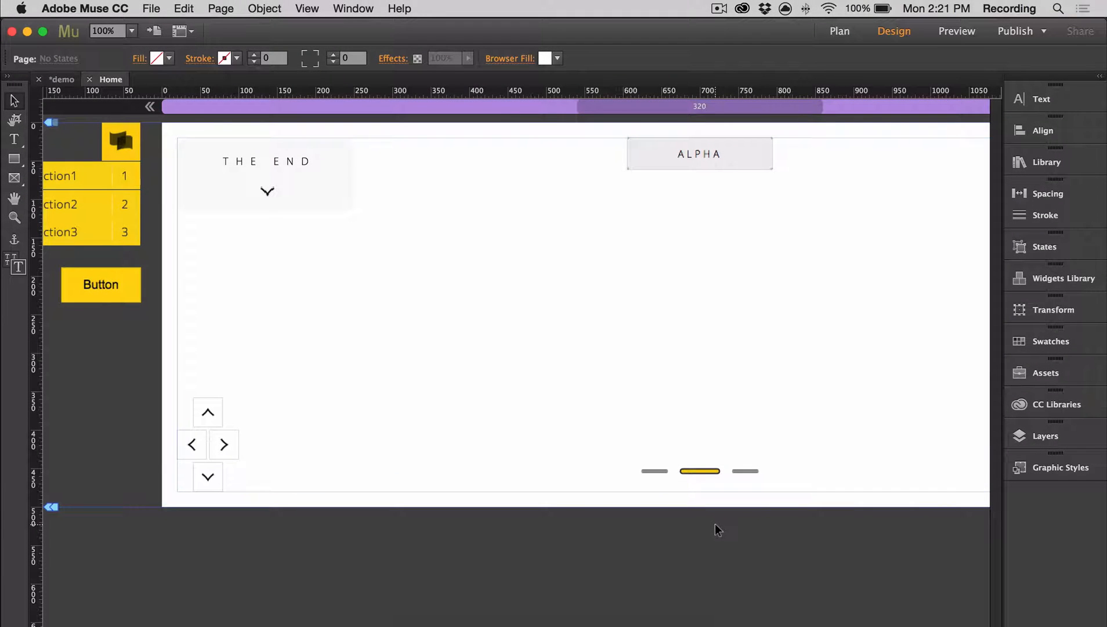
mouse_move(205, 420)
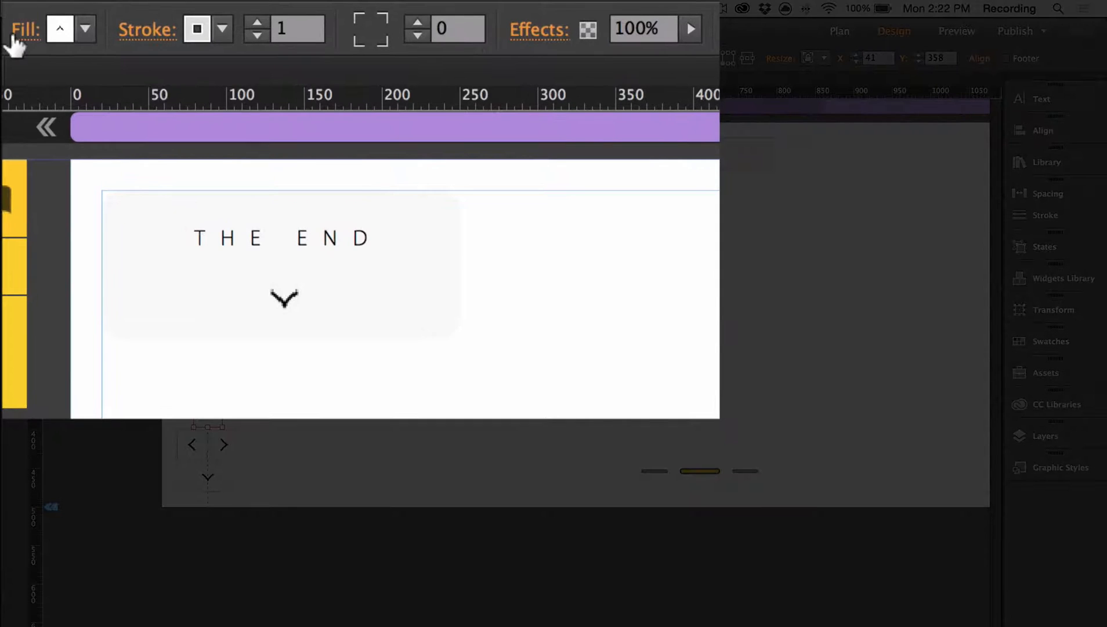
Step: Review the up-arrow button's fill, set corner radius 100 to make it circular, then deselect
click(59, 29)
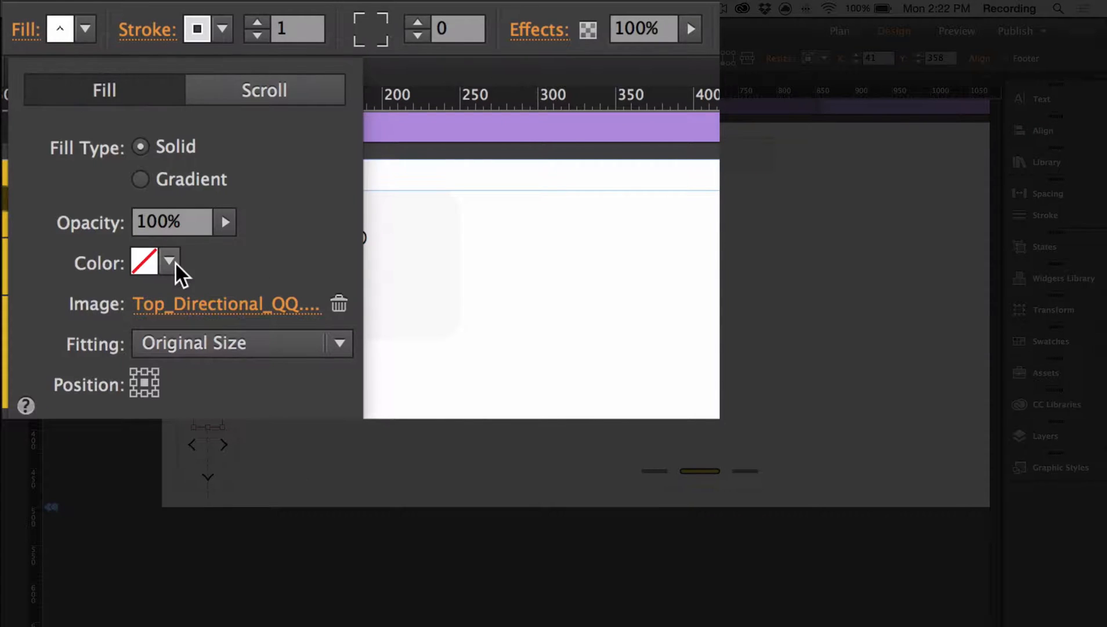
click(168, 262)
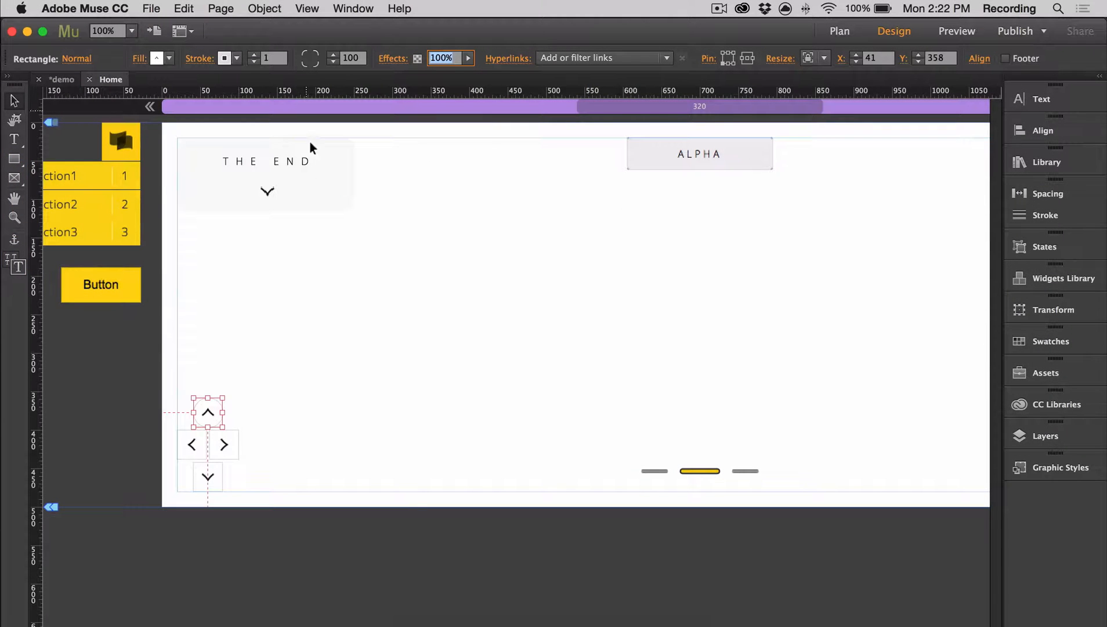
mouse_move(315, 58)
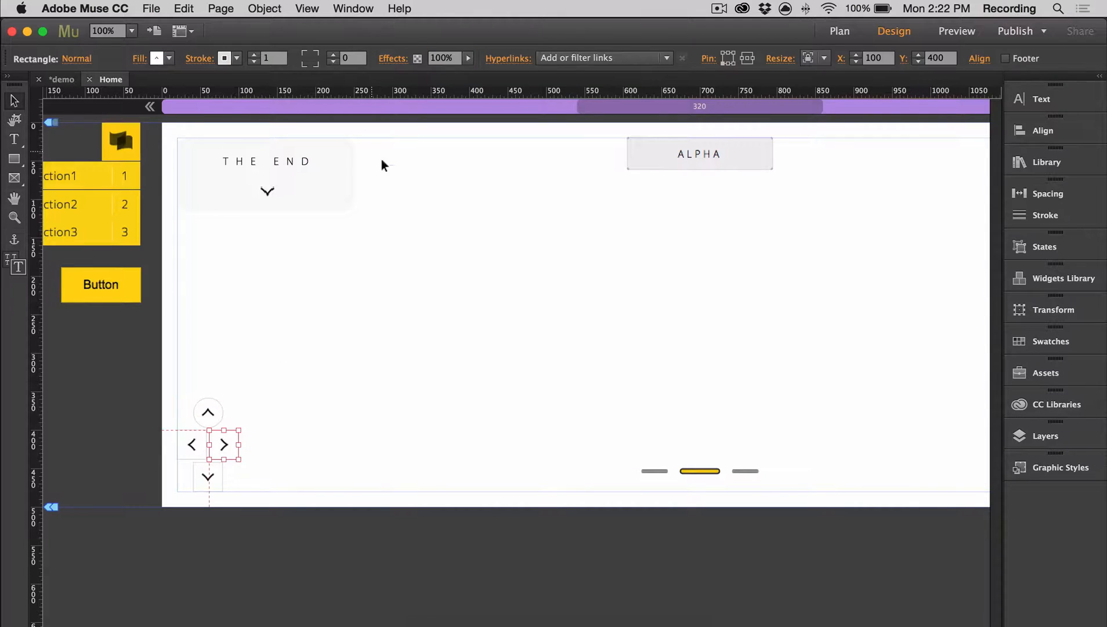
click(495, 317)
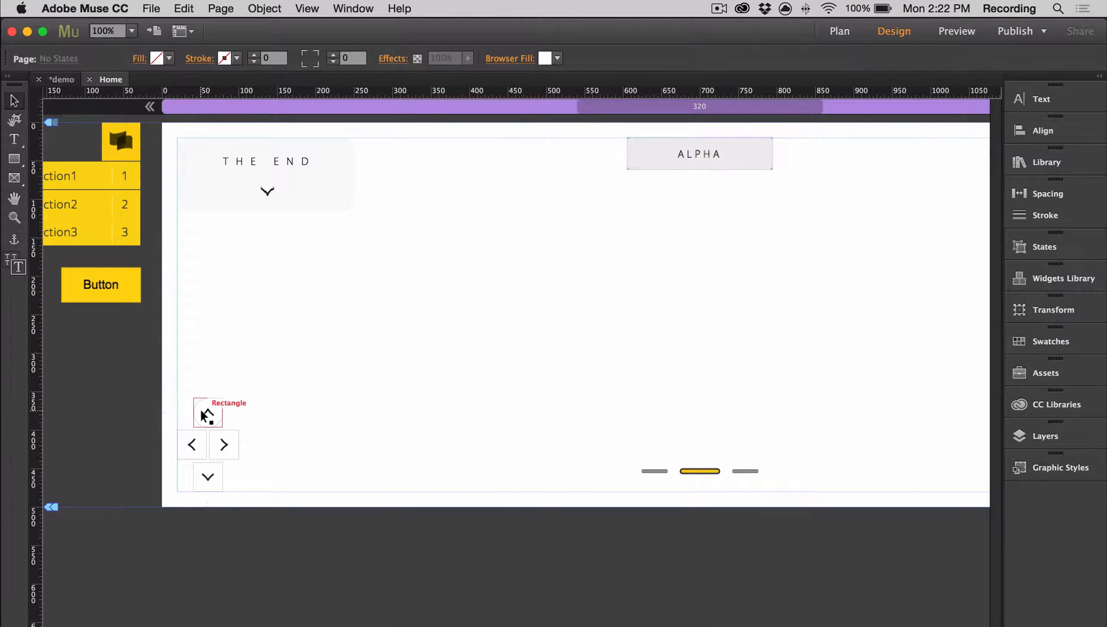
Step: Create a DOWN text frame with the down-arrow image centred through its Fill settings
click(1061, 467)
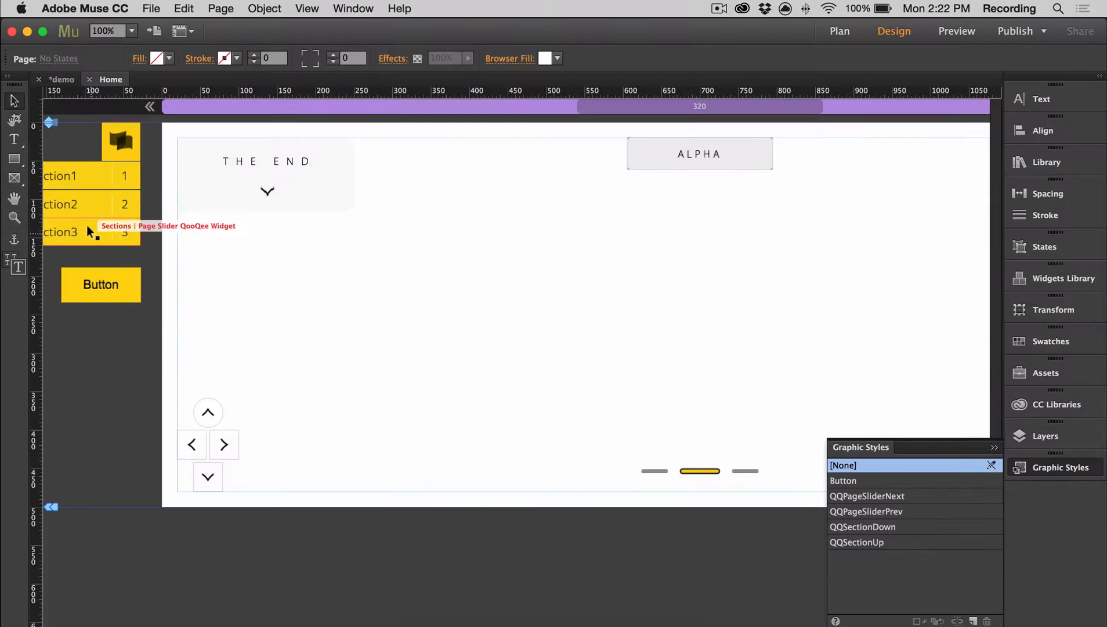
mouse_move(365, 324)
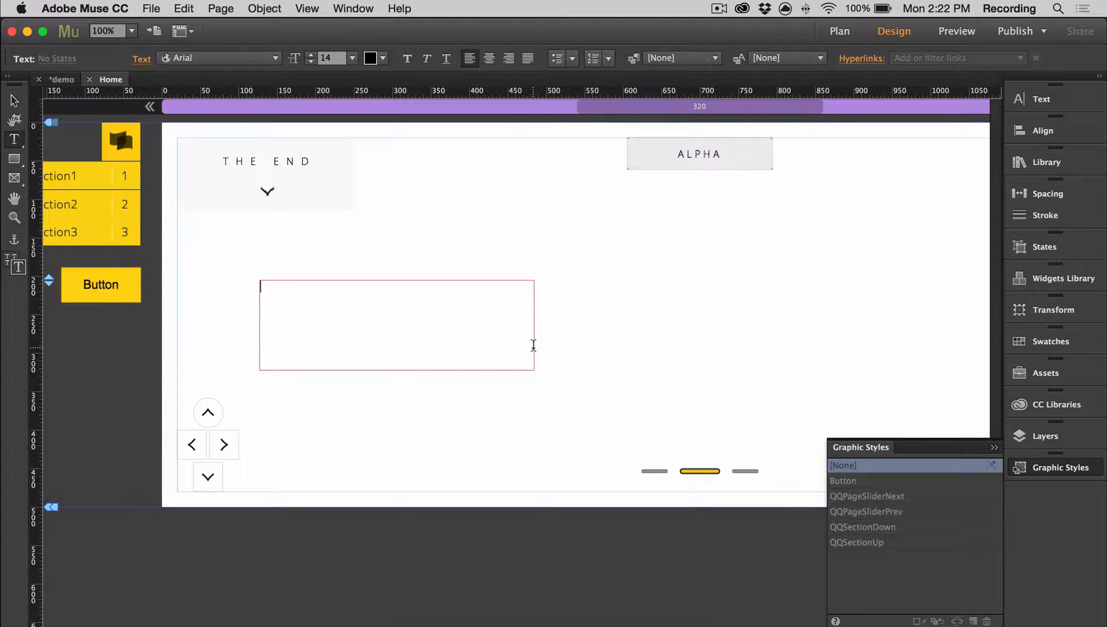
click(219, 57)
text(DOWN)
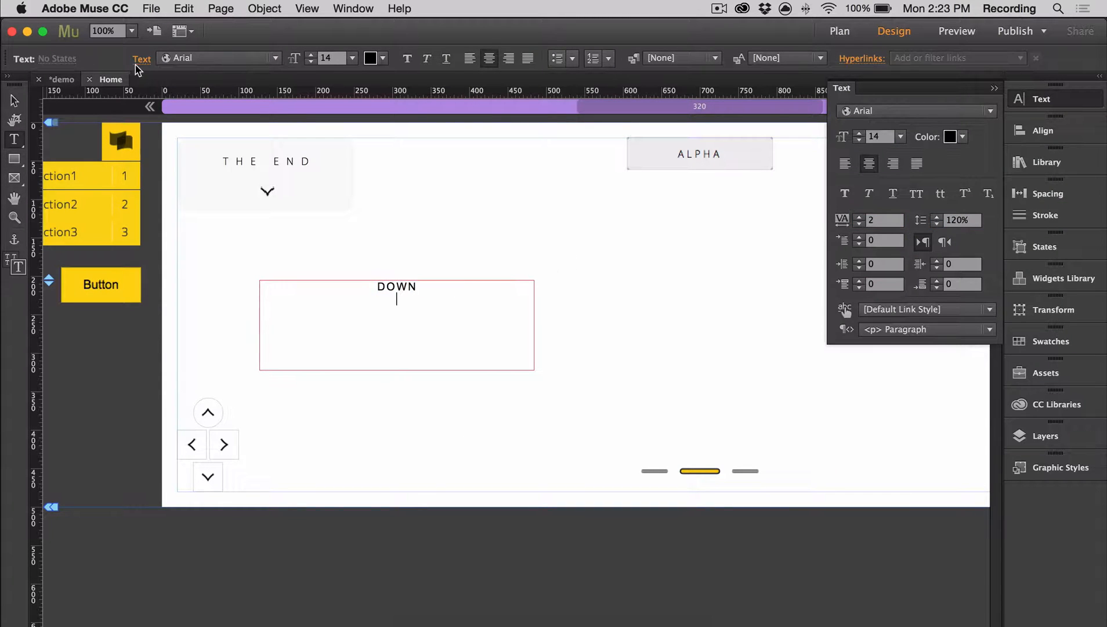
click(166, 59)
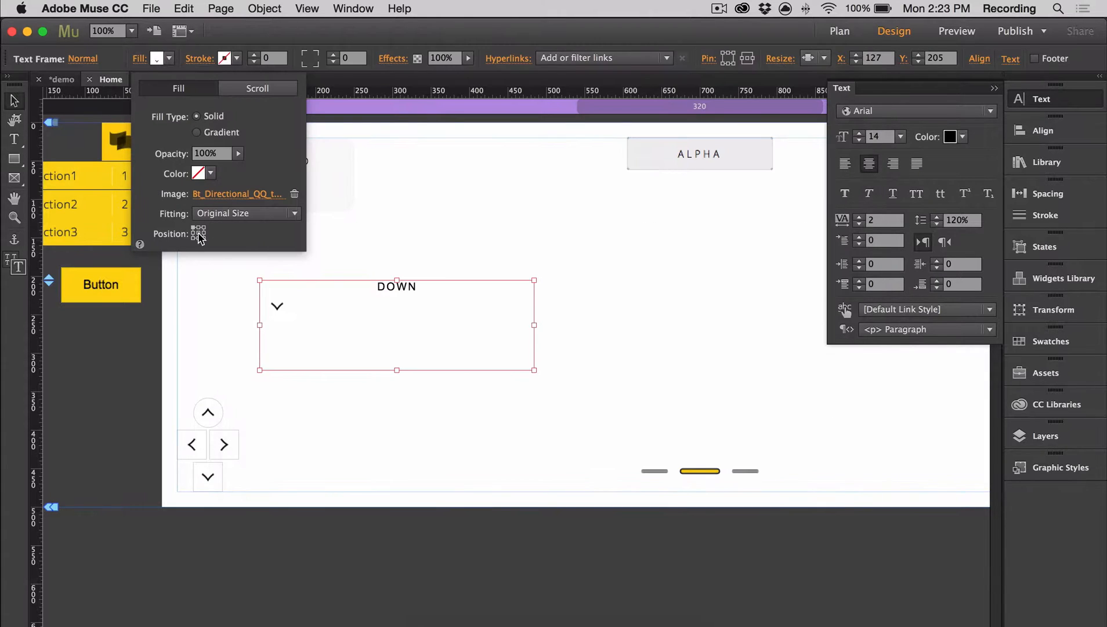
click(914, 111)
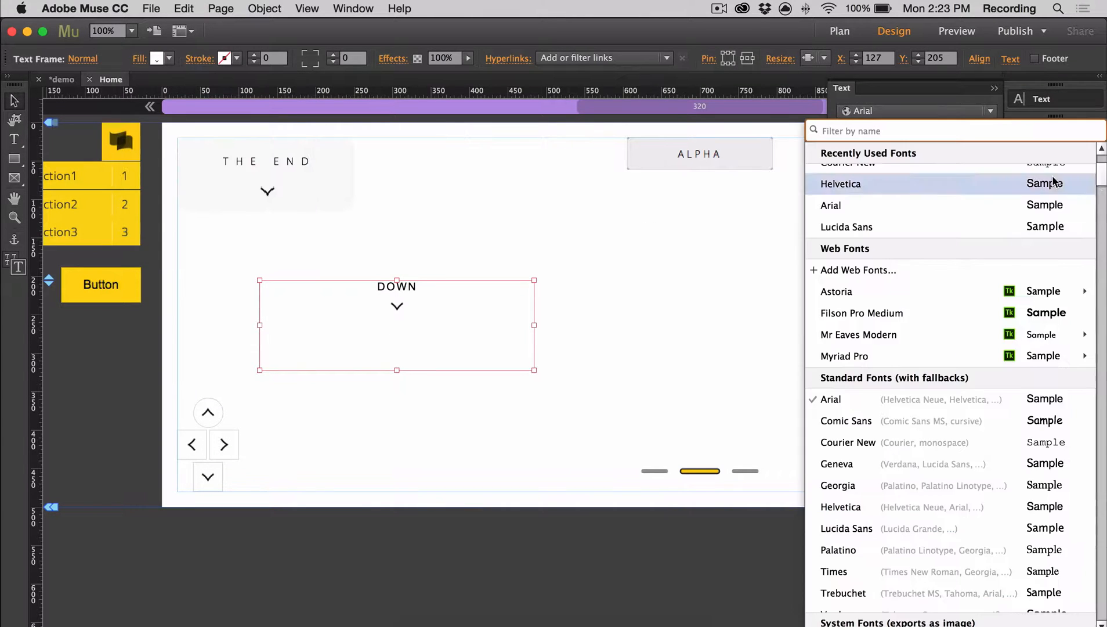
Step: Style DOWN in Myriad Pro Light with tracking 3 and give it tooltip vp50
click(844, 355)
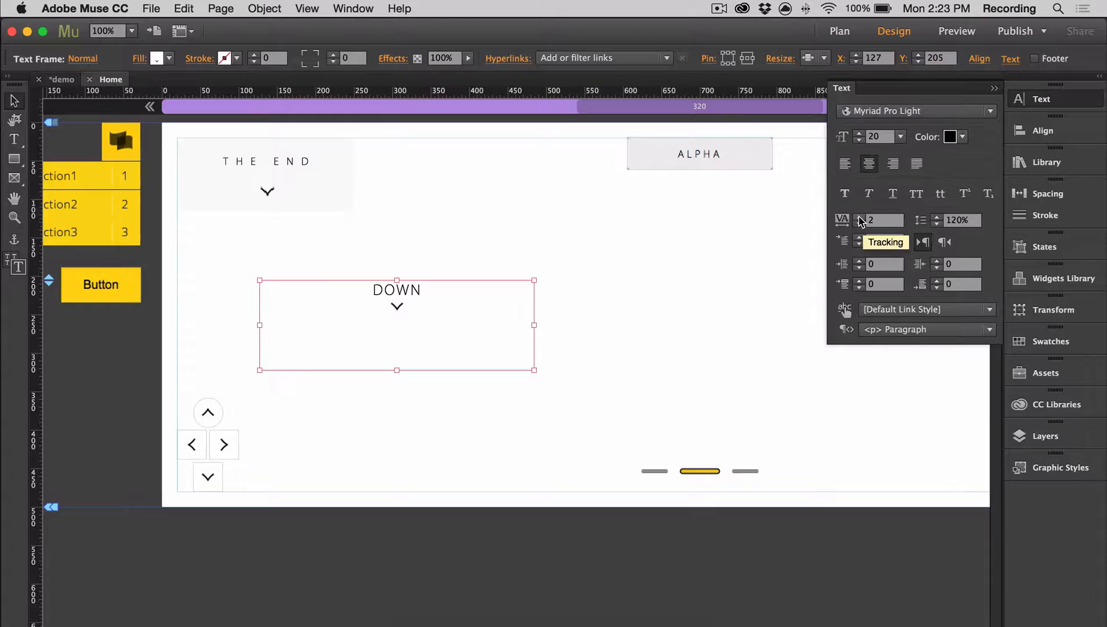
click(877, 220)
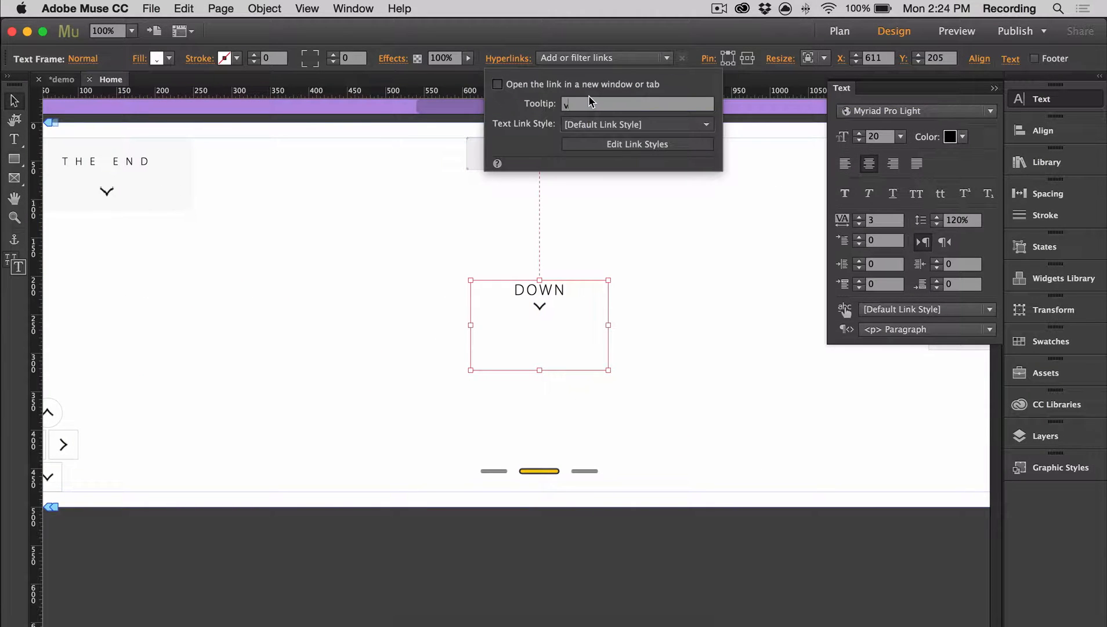
text(p50)
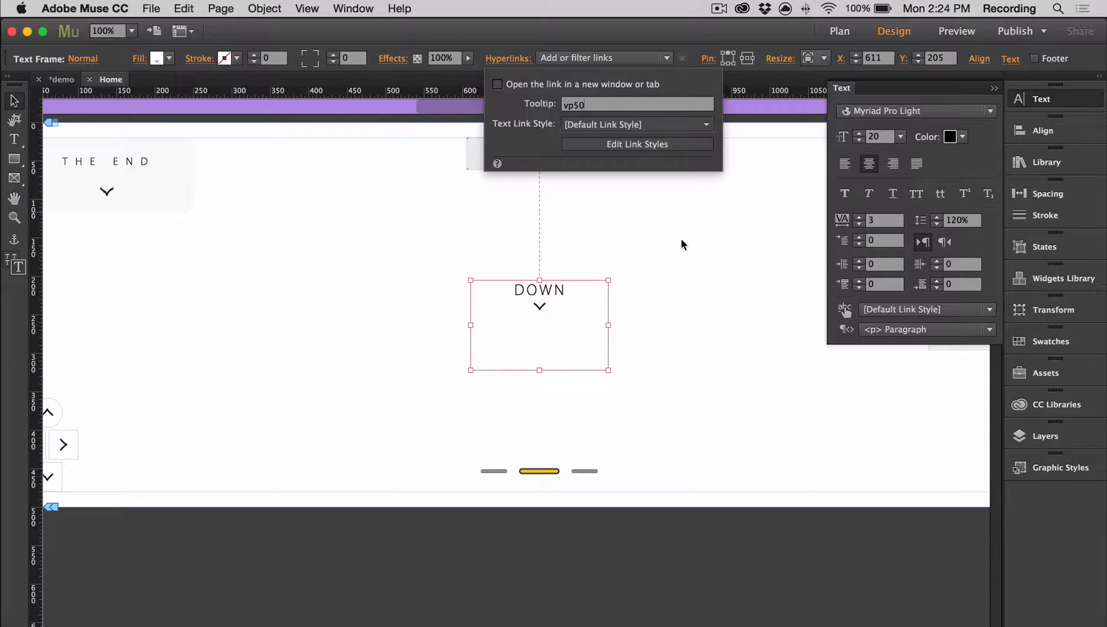
mouse_move(662, 192)
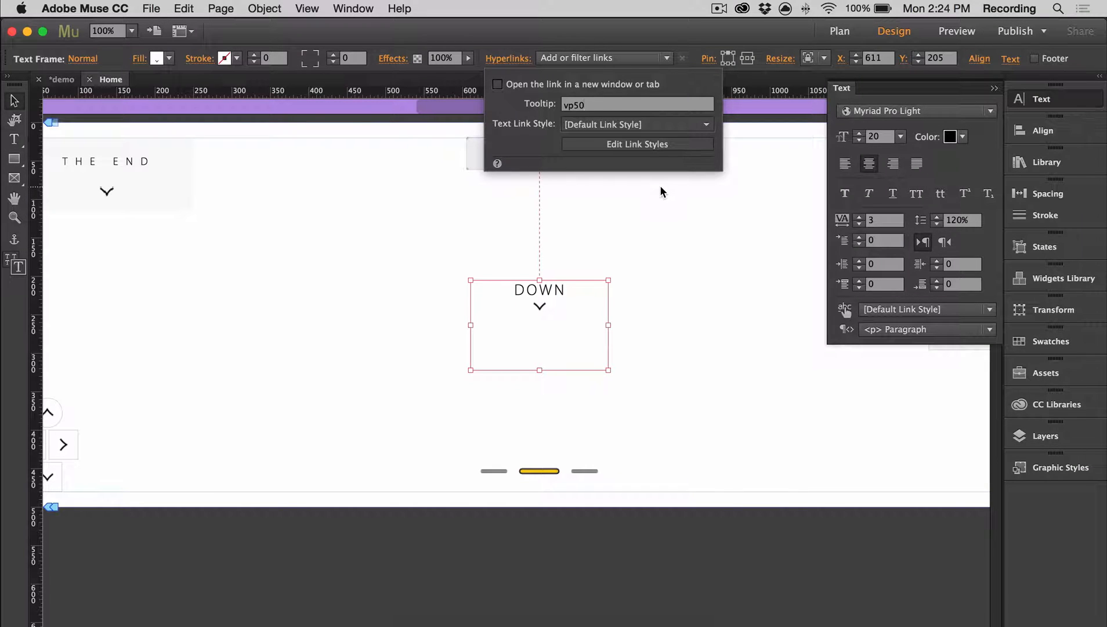
mouse_move(726, 391)
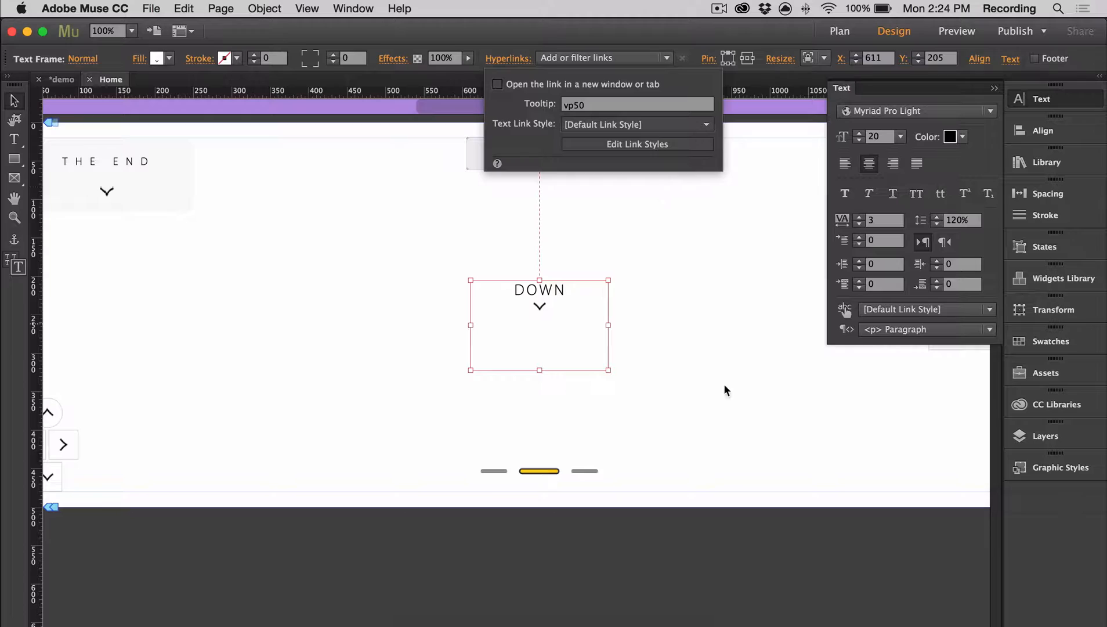
click(726, 391)
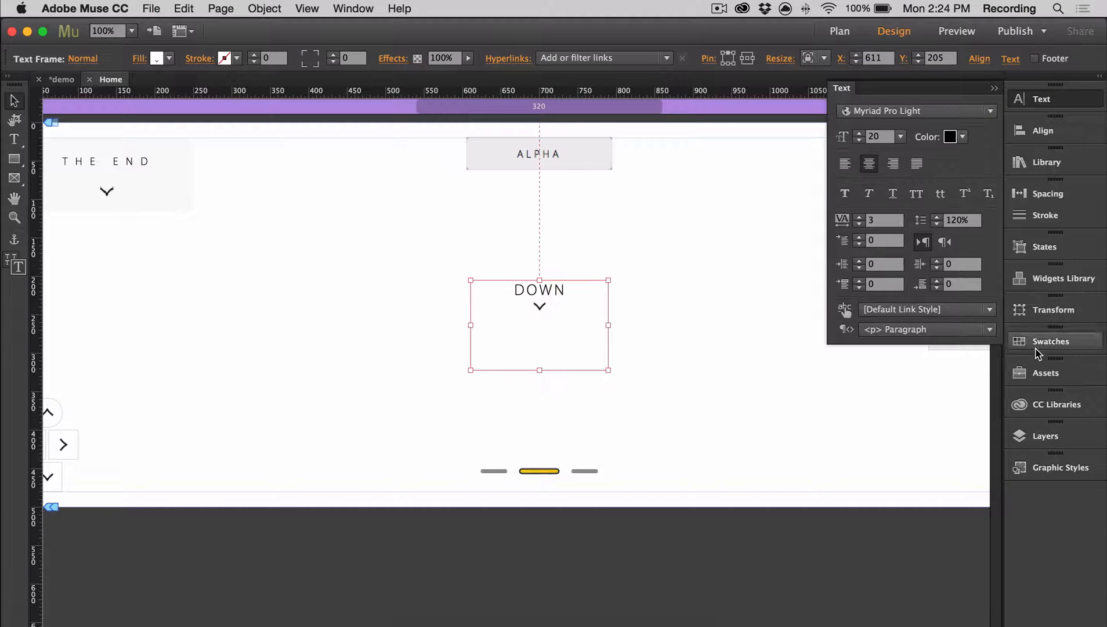
Step: Replace QQSectionDown with the DOWN button's style under the same name, then preview in Chrome
click(1060, 467)
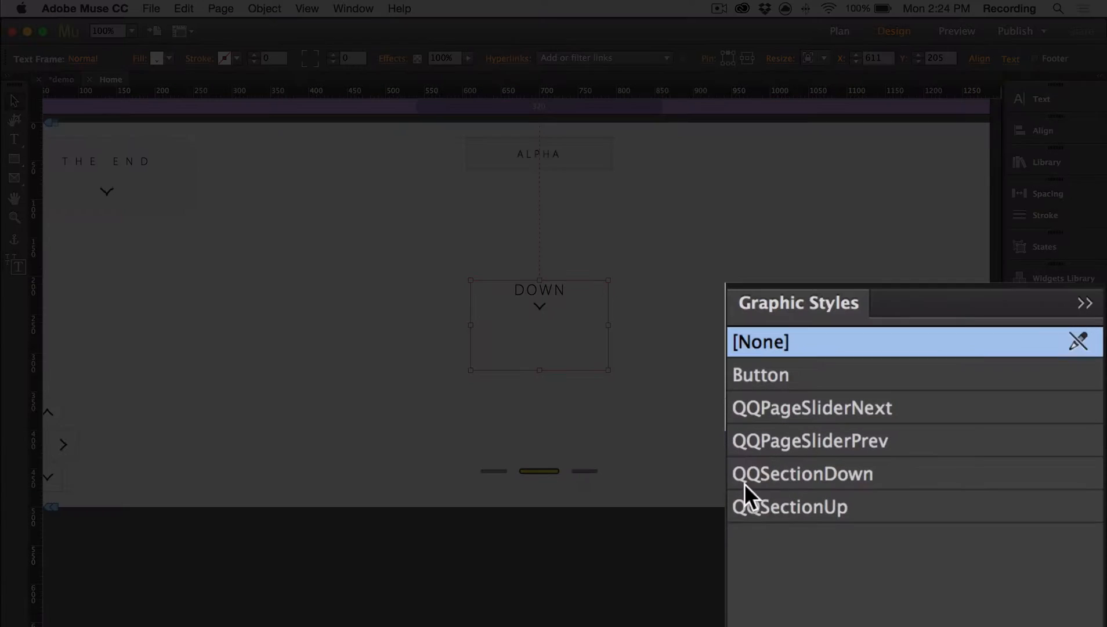
mouse_move(915, 497)
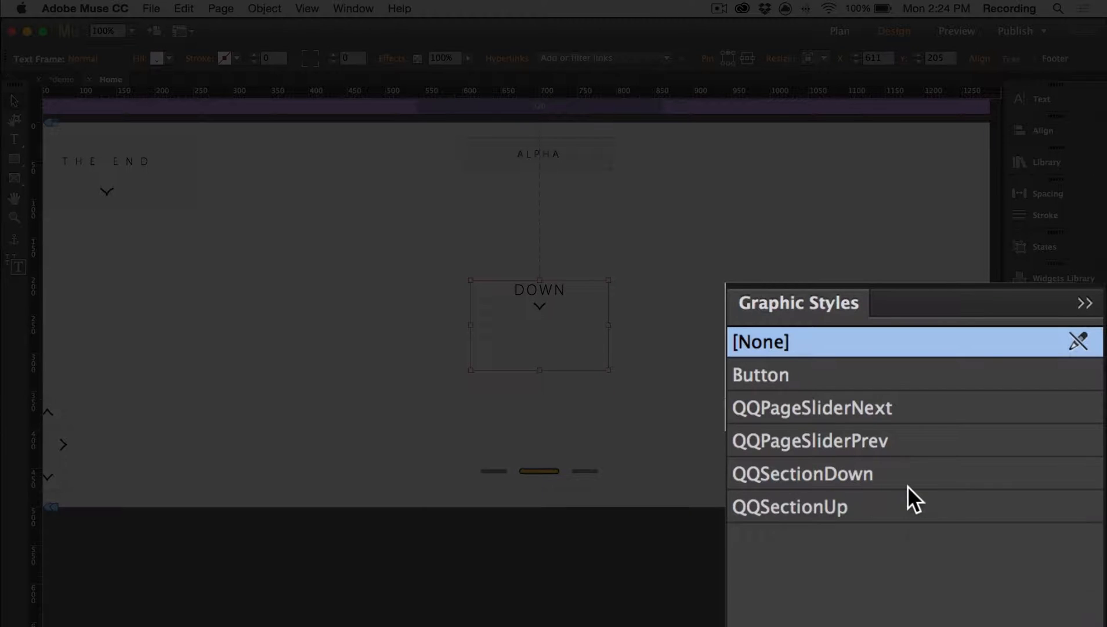
mouse_move(914, 506)
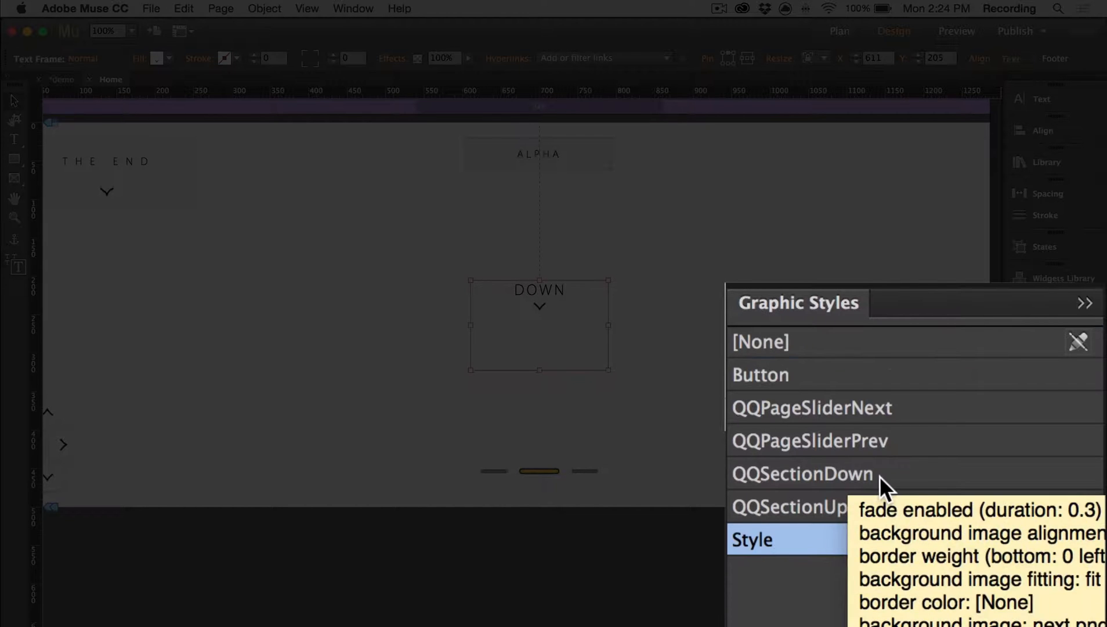
click(1086, 302)
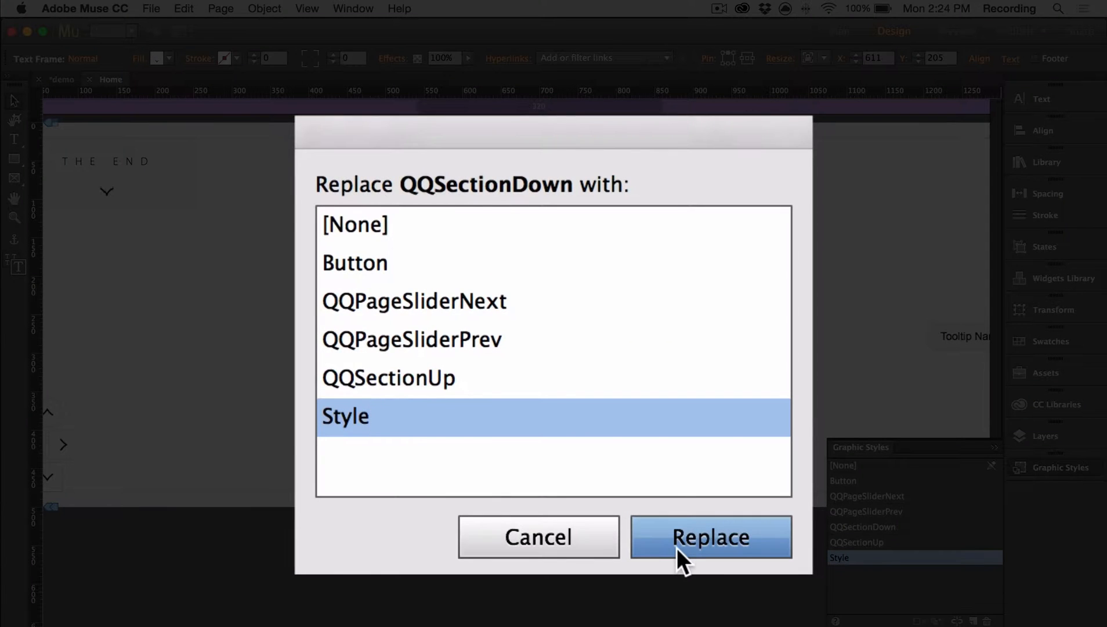
click(710, 536)
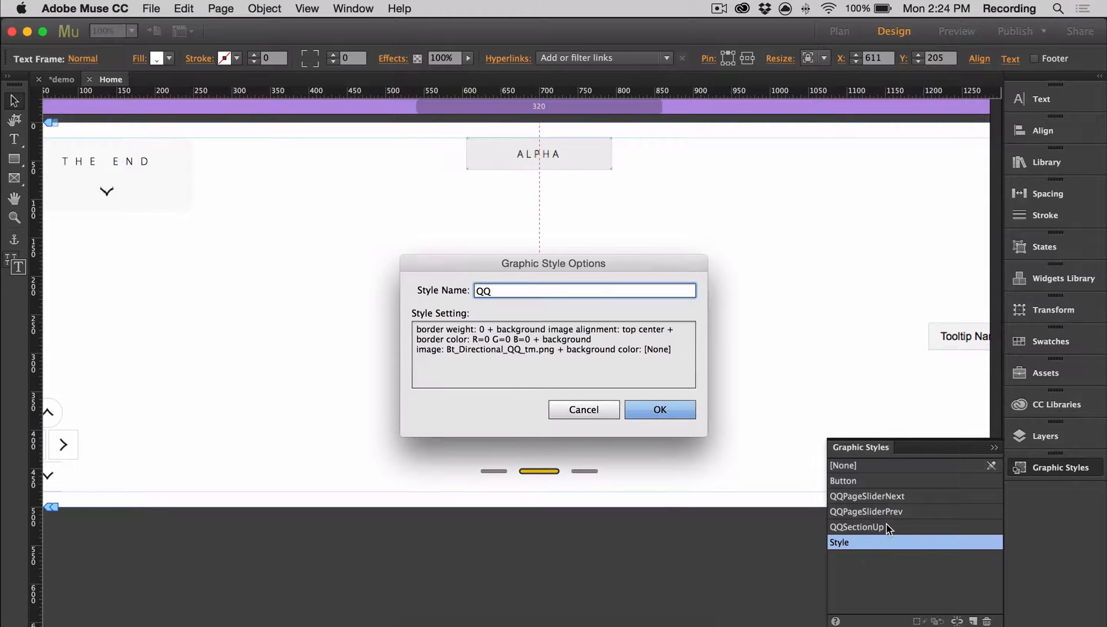
click(658, 409)
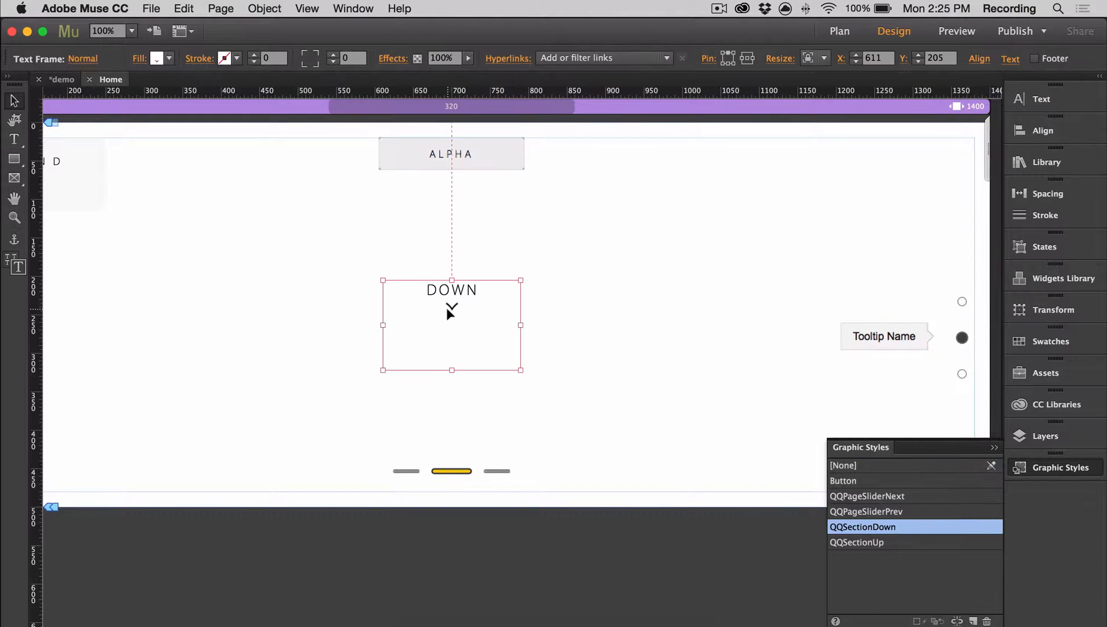
click(287, 311)
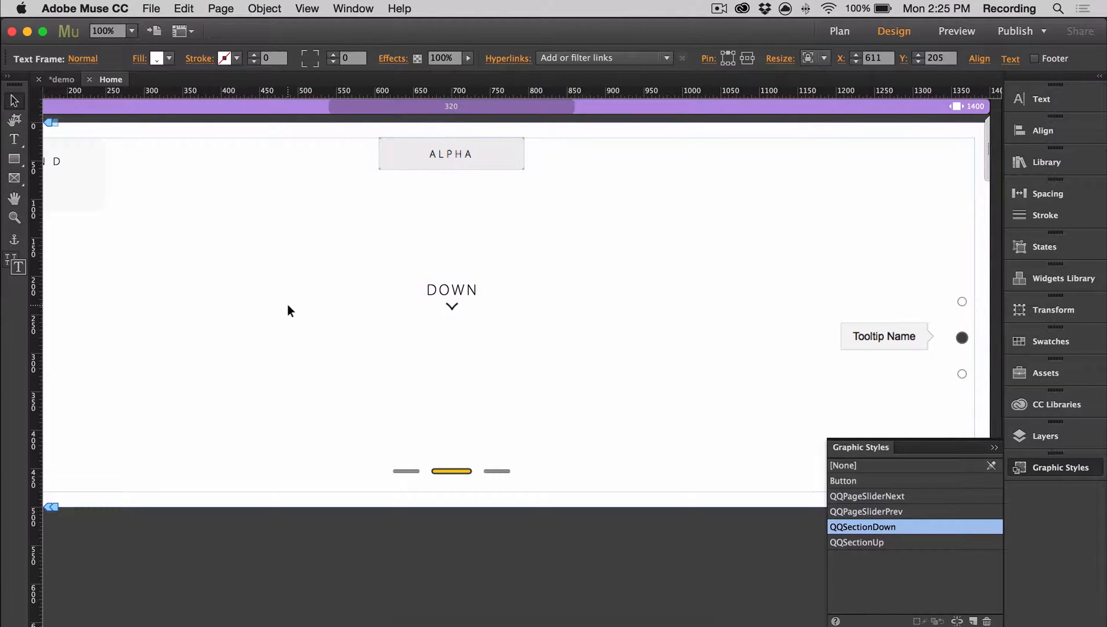
click(956, 31)
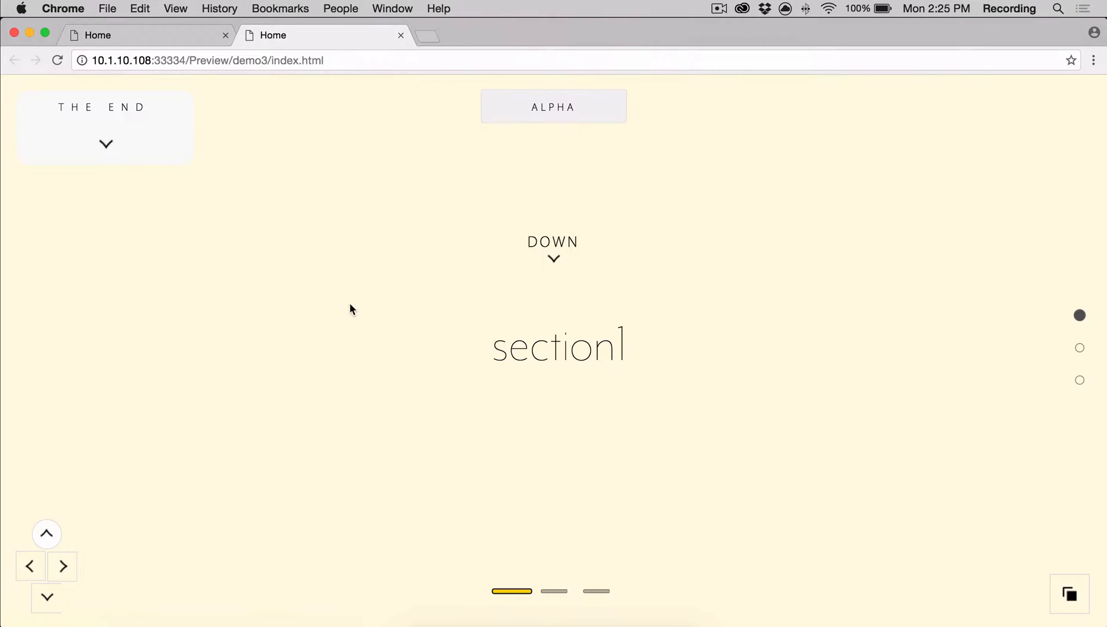
Step: Review the section1 preview with the DOWN button, section dots and slide bars, then return to Muse
click(553, 258)
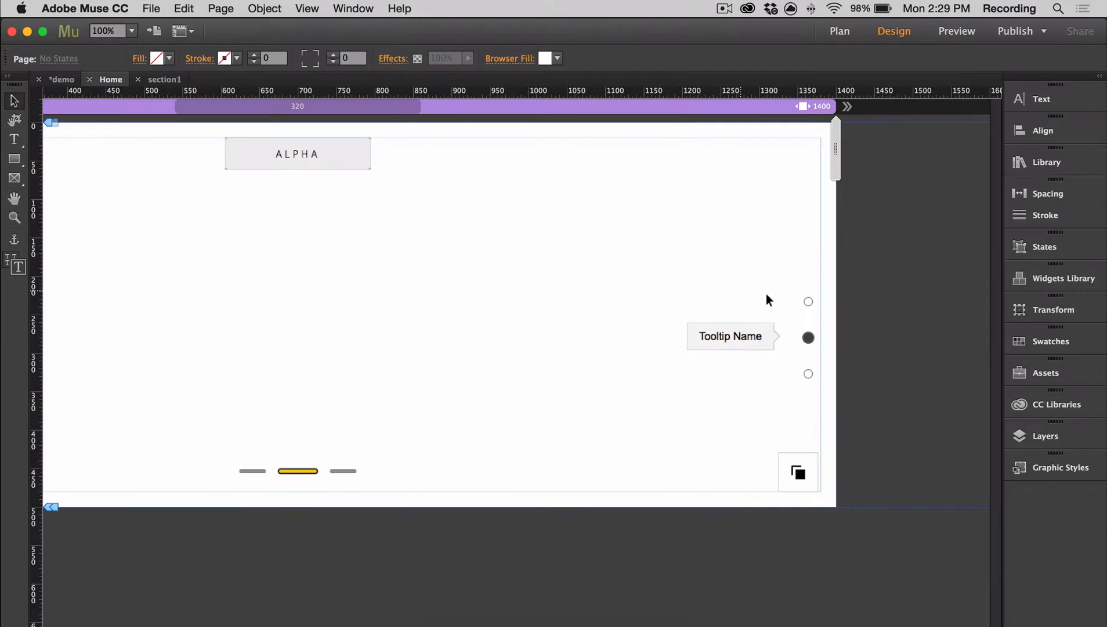
Step: Style the Sections Navigation tooltips as bars: width 3, height 25, spacing 5
click(808, 336)
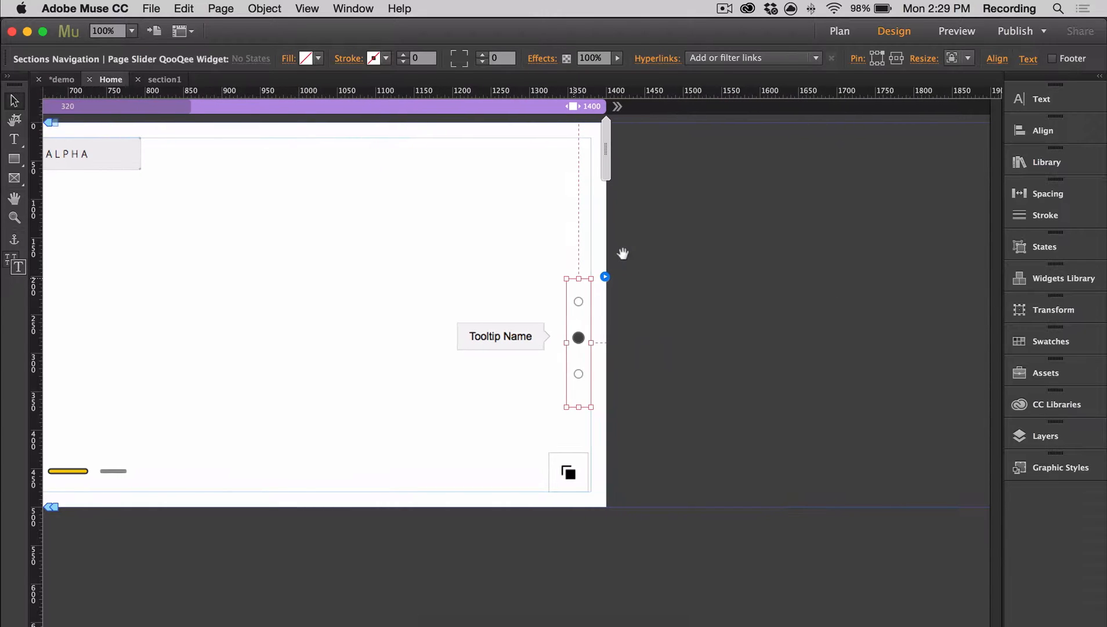
click(604, 277)
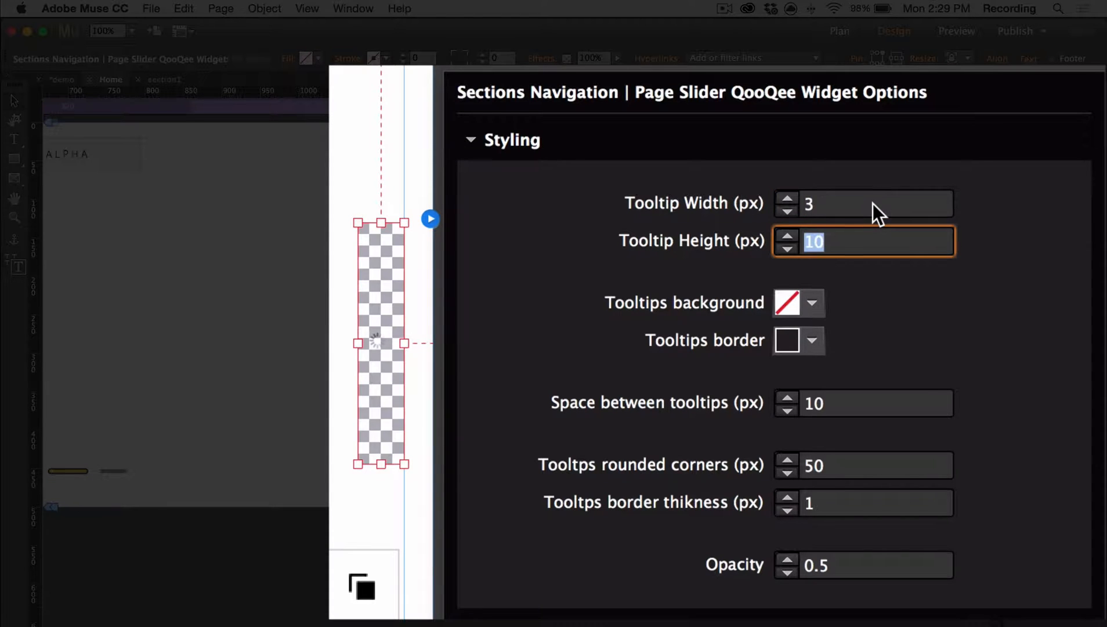
click(810, 303)
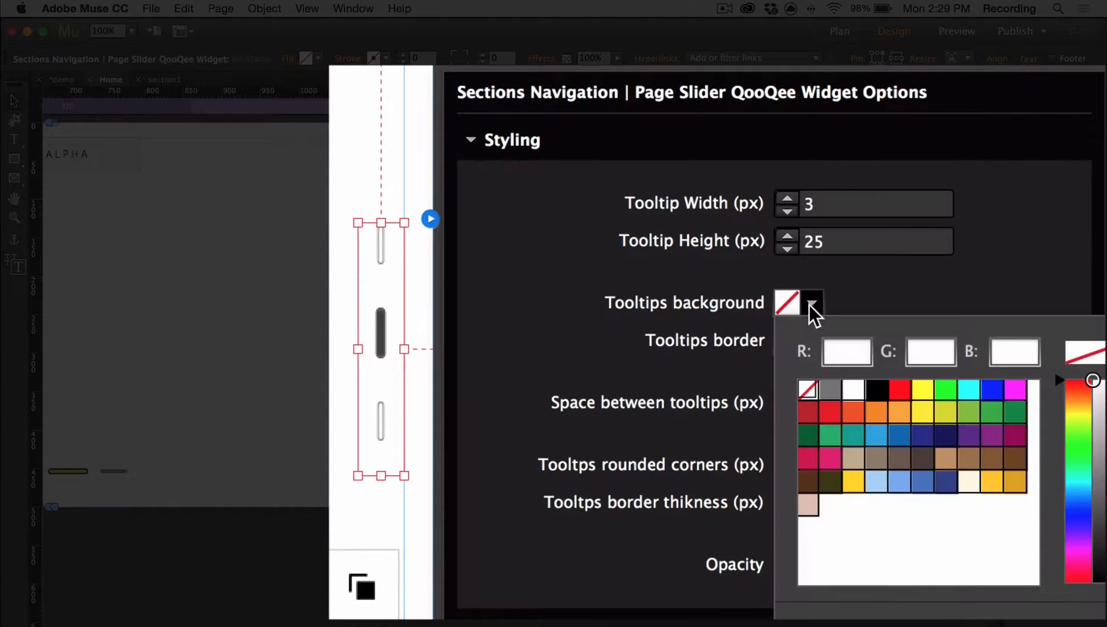
click(811, 339)
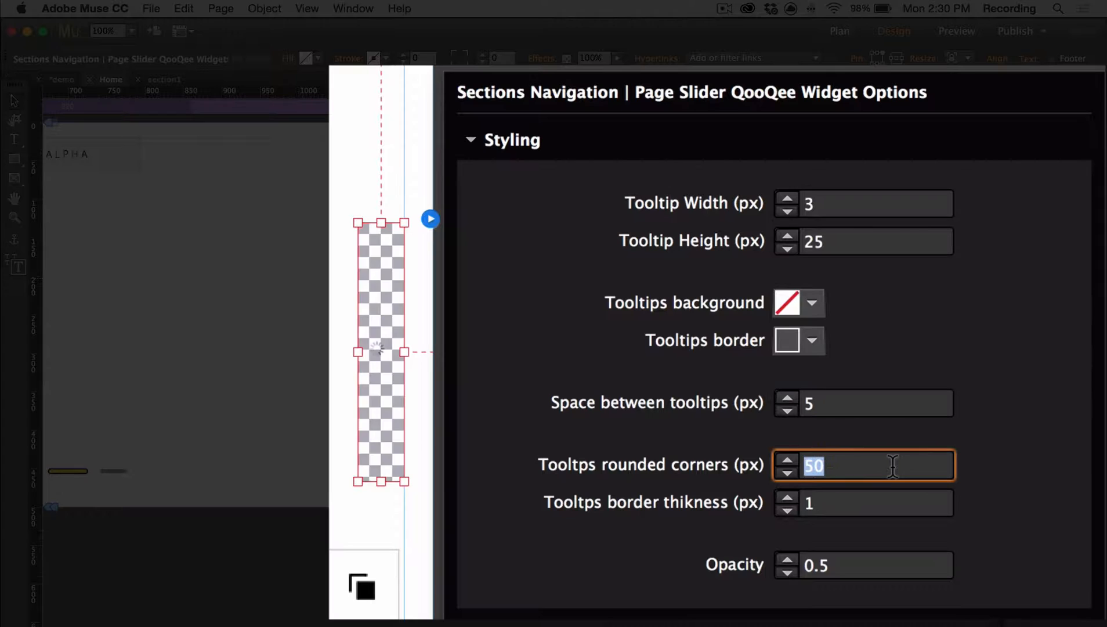
click(862, 502)
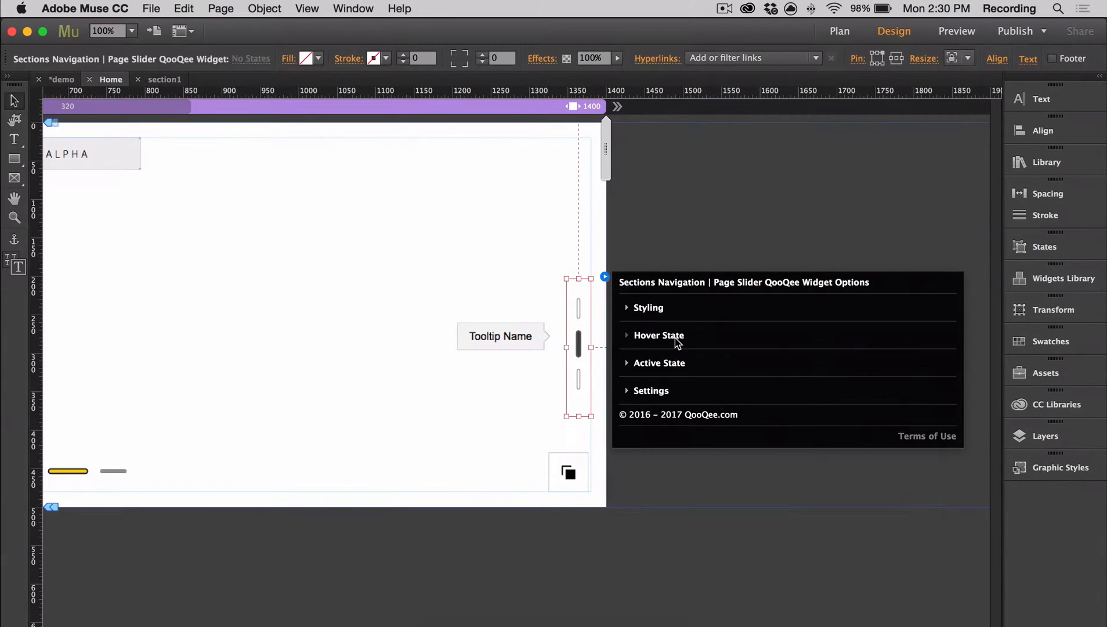
Step: Set hover and active scale to 1.5, with white hover fill and 0.75 active opacity
click(658, 334)
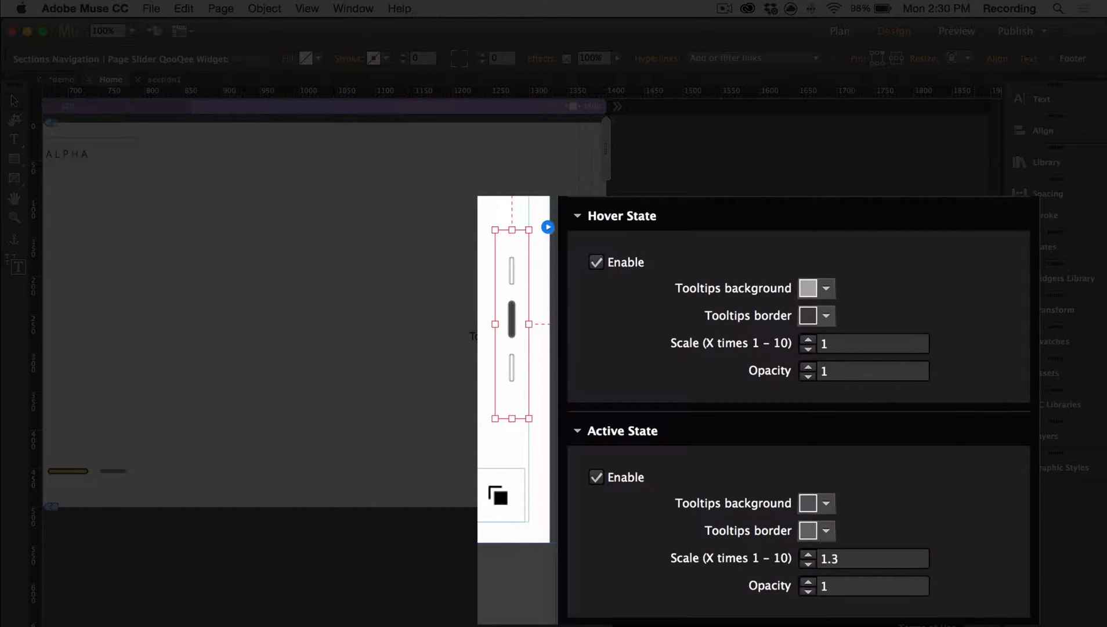
mouse_move(1003, 437)
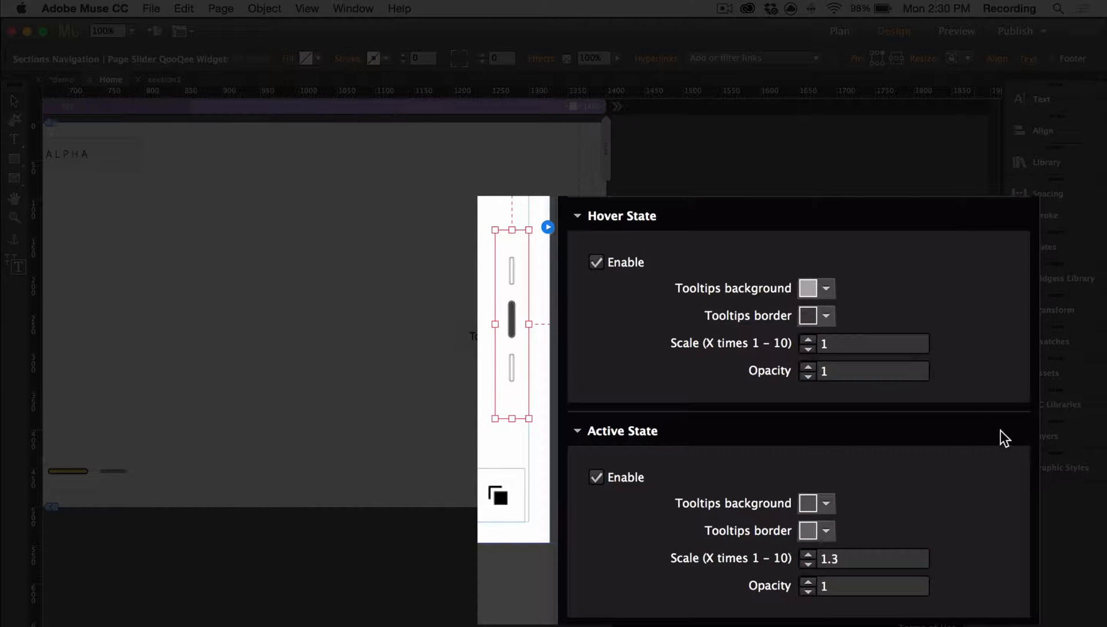
click(872, 343)
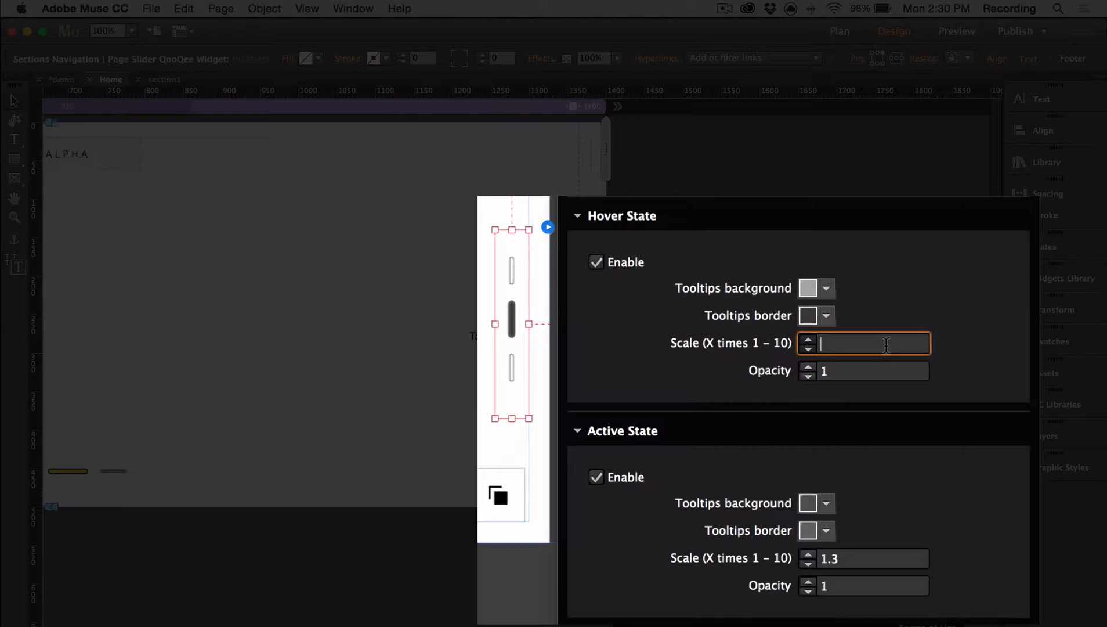
text(2)
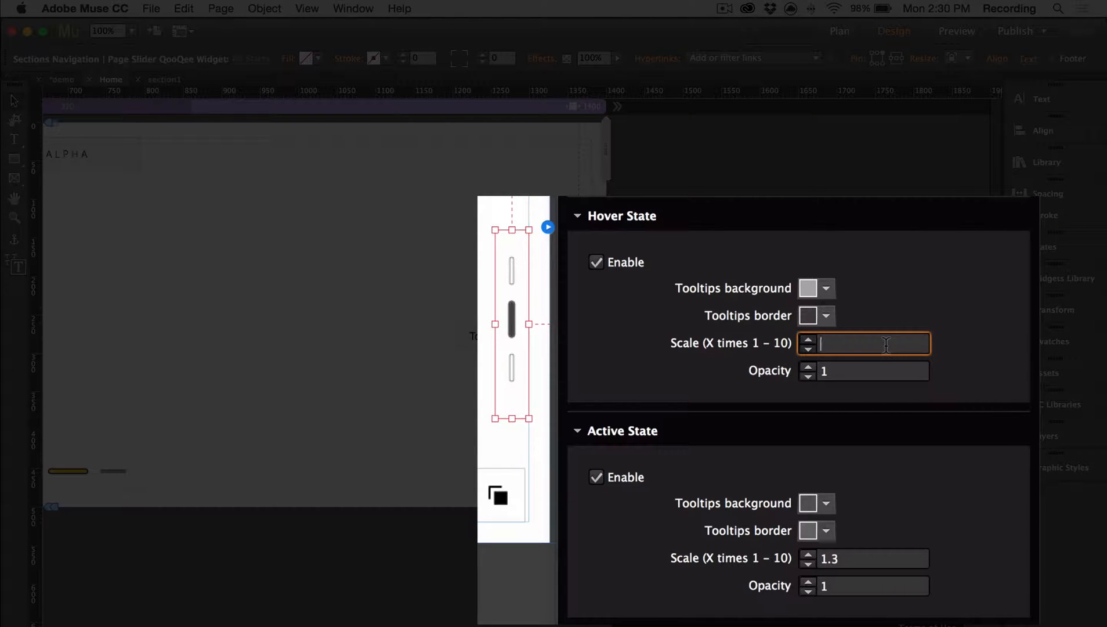
text(1.5)
click(863, 586)
text(0.75)
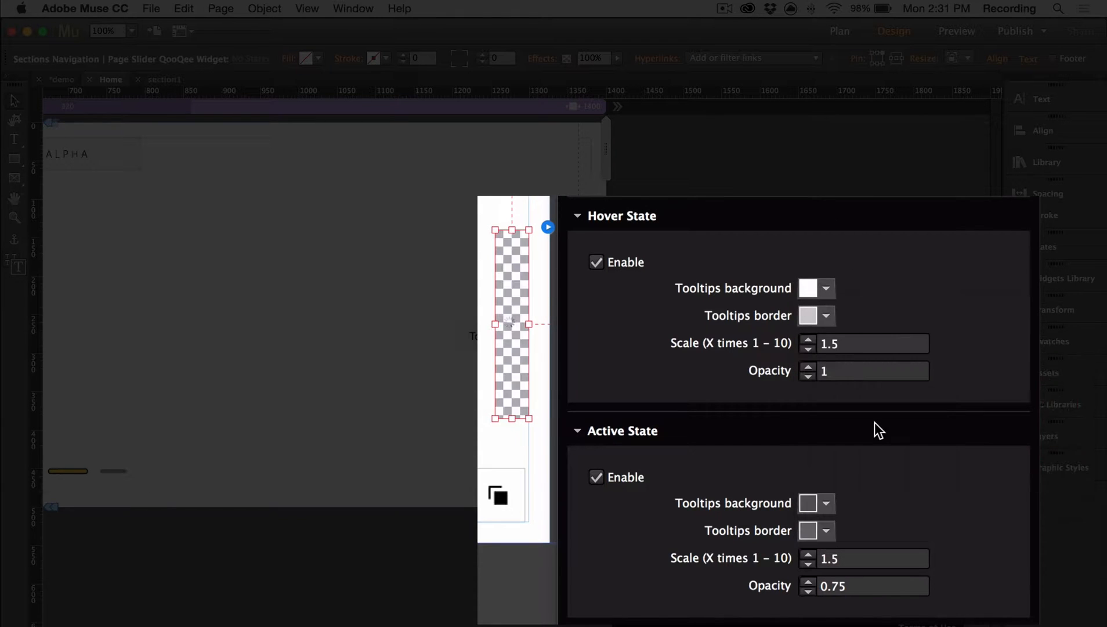
click(815, 288)
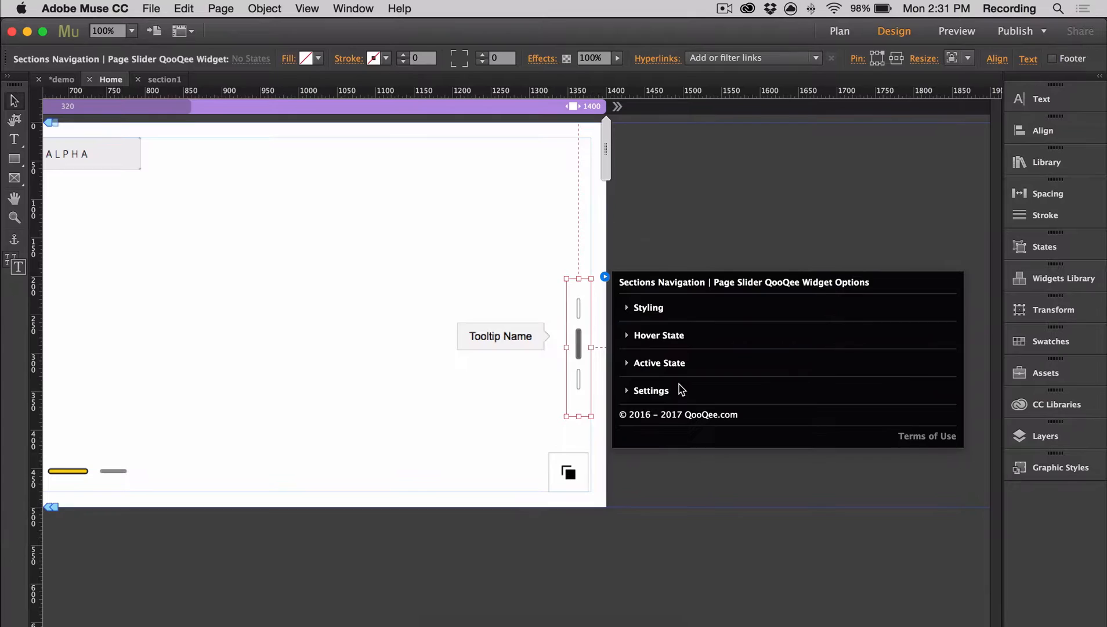
Step: Position the section bars 50% from top and edit the transition duration
click(651, 390)
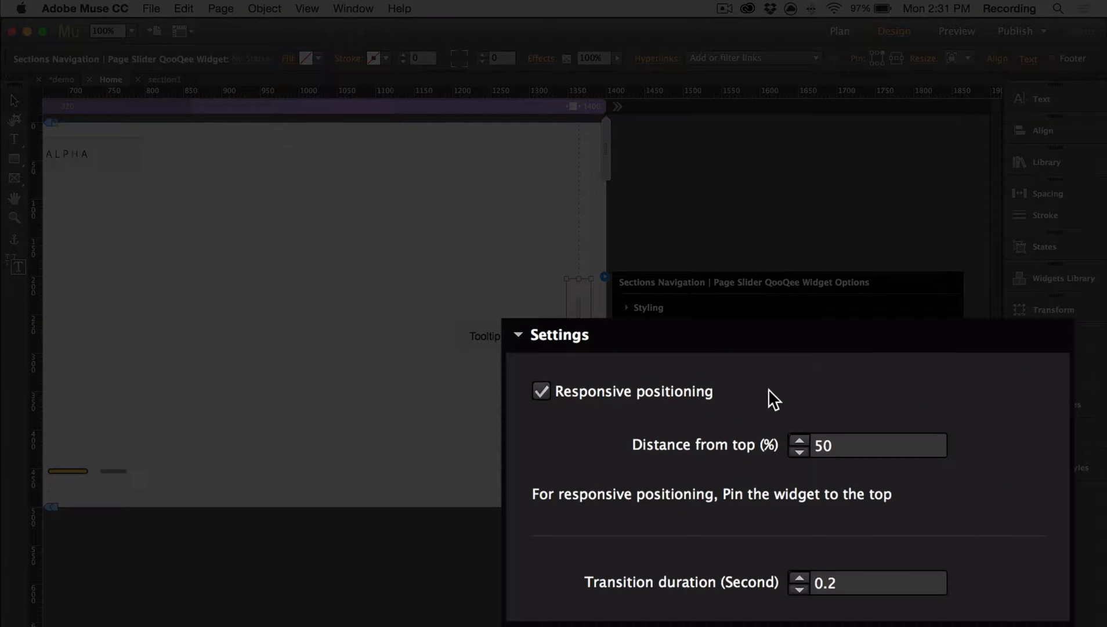
click(869, 444)
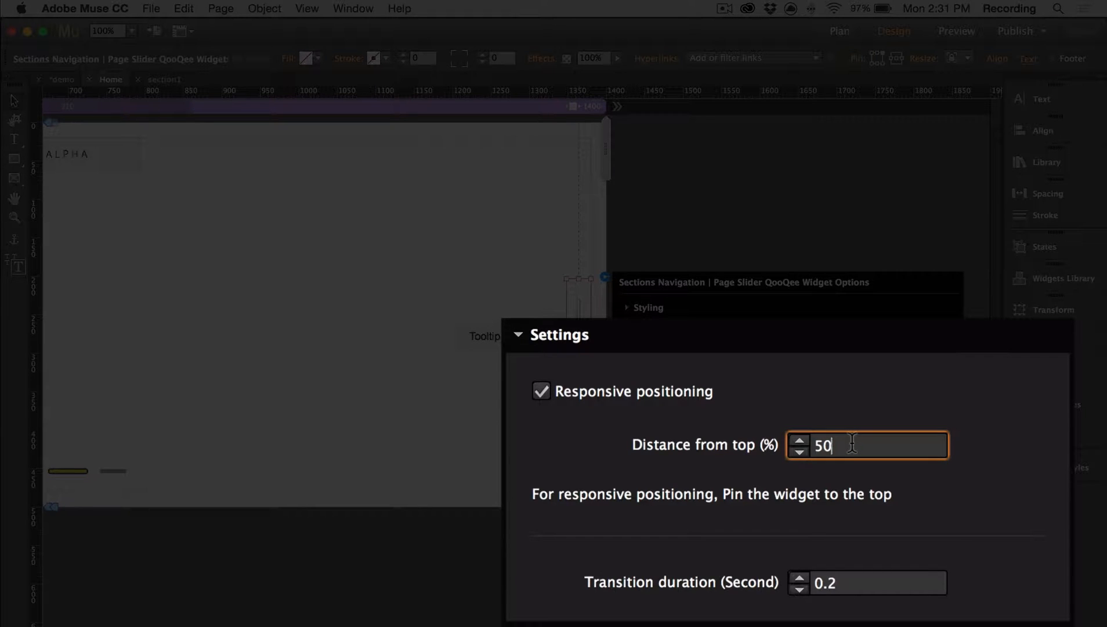
mouse_move(882, 603)
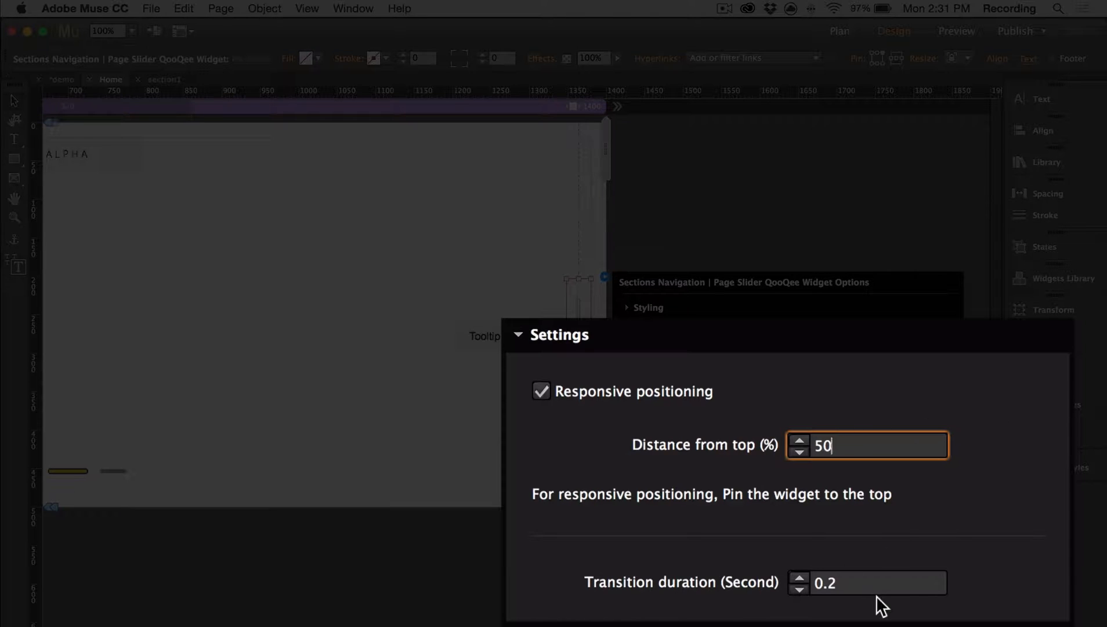
click(869, 581)
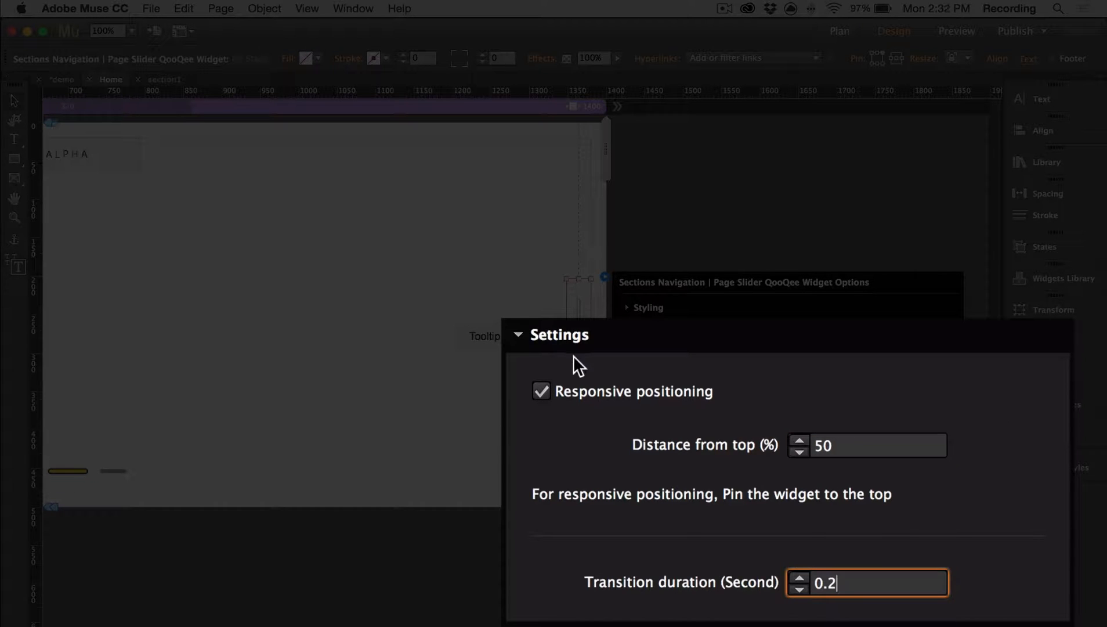
mouse_move(777, 525)
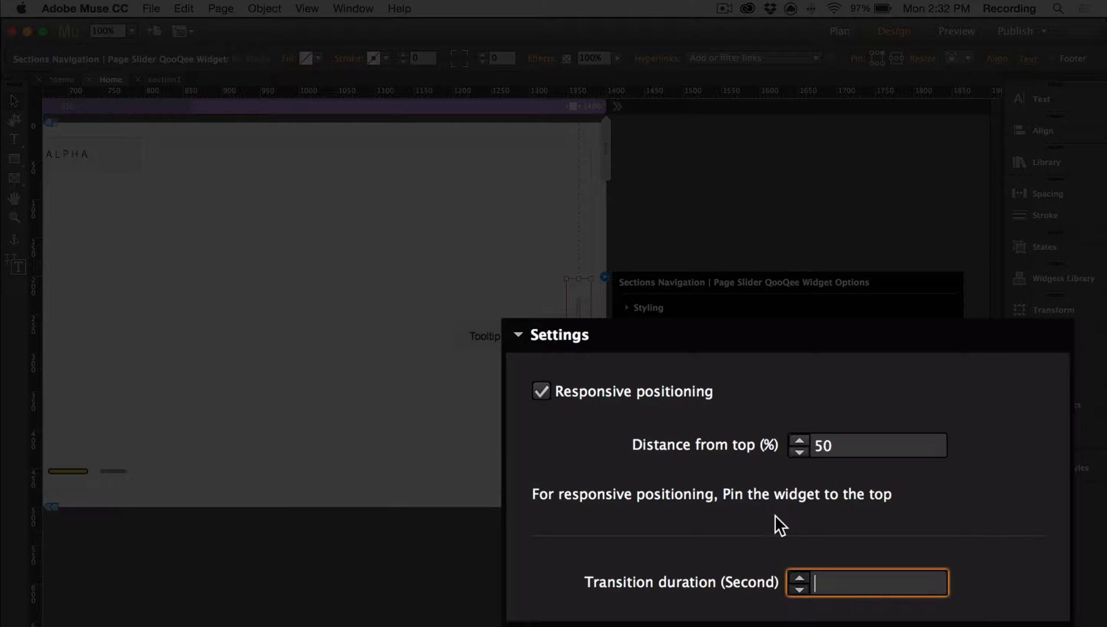
text(1)
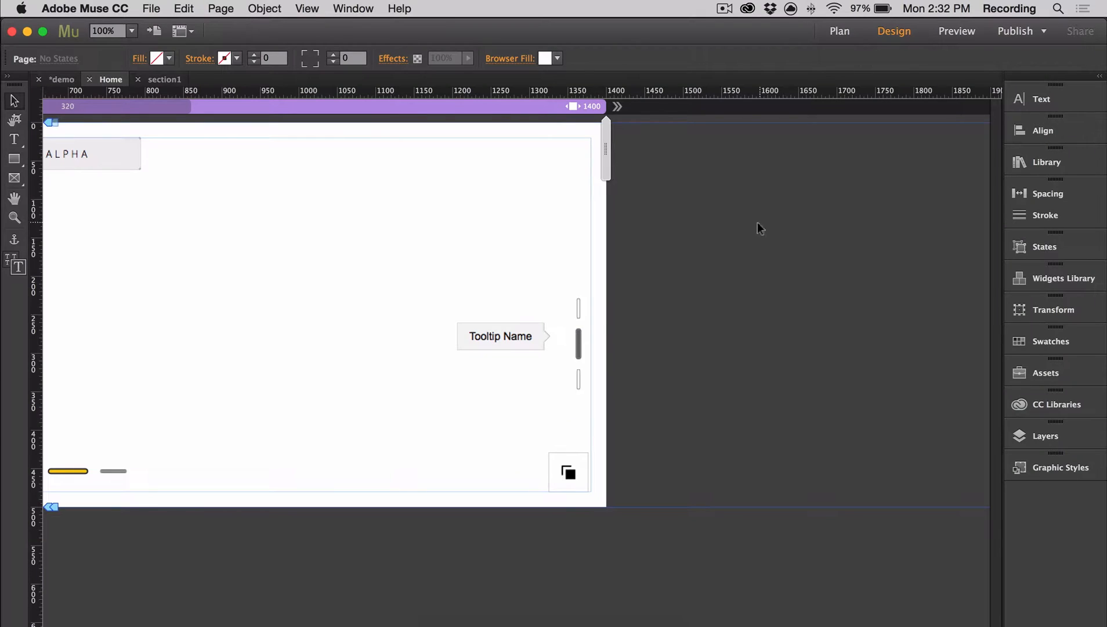
Step: Show tooltips on section hover, positioned left with 15 px spacing, then preview the page
click(500, 336)
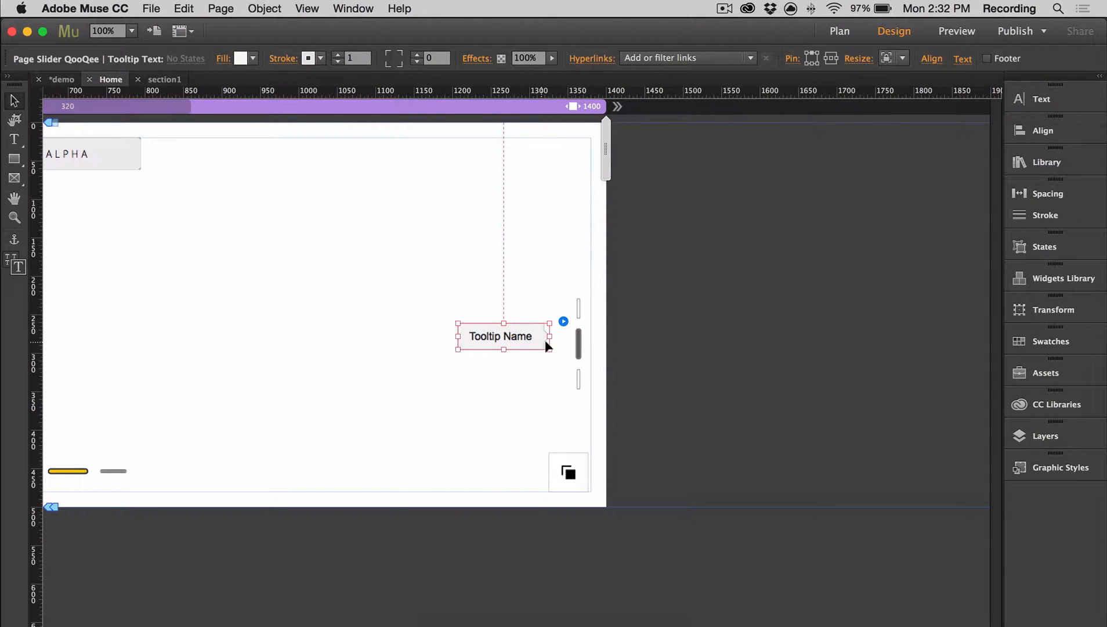
mouse_move(553, 256)
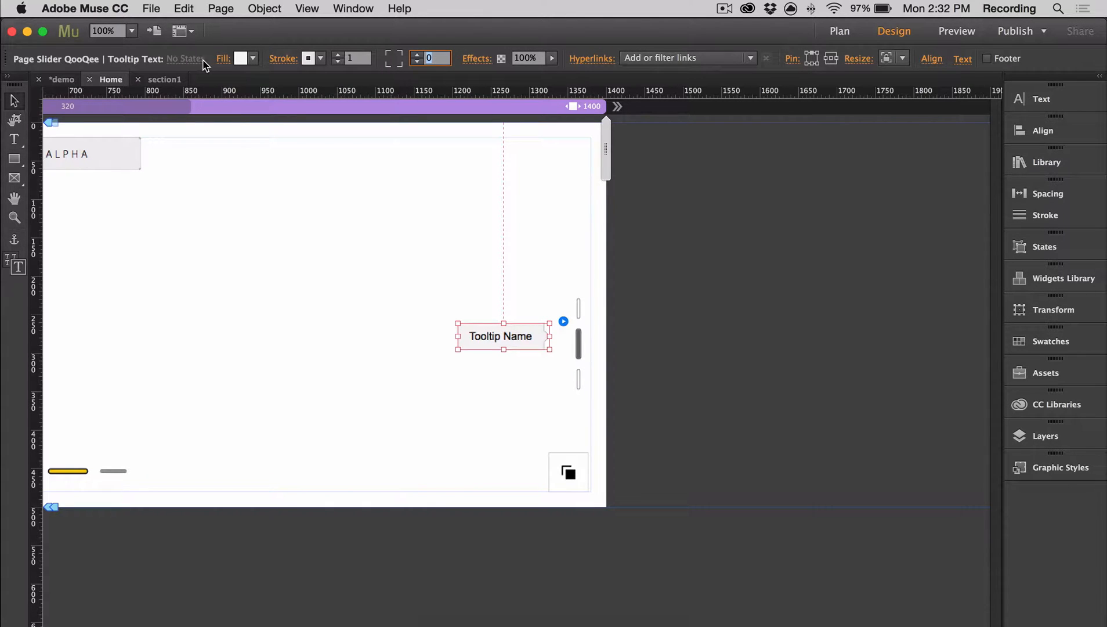
click(1042, 99)
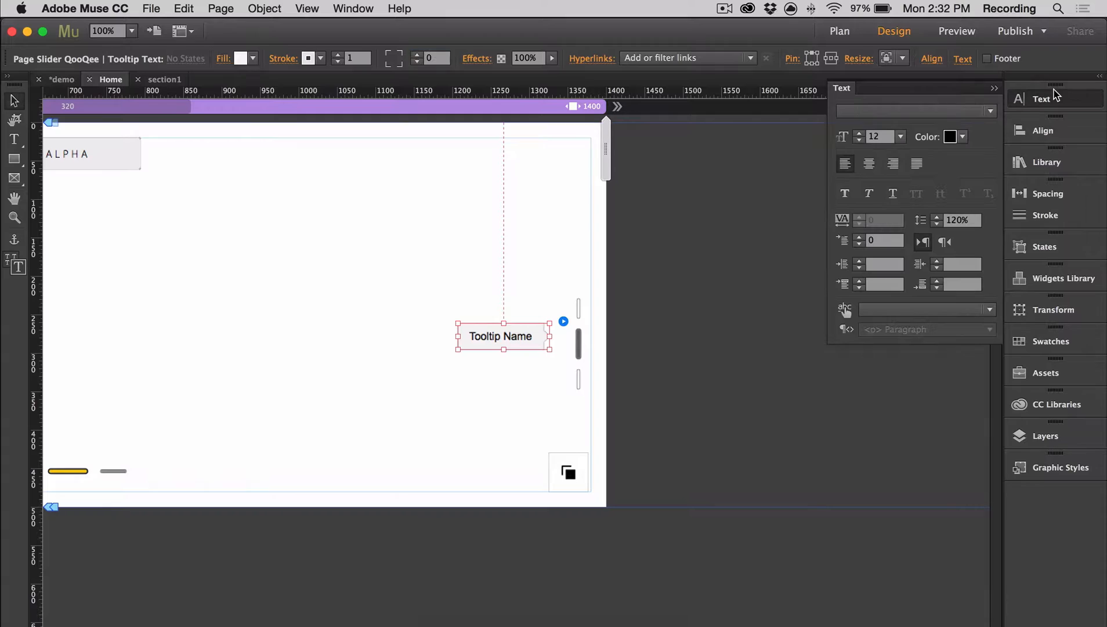
mouse_move(265, 42)
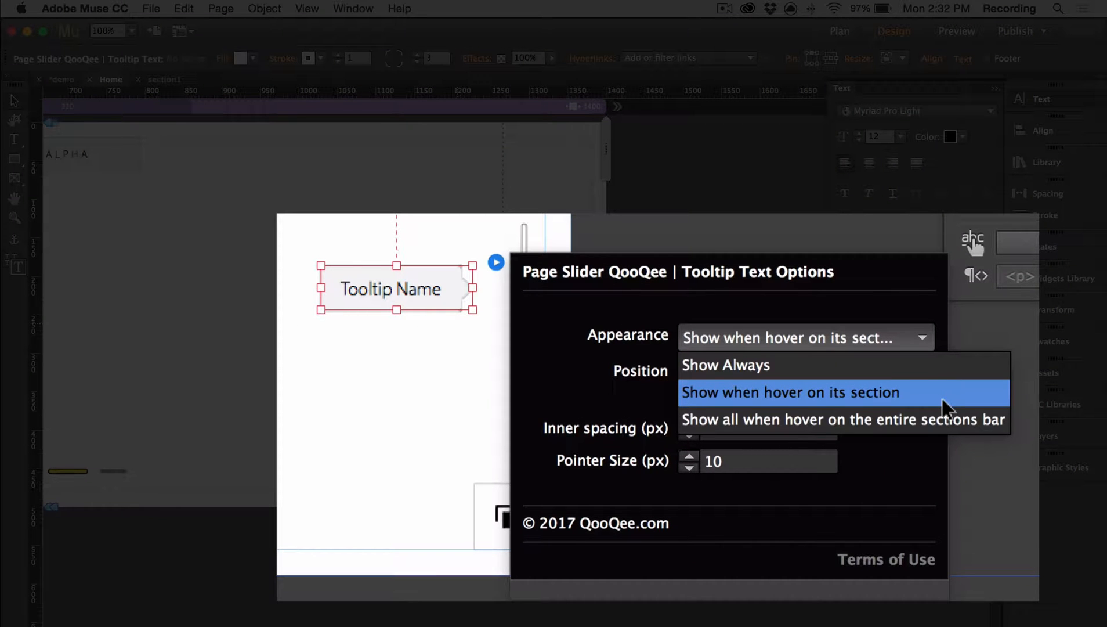
click(803, 373)
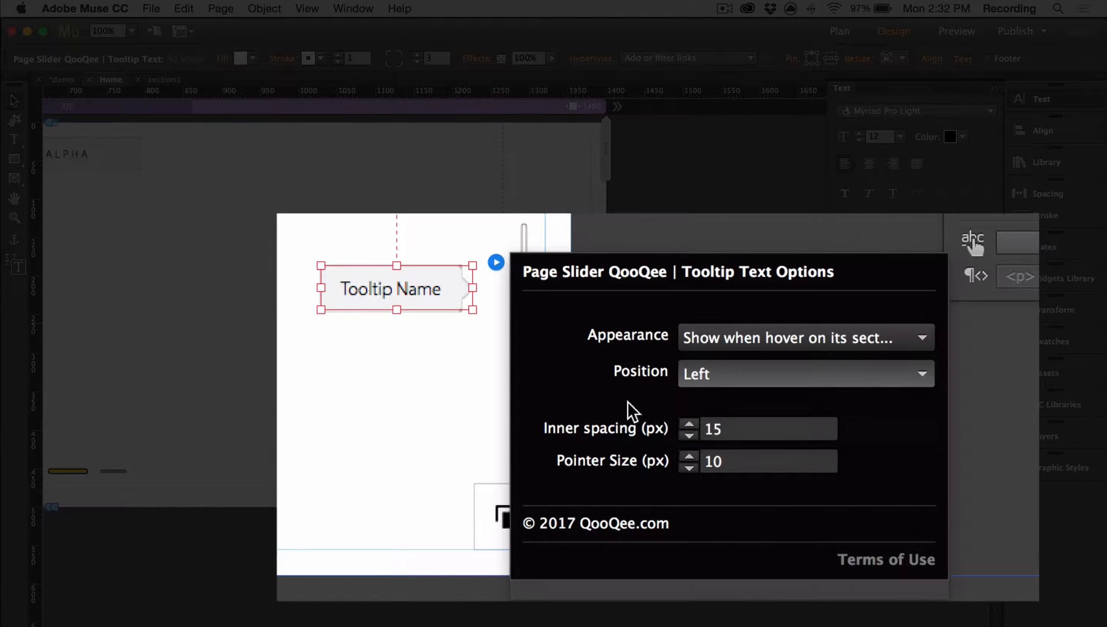
click(757, 460)
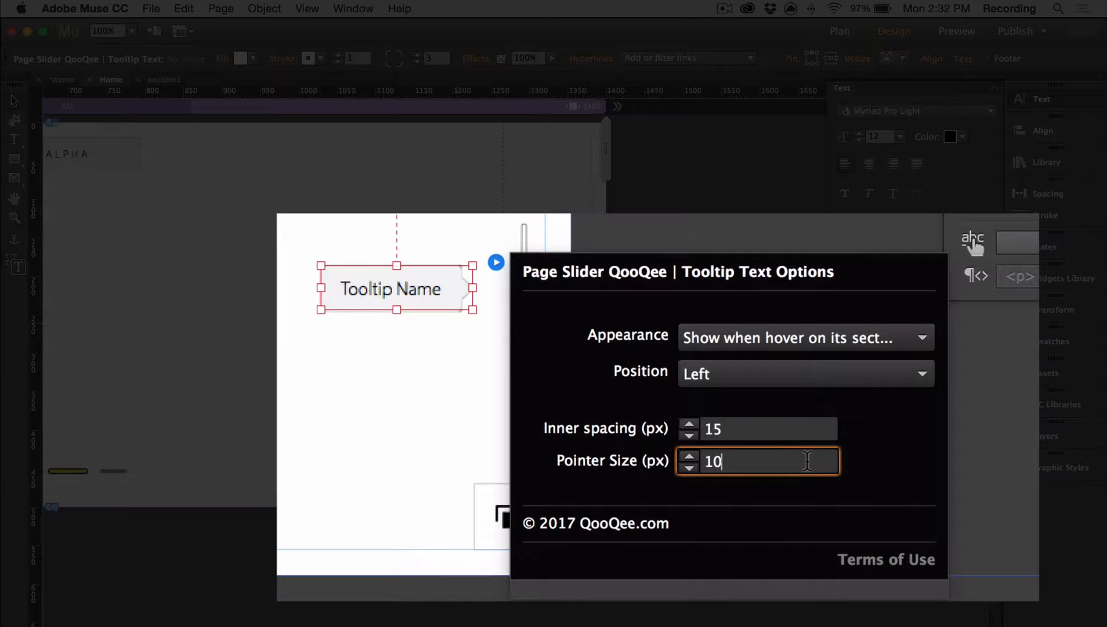
mouse_move(452, 283)
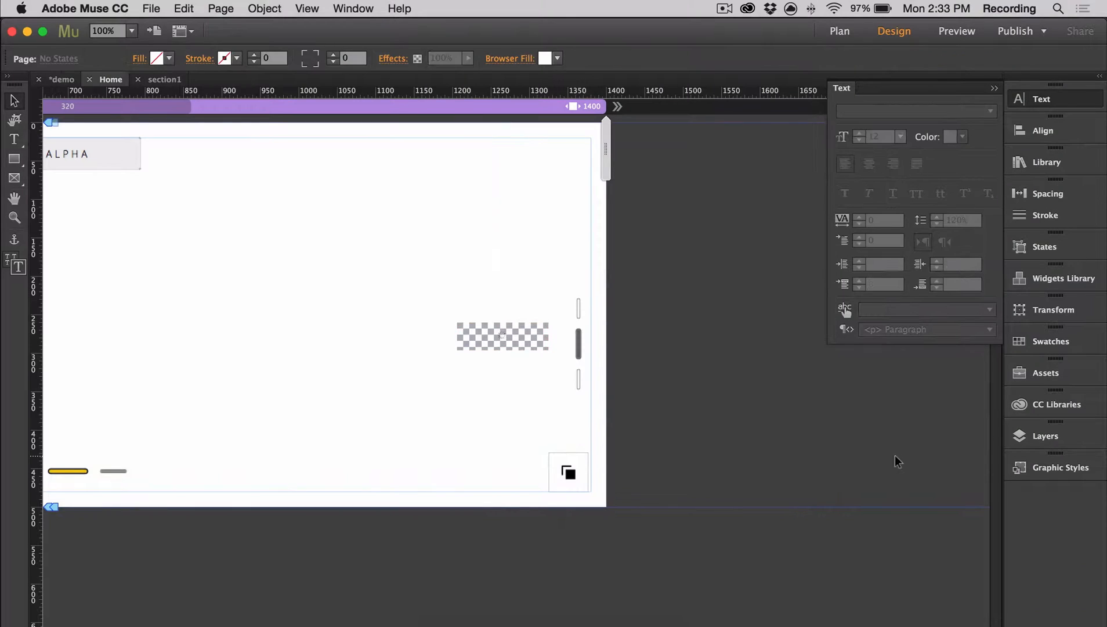
click(957, 30)
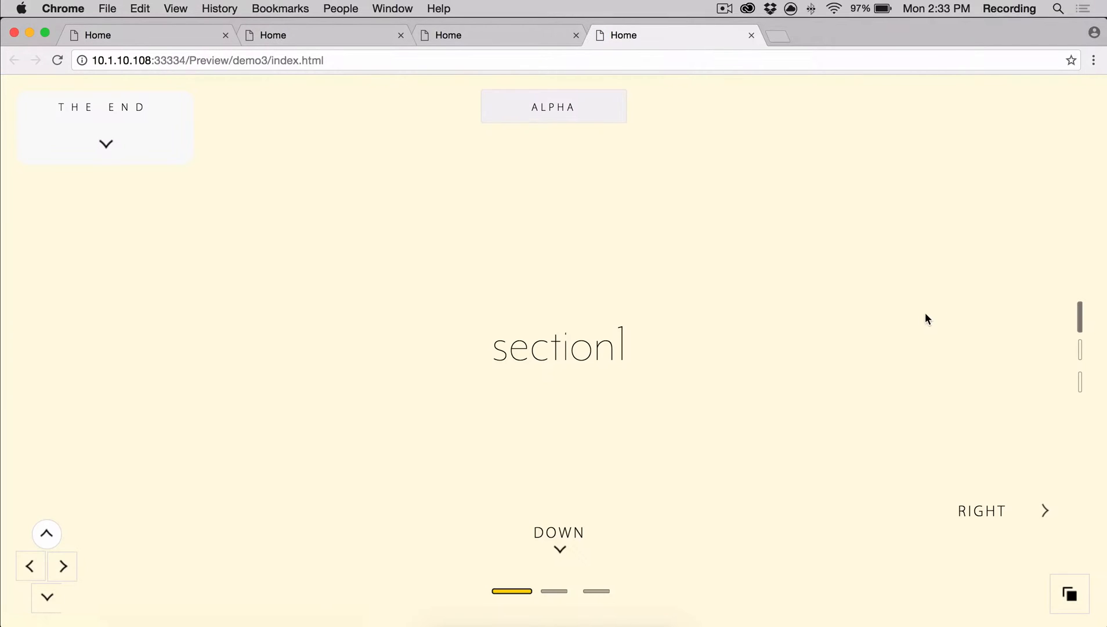
mouse_move(1074, 323)
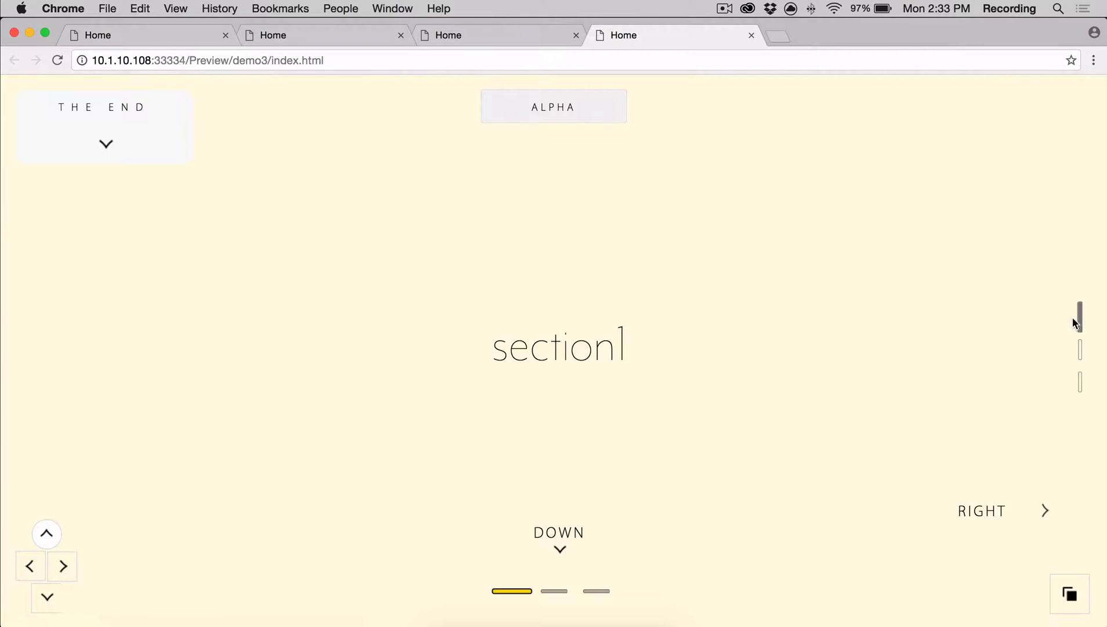
mouse_move(1080, 382)
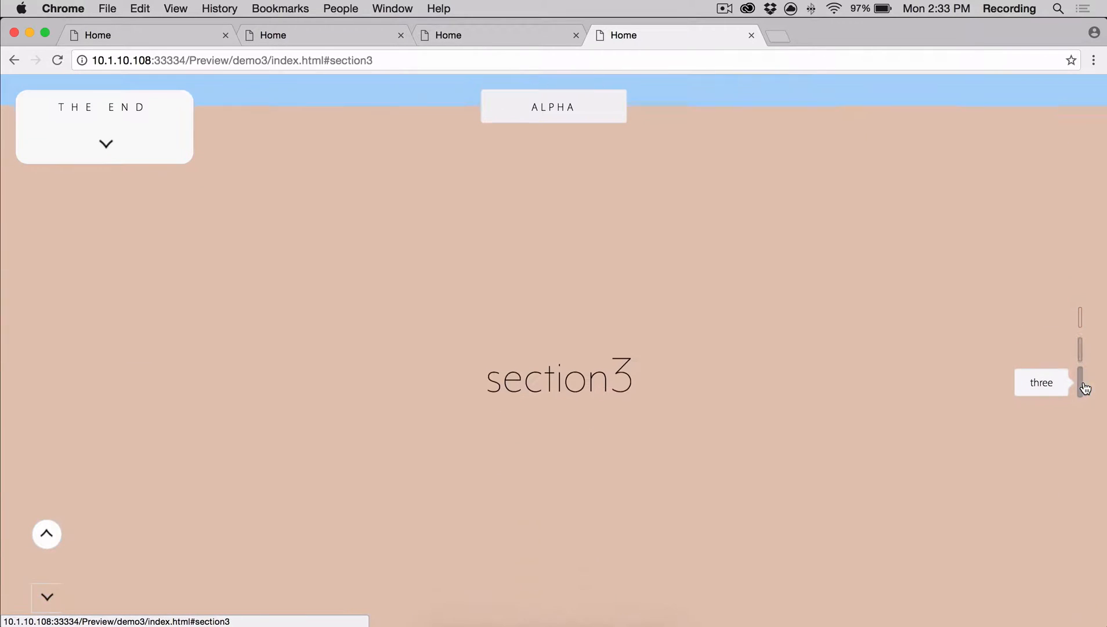
Step: In the Chrome preview, jump to section3 using the third section bar
click(1081, 317)
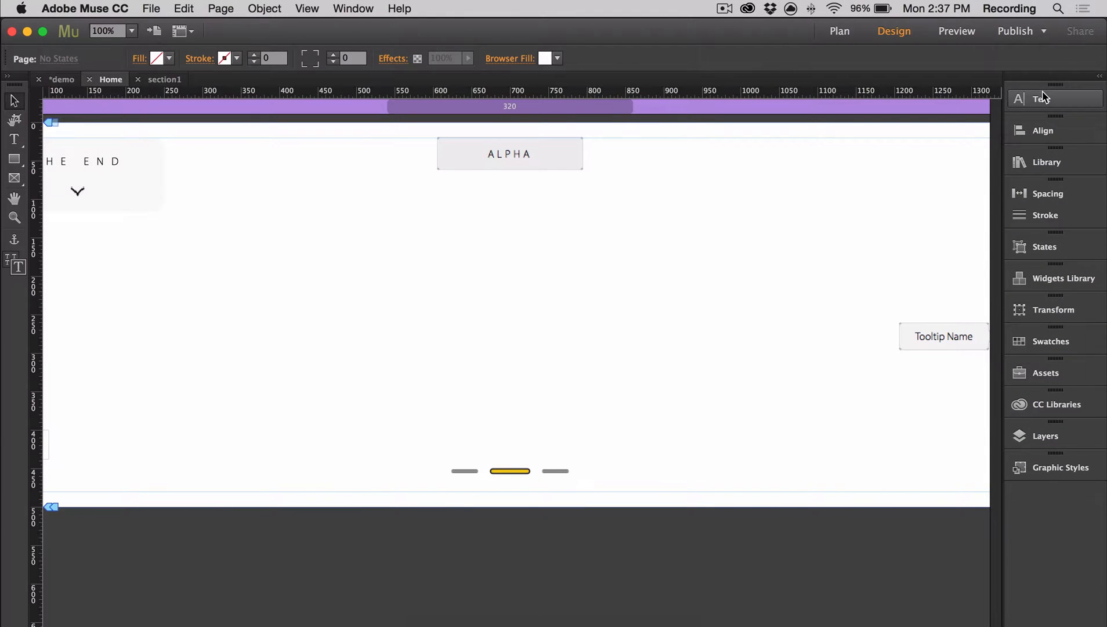
mouse_move(948, 173)
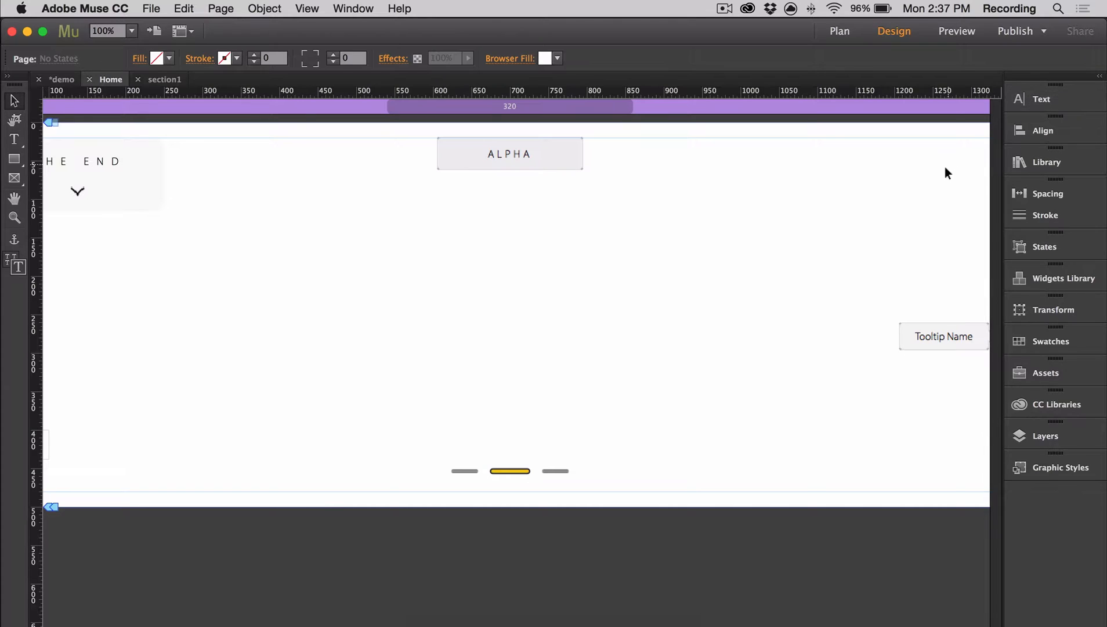
Step: Give the Slides Navigation bars square corners (radius 0) and adjust their height
click(510, 471)
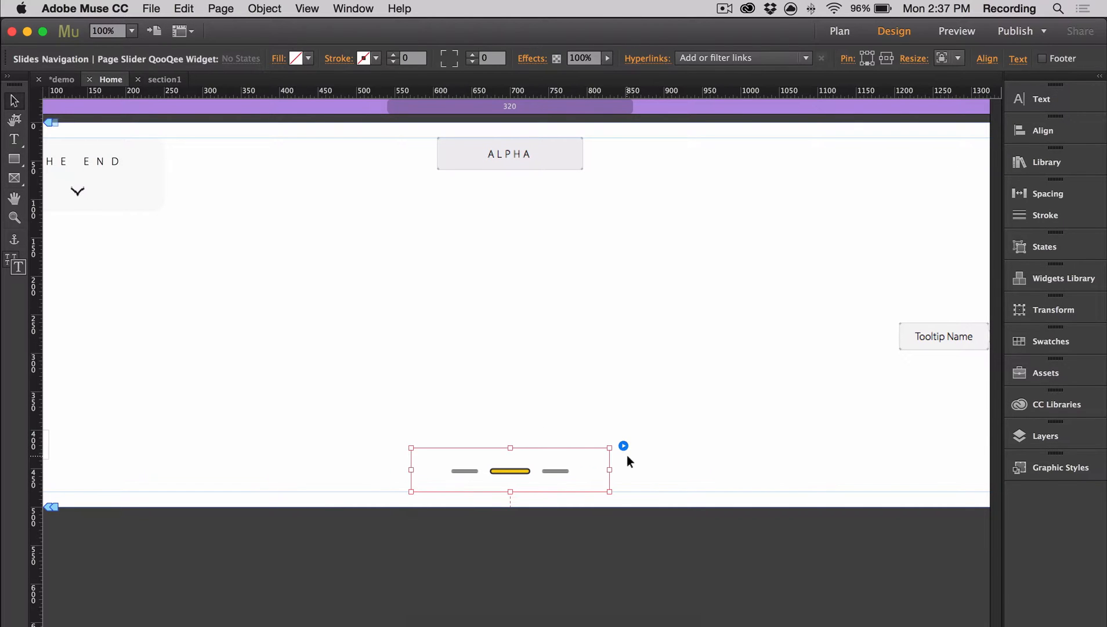
click(622, 445)
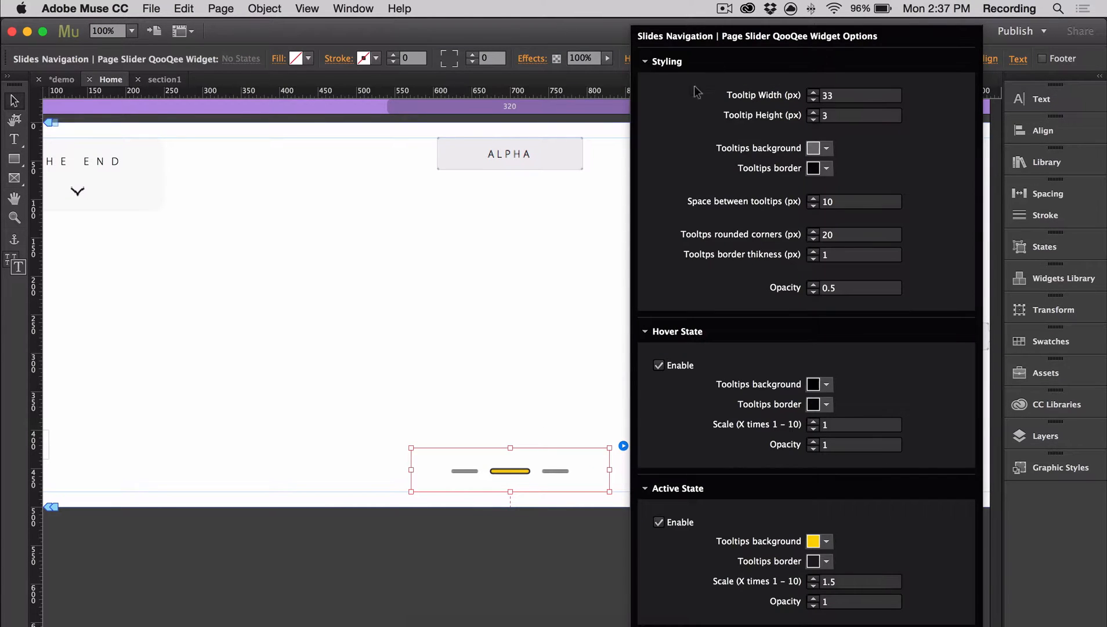
mouse_move(677, 322)
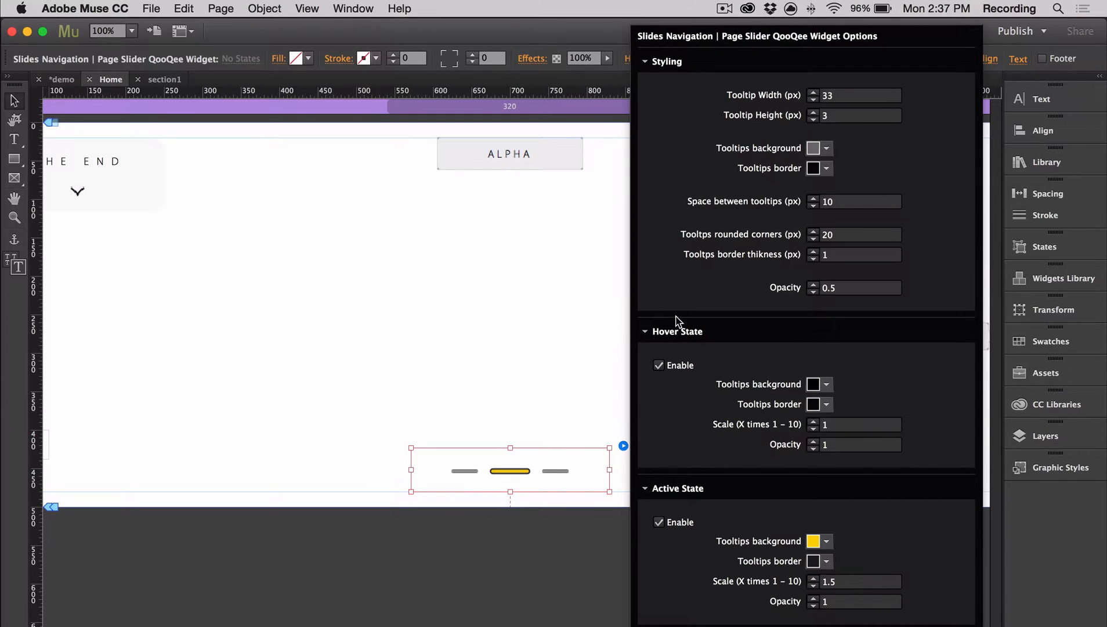
click(856, 95)
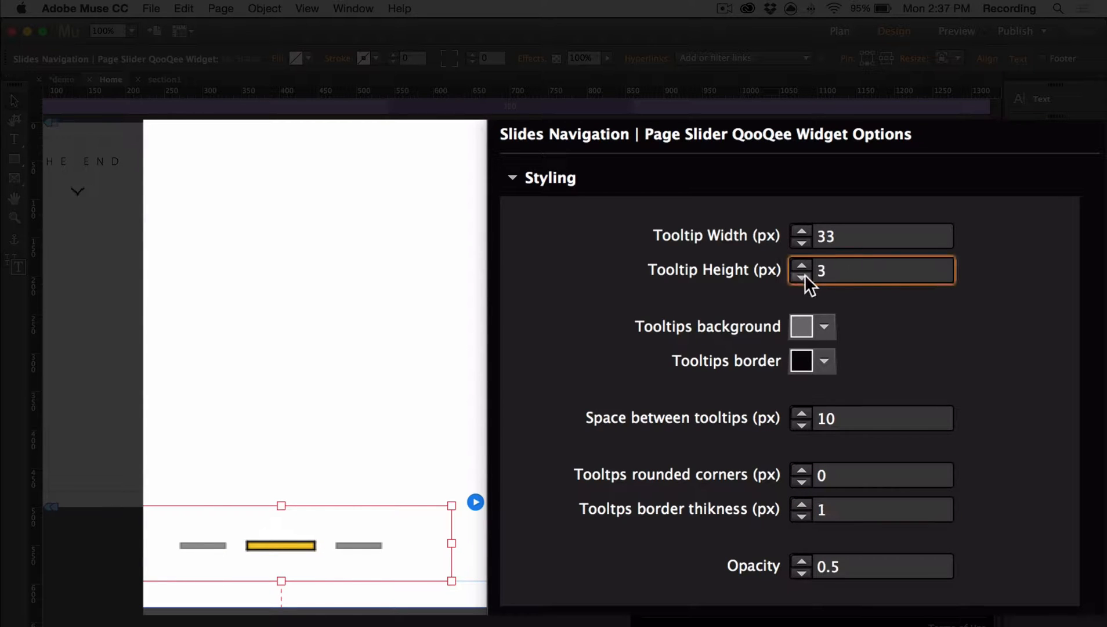
click(870, 235)
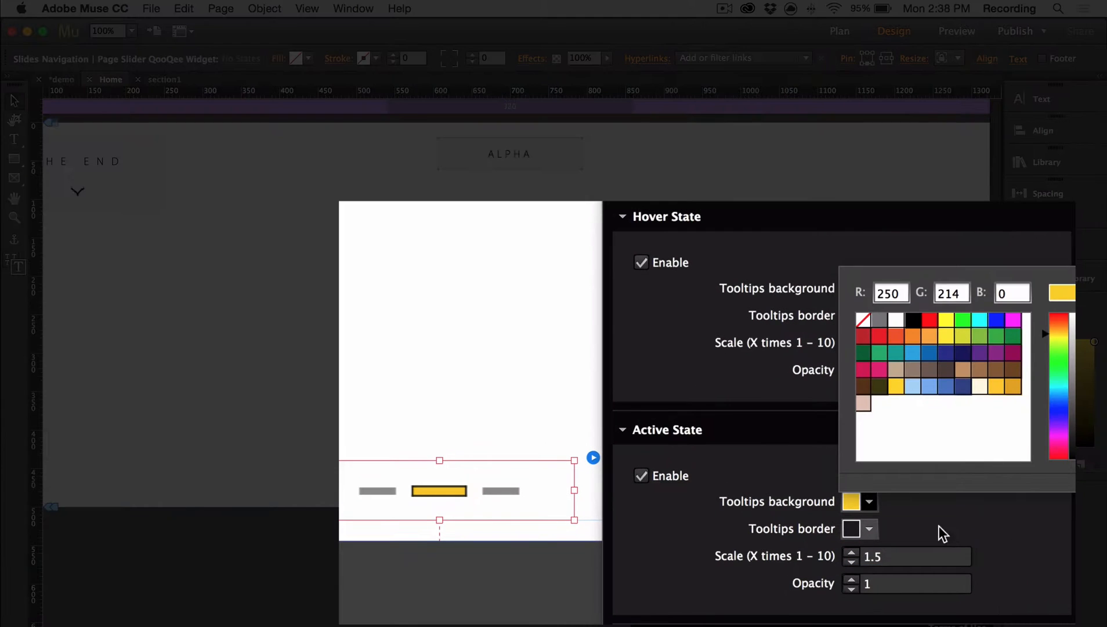
Step: Make the active bar white with a 50% grey border and set hover colours
click(895, 319)
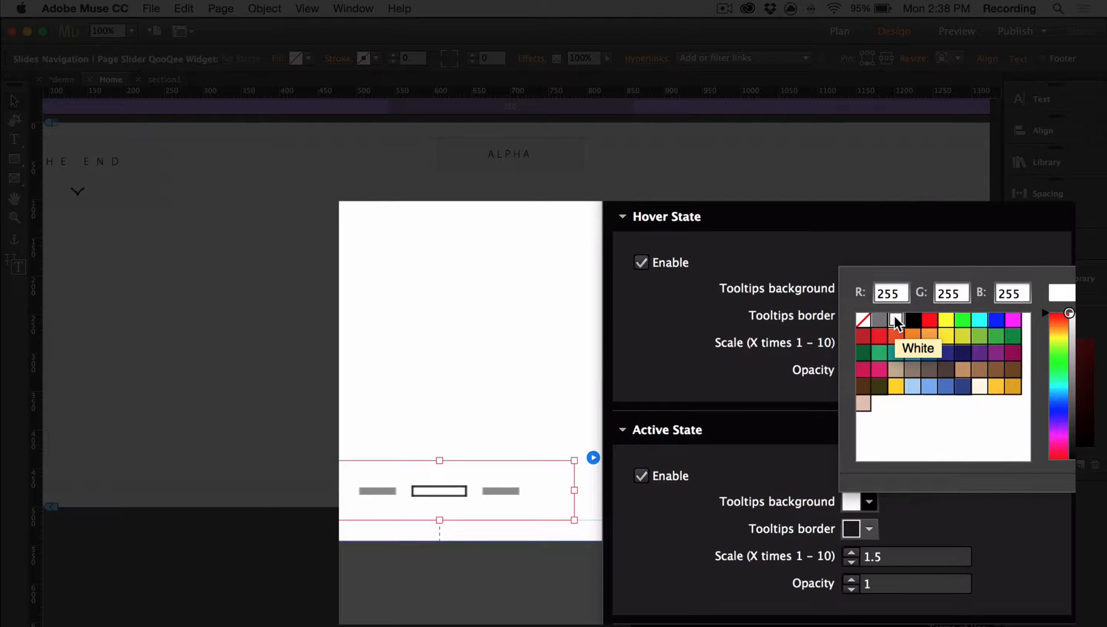
click(896, 320)
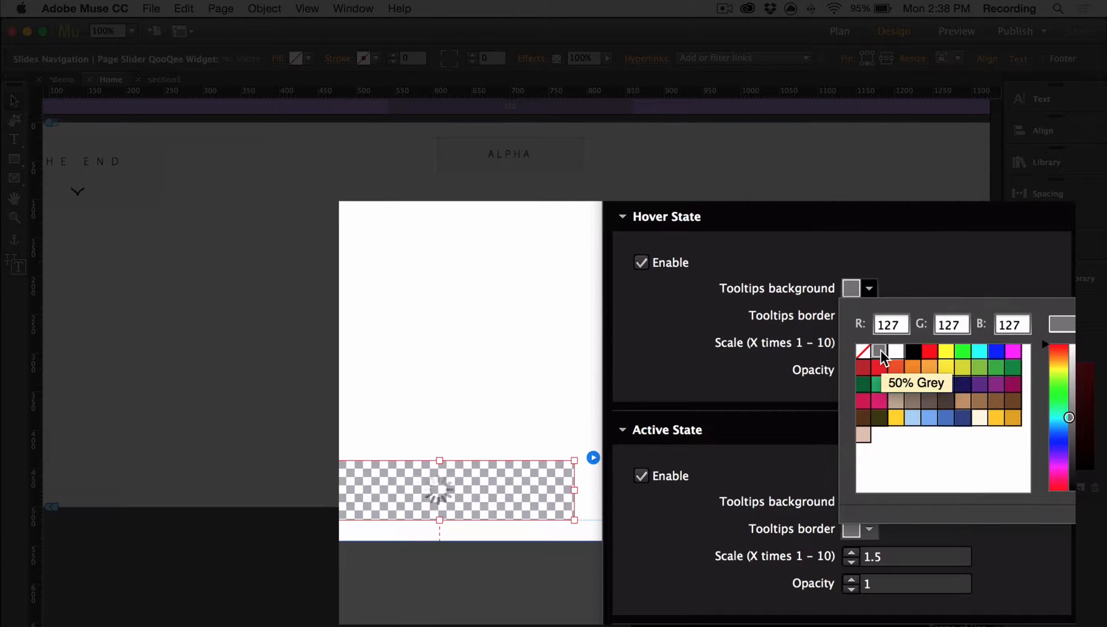
click(879, 353)
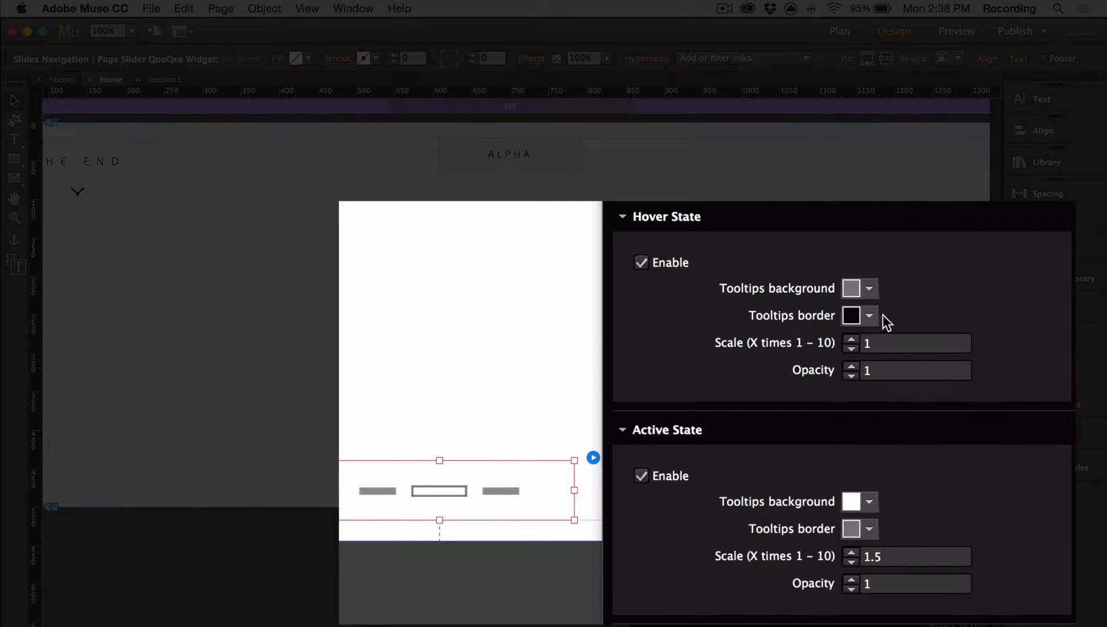
click(870, 288)
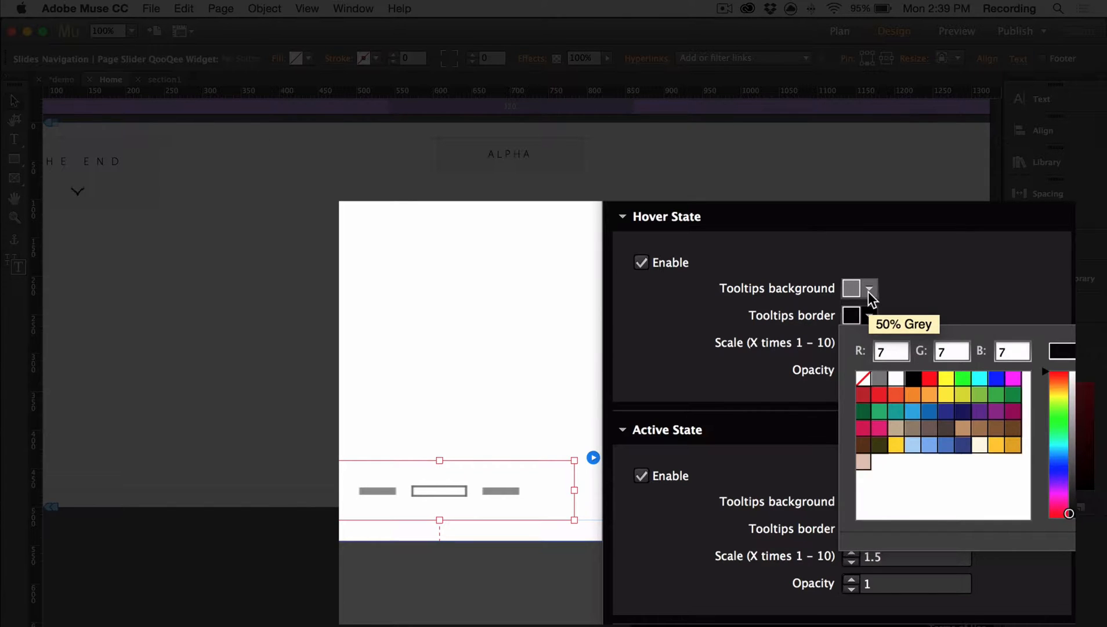
click(869, 315)
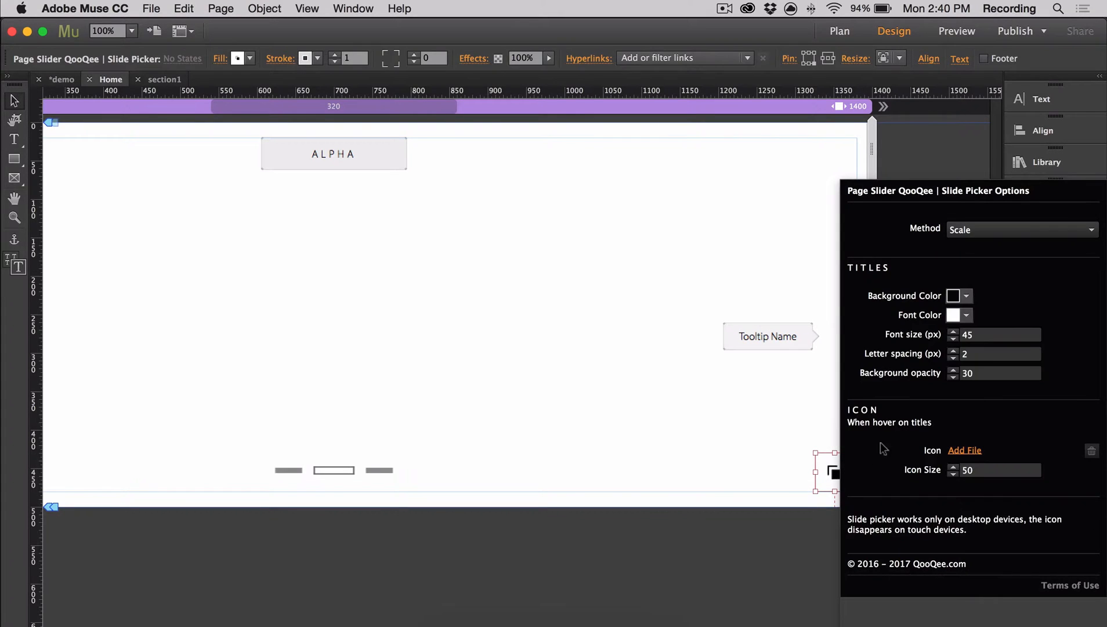
Step: Preview the slide picker icon in Chrome and change its method from Scale to Slide
click(1019, 229)
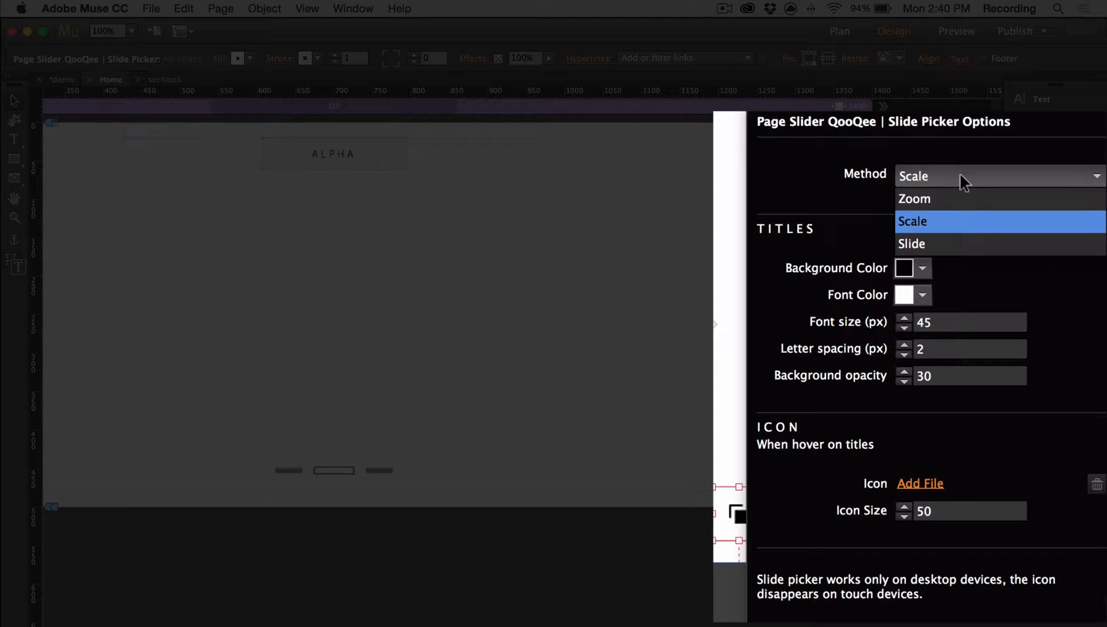
mouse_move(953, 208)
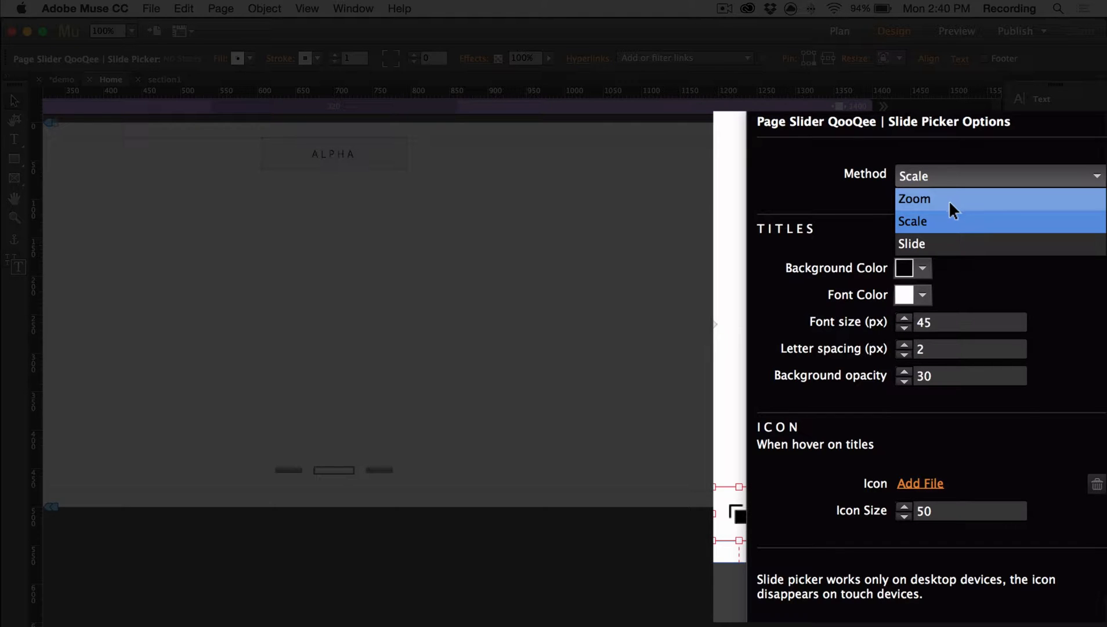
mouse_move(944, 242)
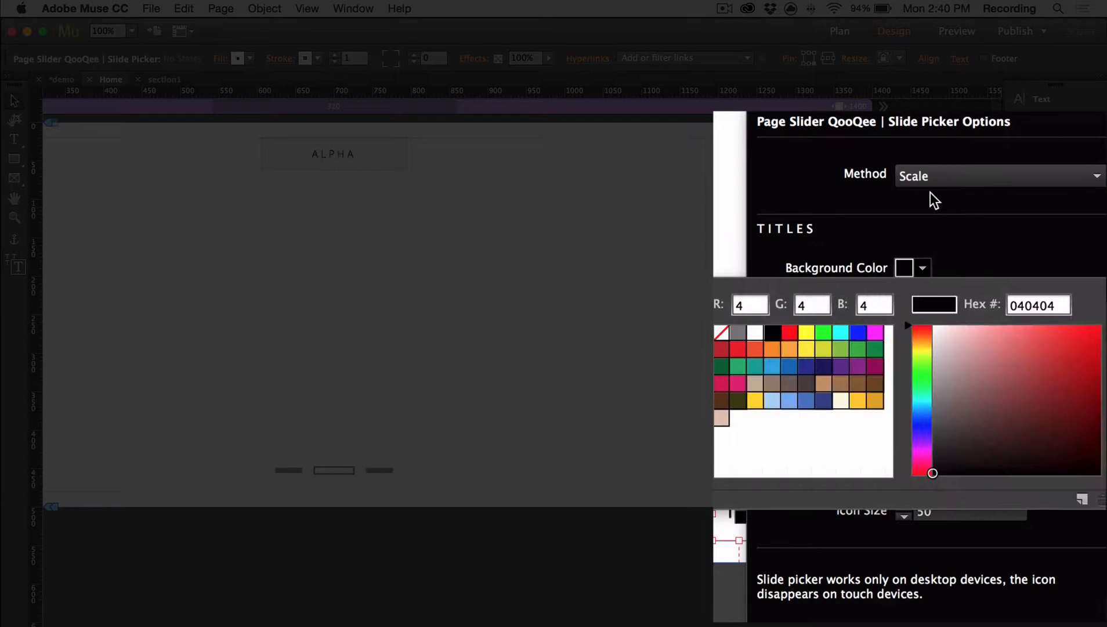
click(996, 175)
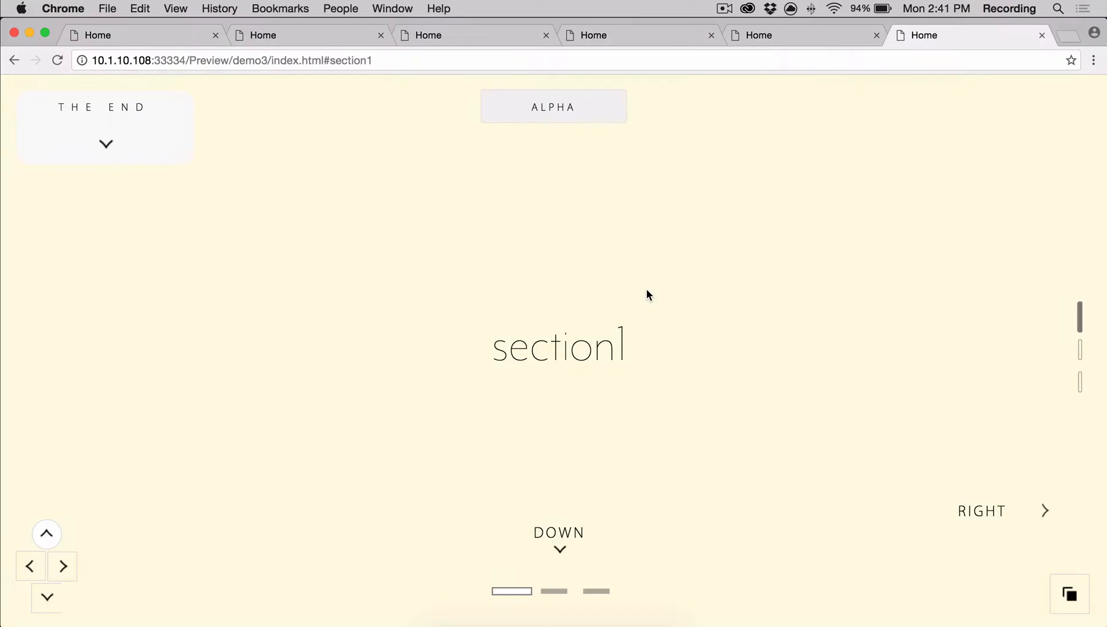
click(1068, 594)
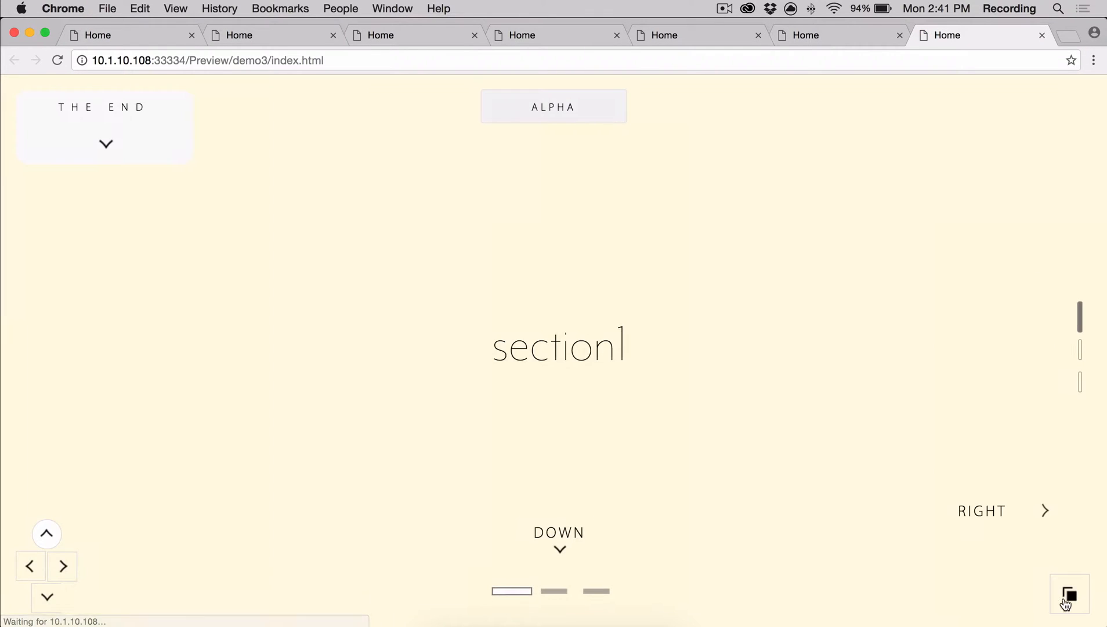
click(1068, 594)
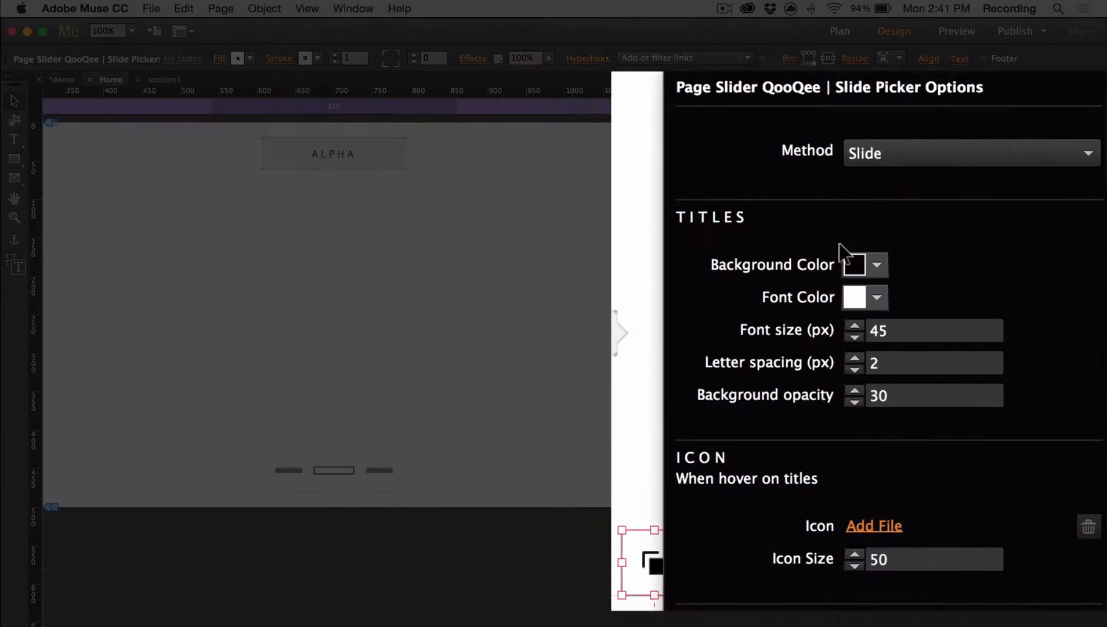
Step: Set titles background opacity to 75 and icon size to 50, then close Slide Picker Options
click(876, 264)
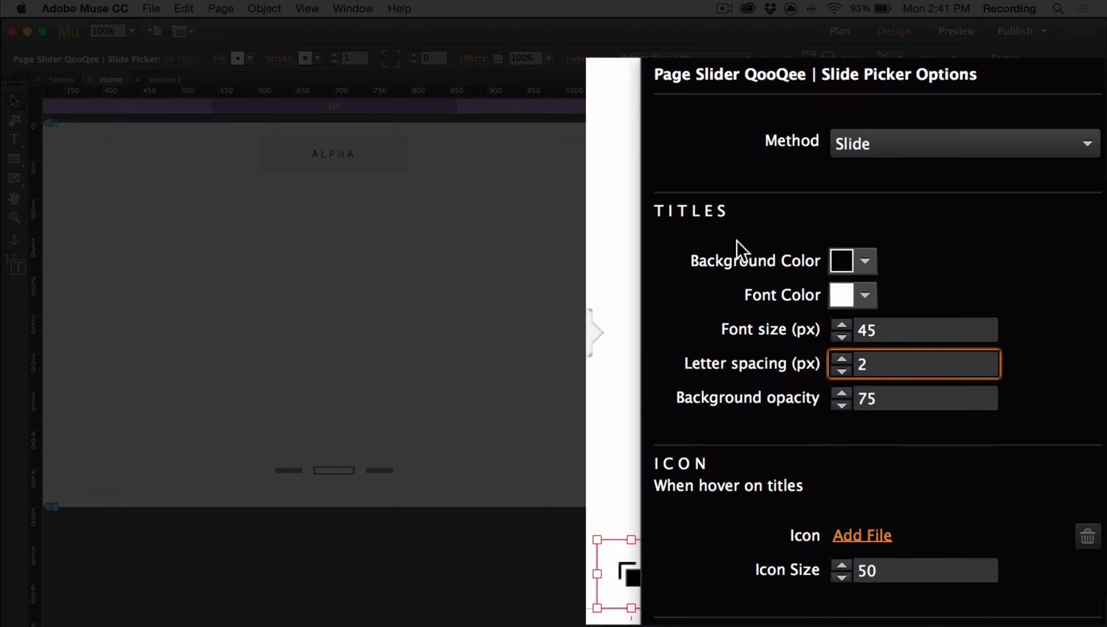
click(910, 570)
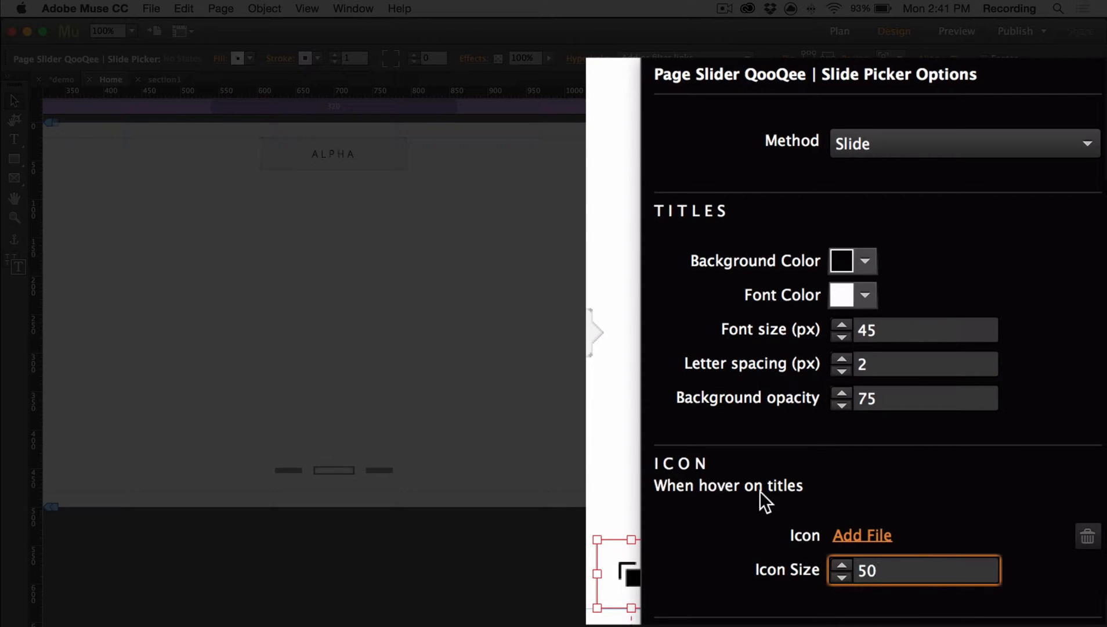
click(861, 535)
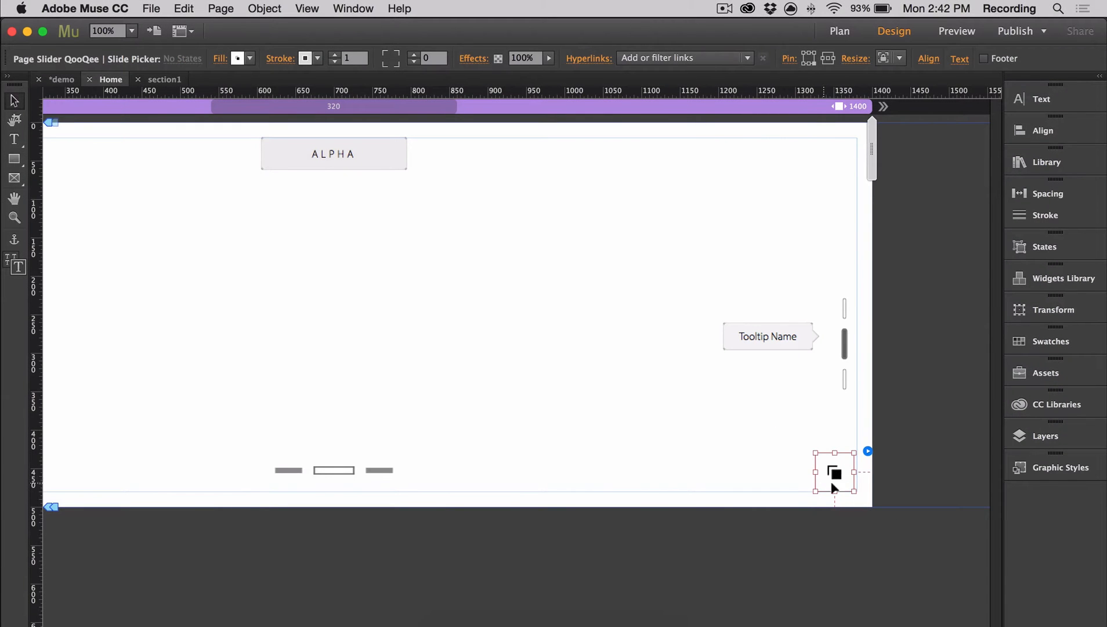
Step: Set the Slide Picker fill image to Slide_Picker_tale.png with a corner radius of 3
click(237, 58)
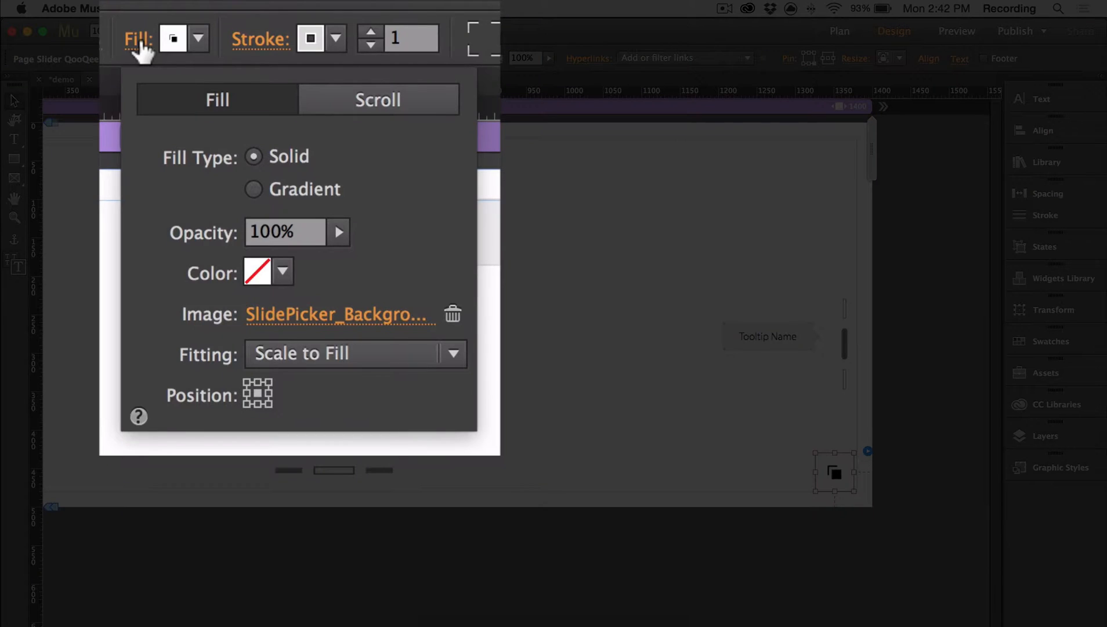
mouse_move(141, 43)
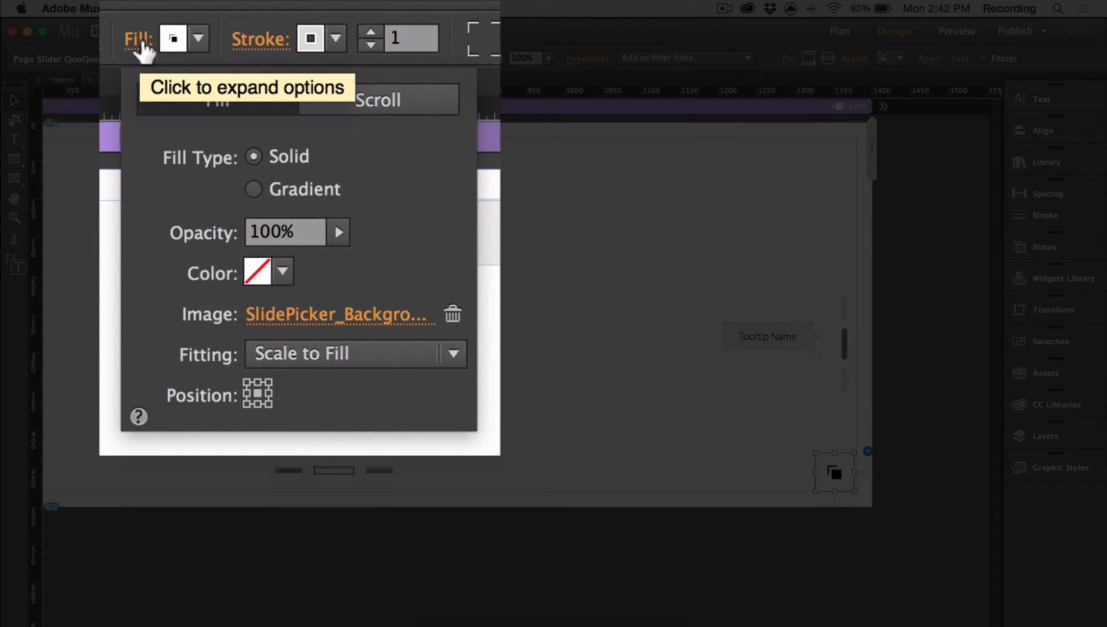
mouse_move(403, 328)
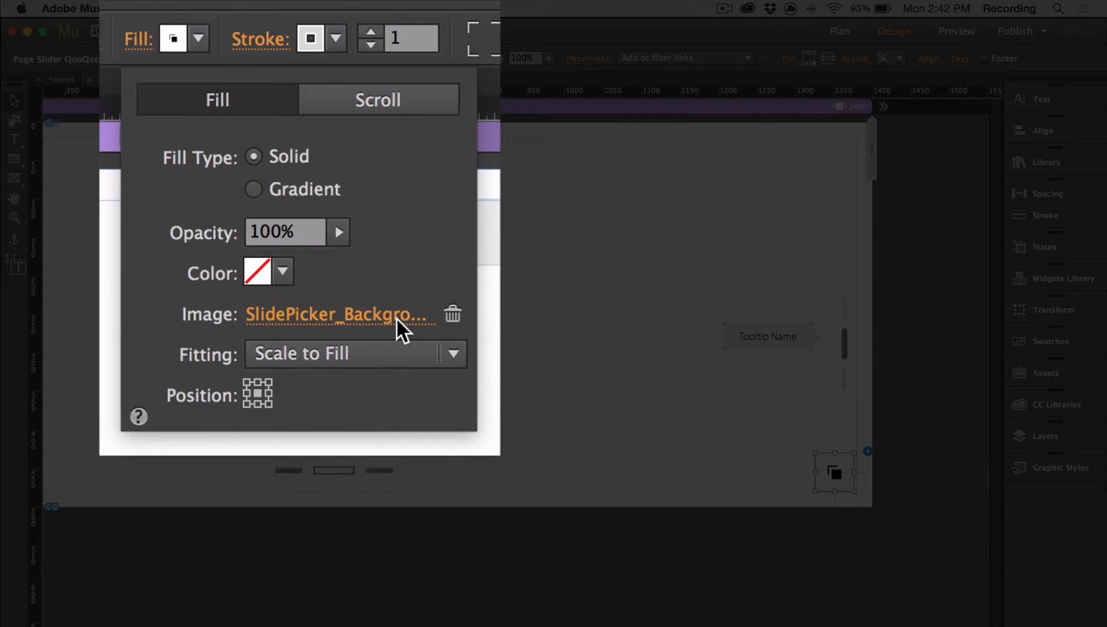
click(339, 314)
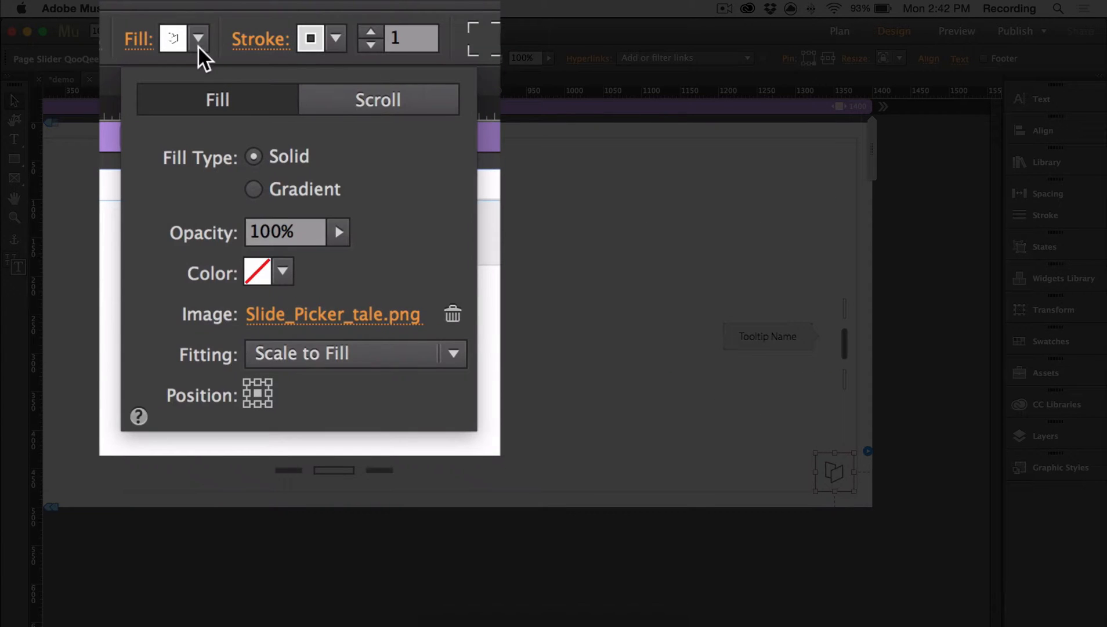
click(283, 272)
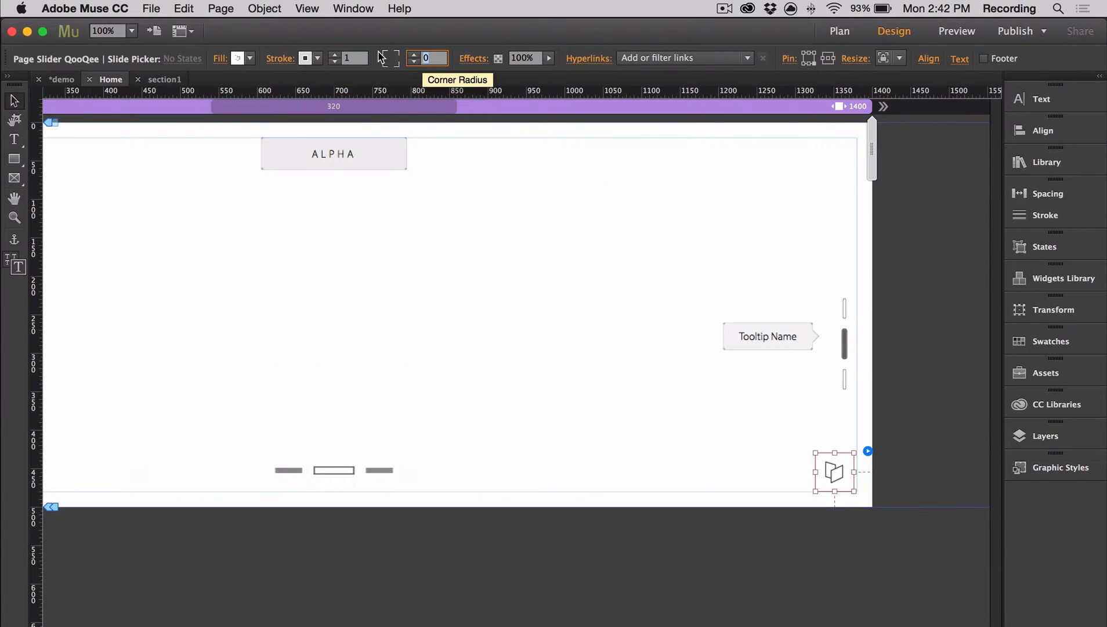
click(533, 261)
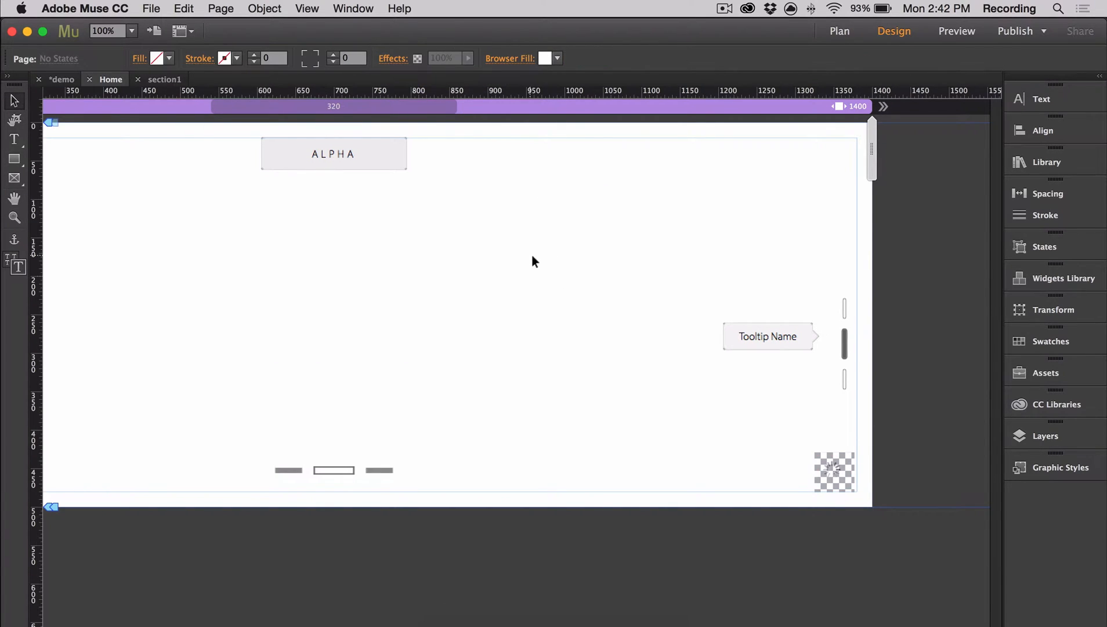
click(956, 30)
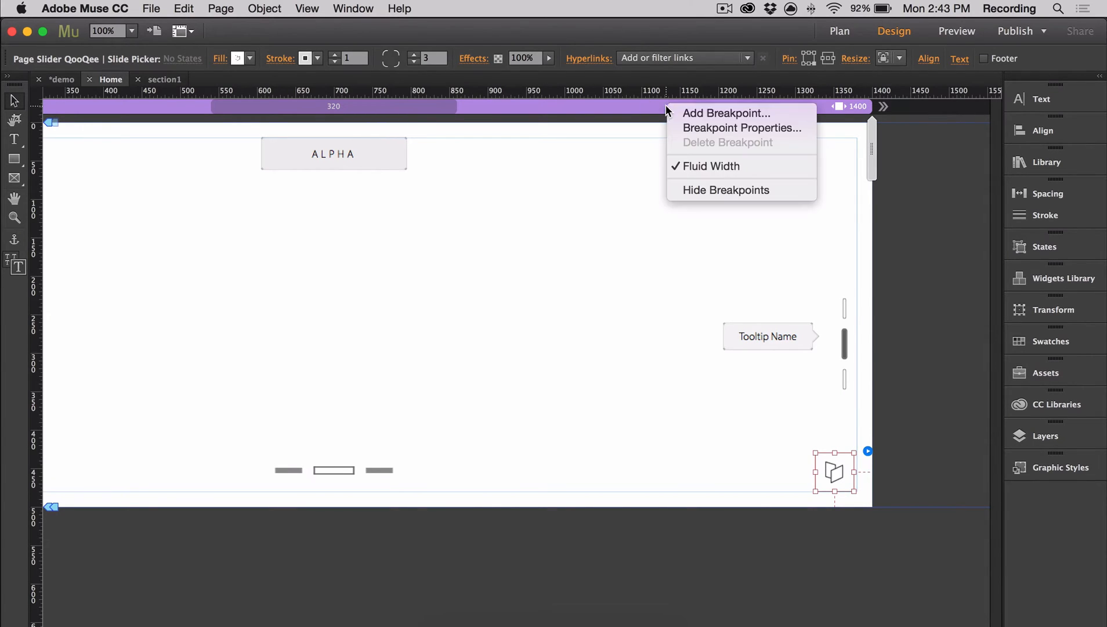
Step: Add a 650 px breakpoint and hide the Slide Picker at that breakpoint
click(725, 113)
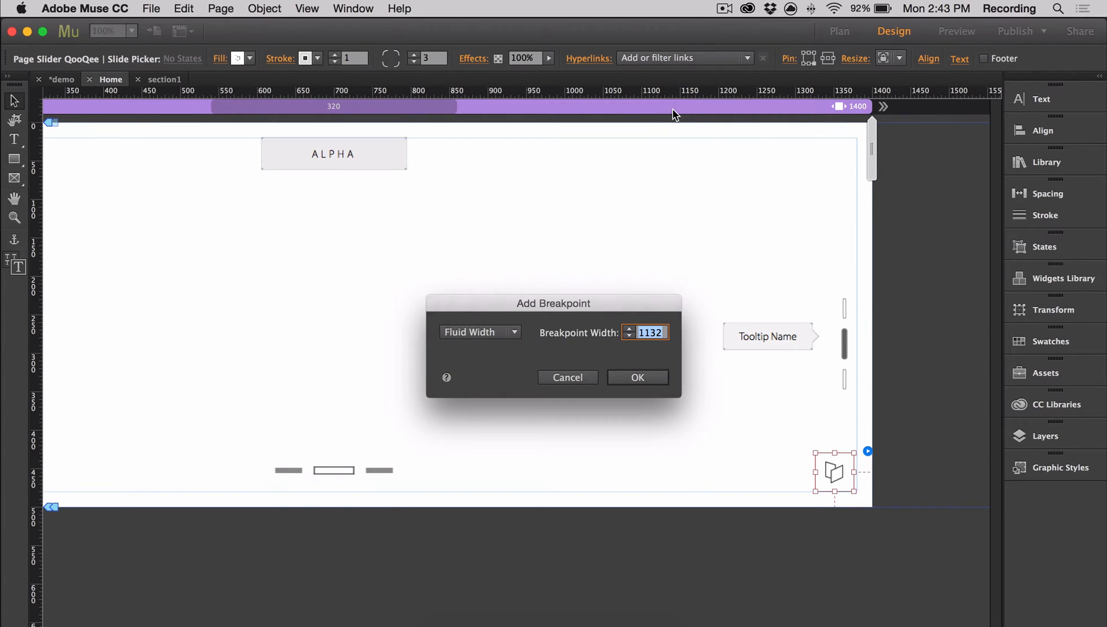
click(636, 377)
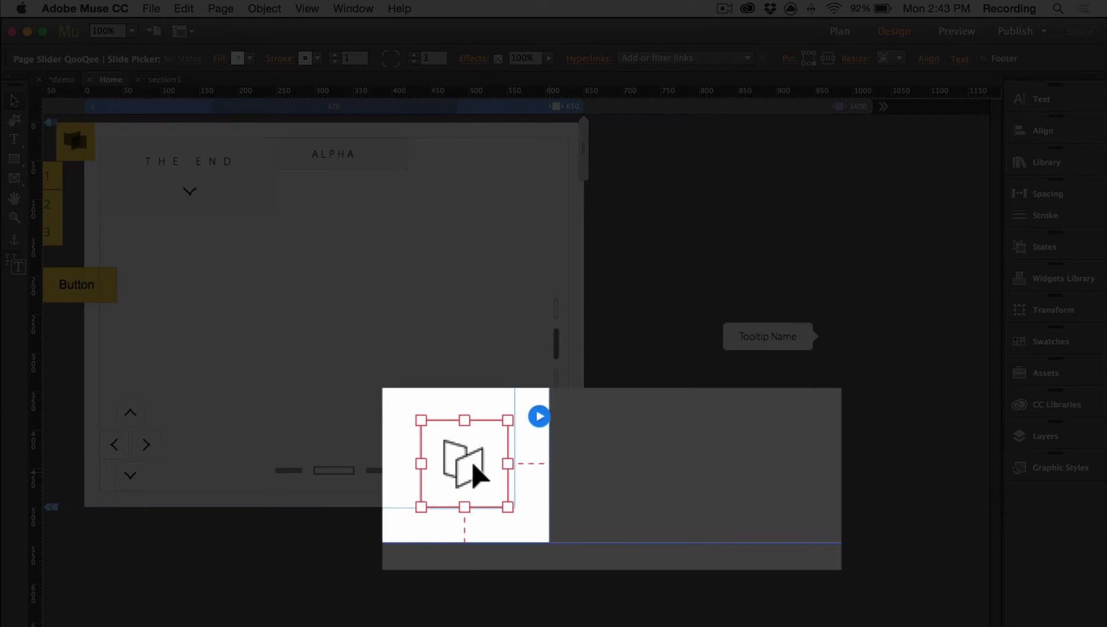
right_click(466, 466)
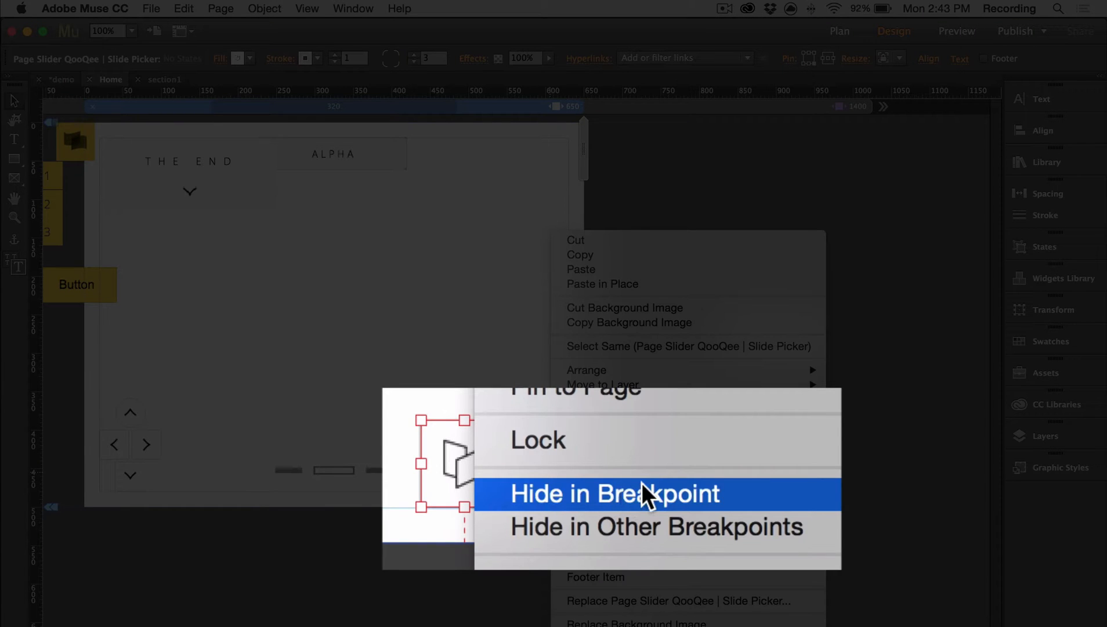
mouse_move(720, 501)
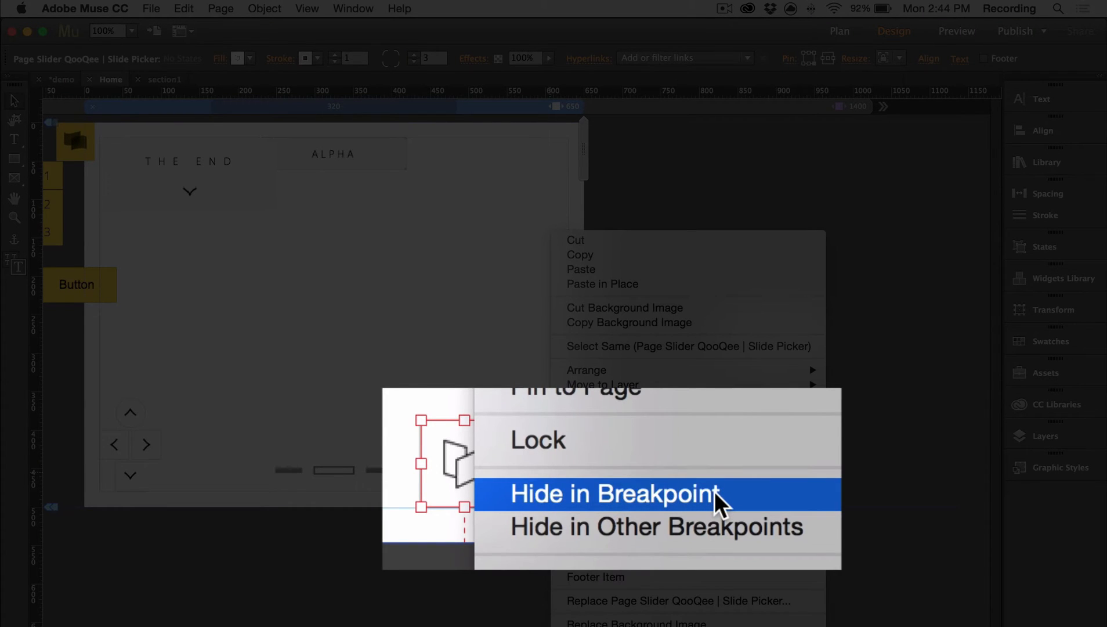
click(613, 493)
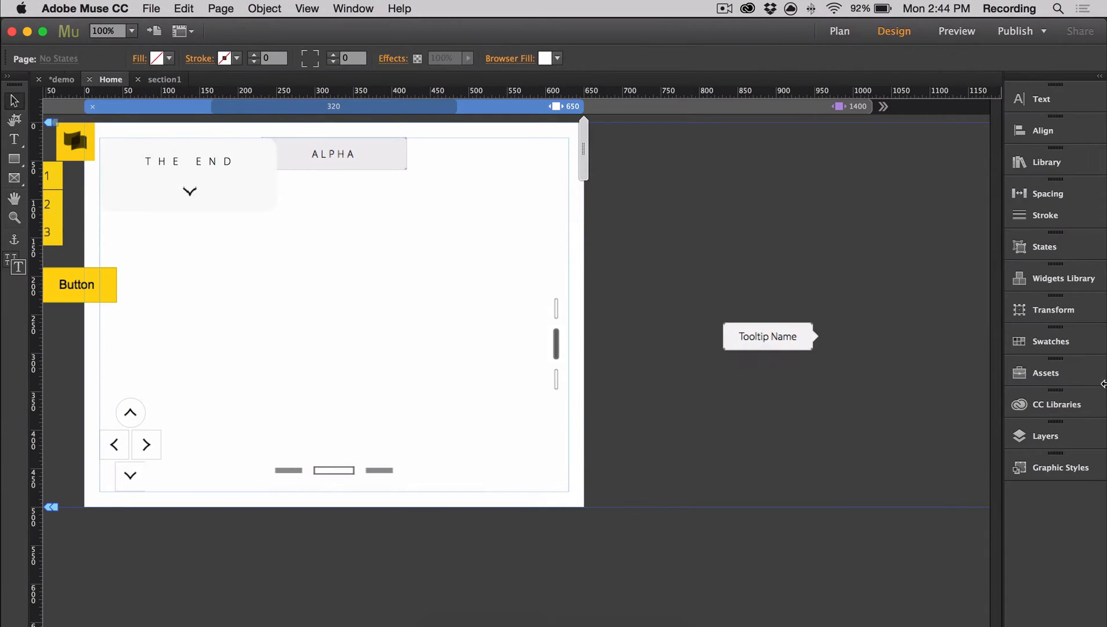
mouse_move(515, 469)
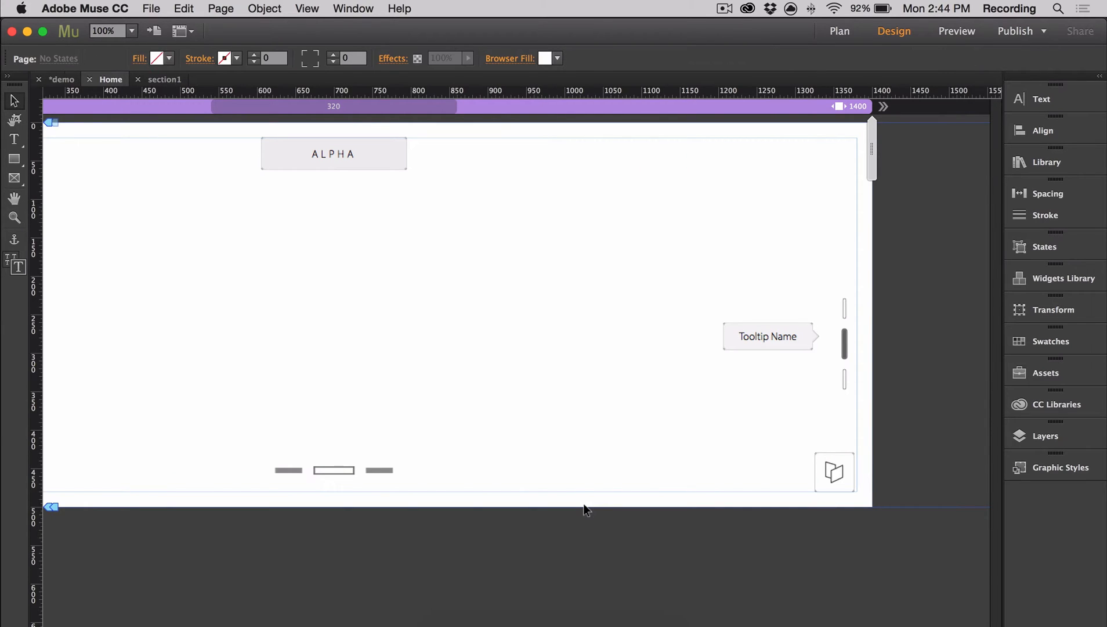
mouse_move(819, 500)
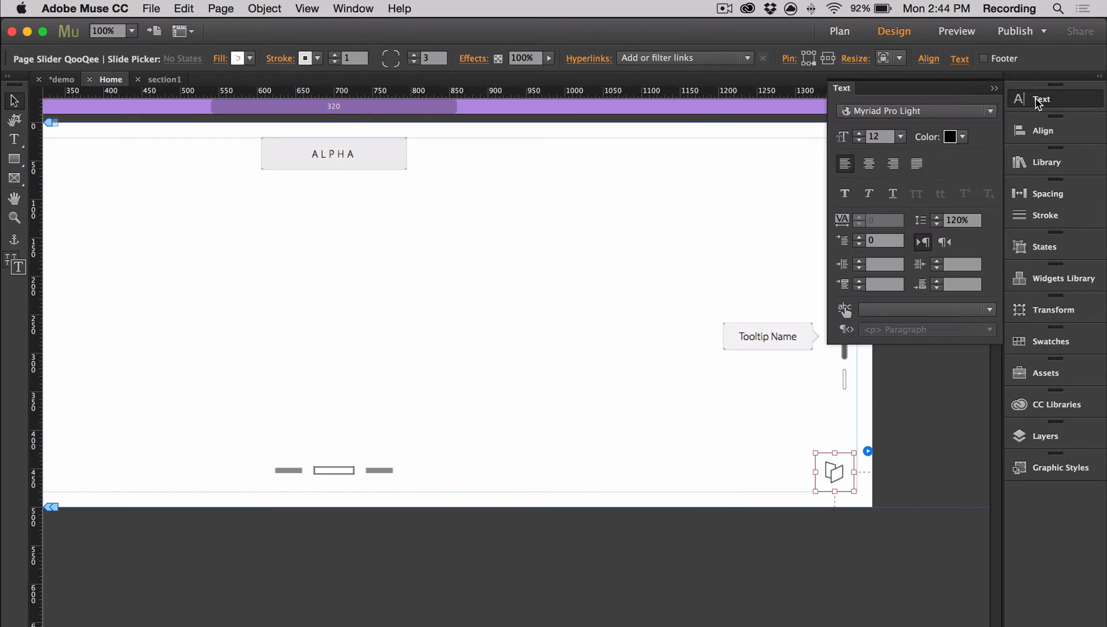
Step: Close the Text panel and preview the home page in Chrome
click(987, 111)
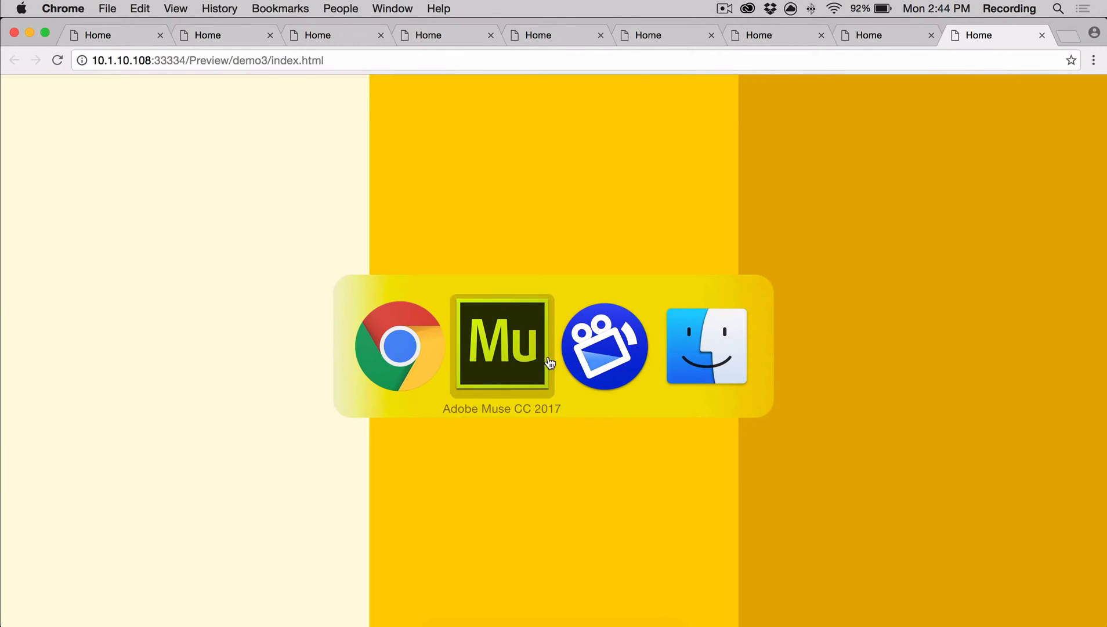
Step: Review the home page preview in Chrome, then switch back to Adobe Muse CC
click(501, 346)
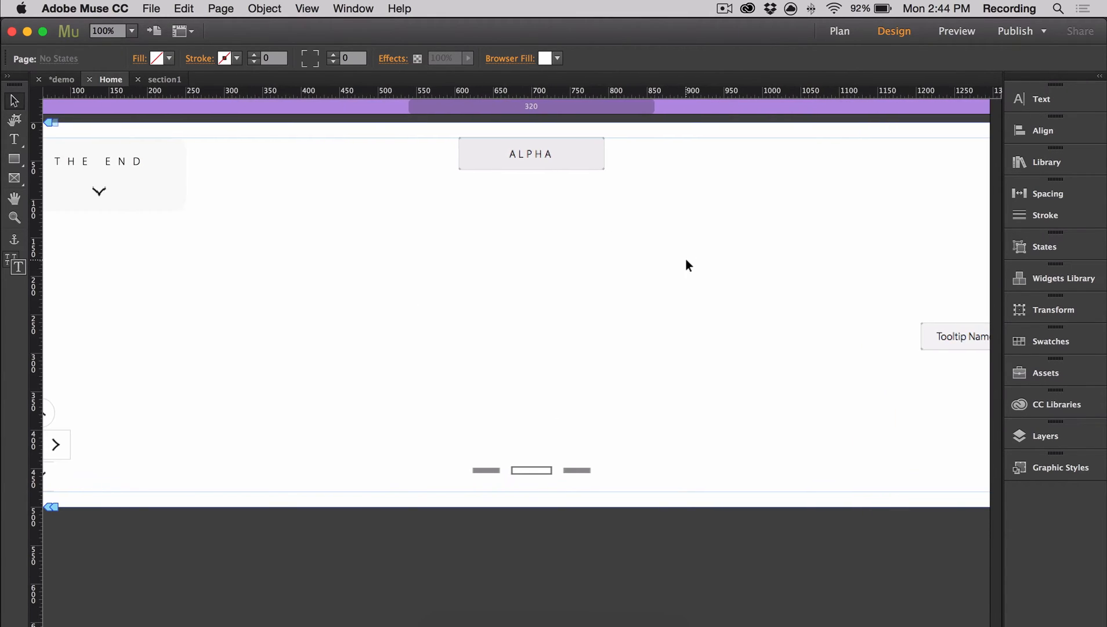
click(106, 30)
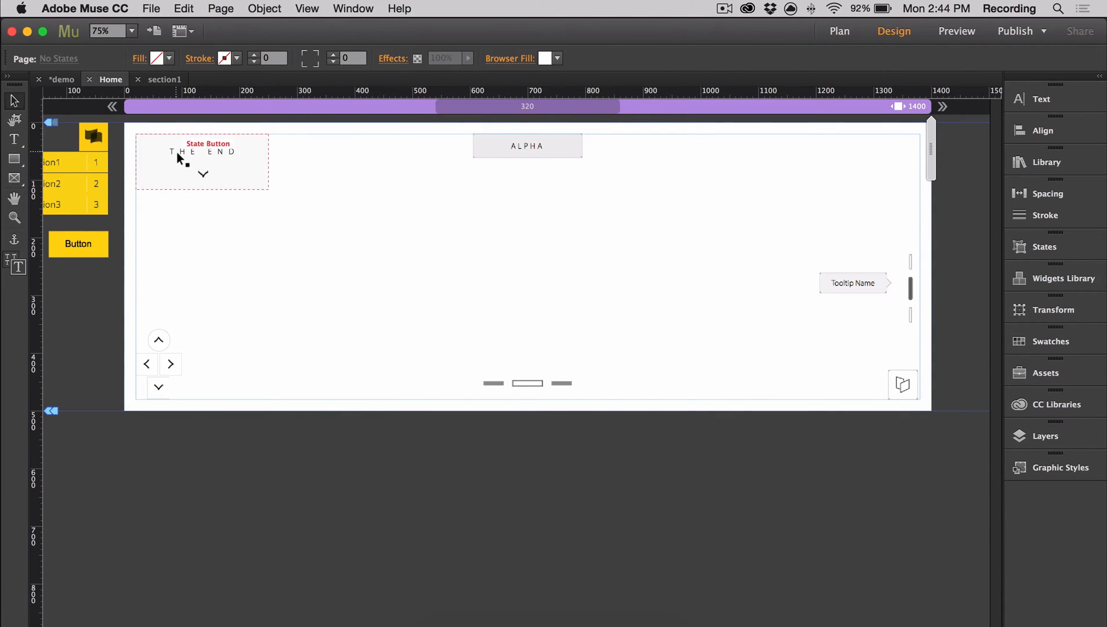
click(527, 146)
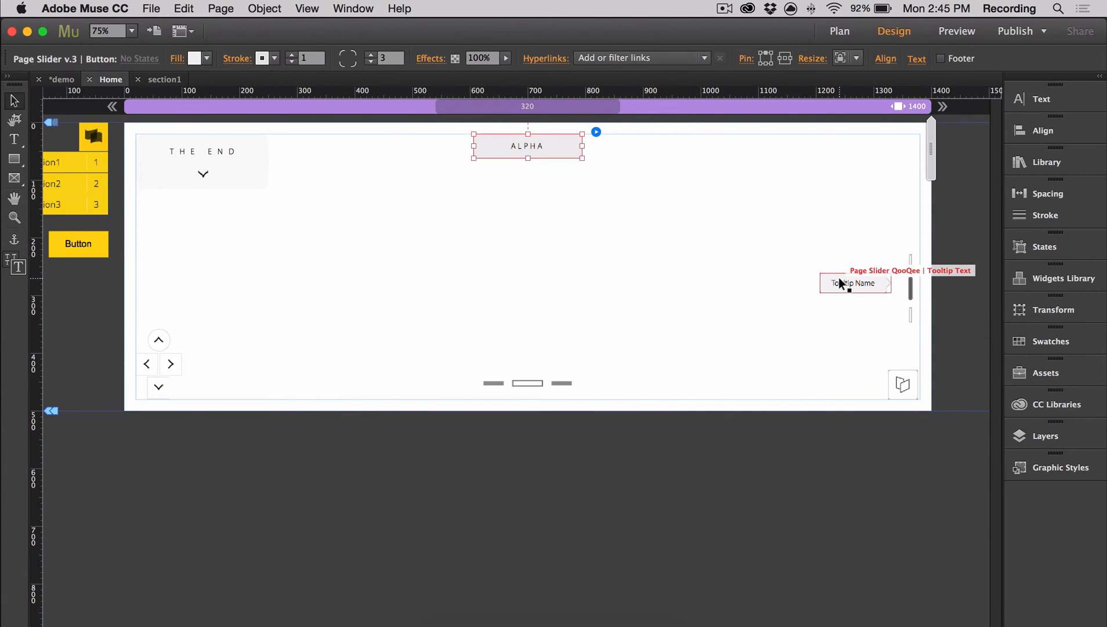
click(911, 290)
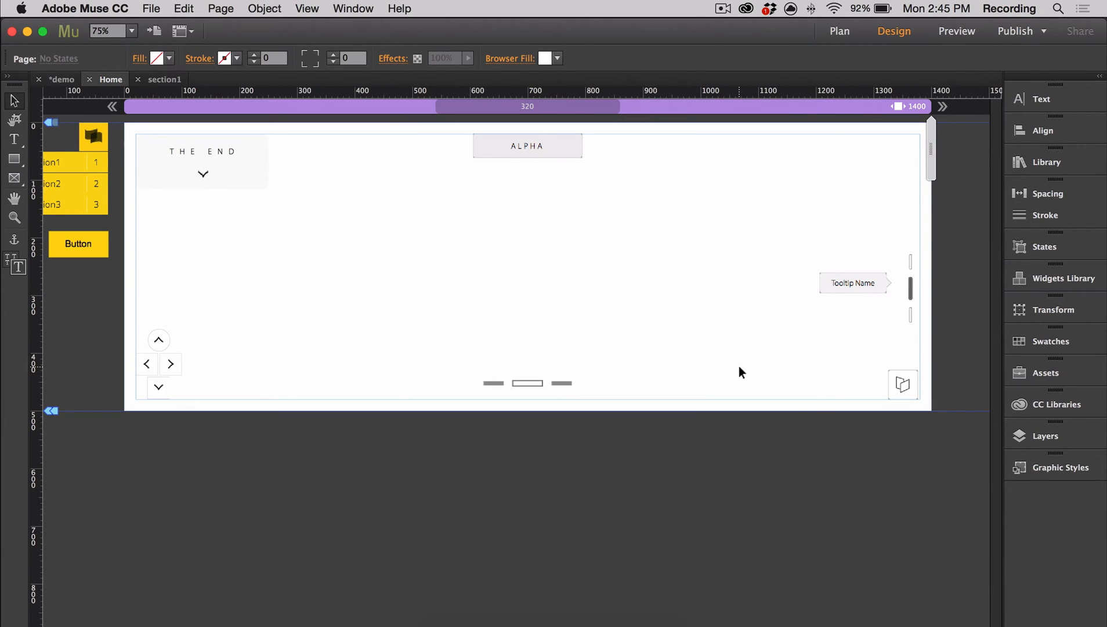
mouse_move(1042, 130)
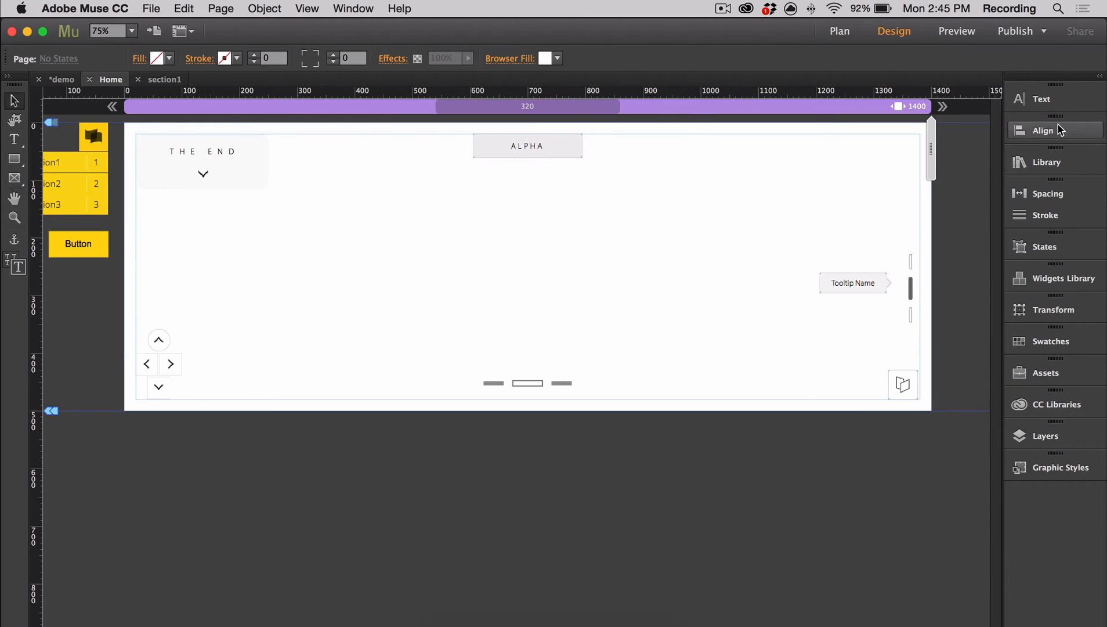
click(1045, 435)
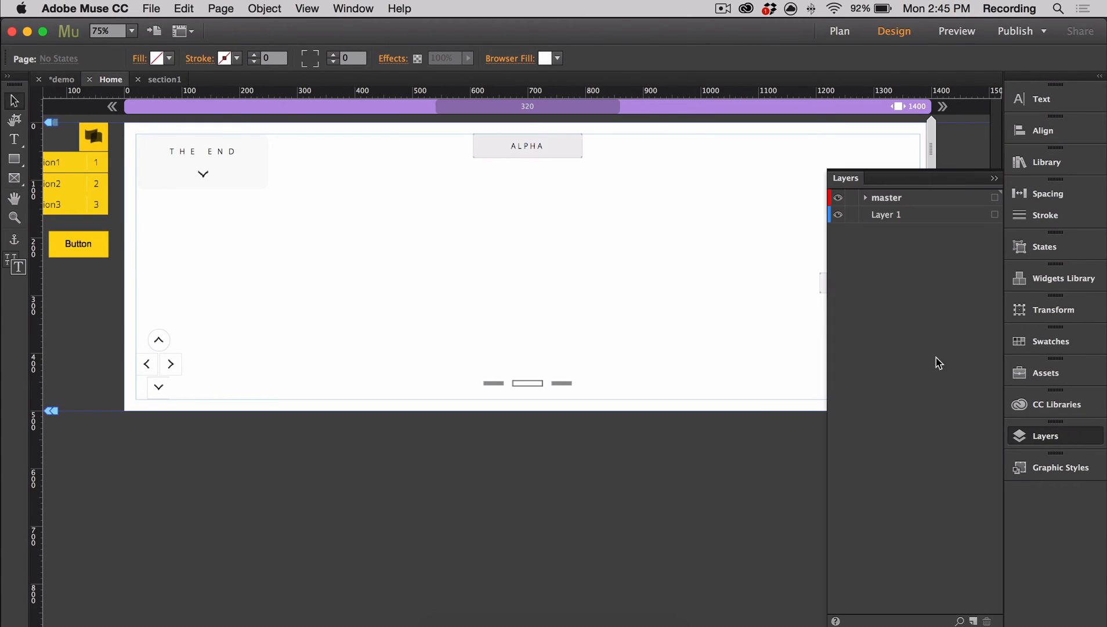
click(864, 198)
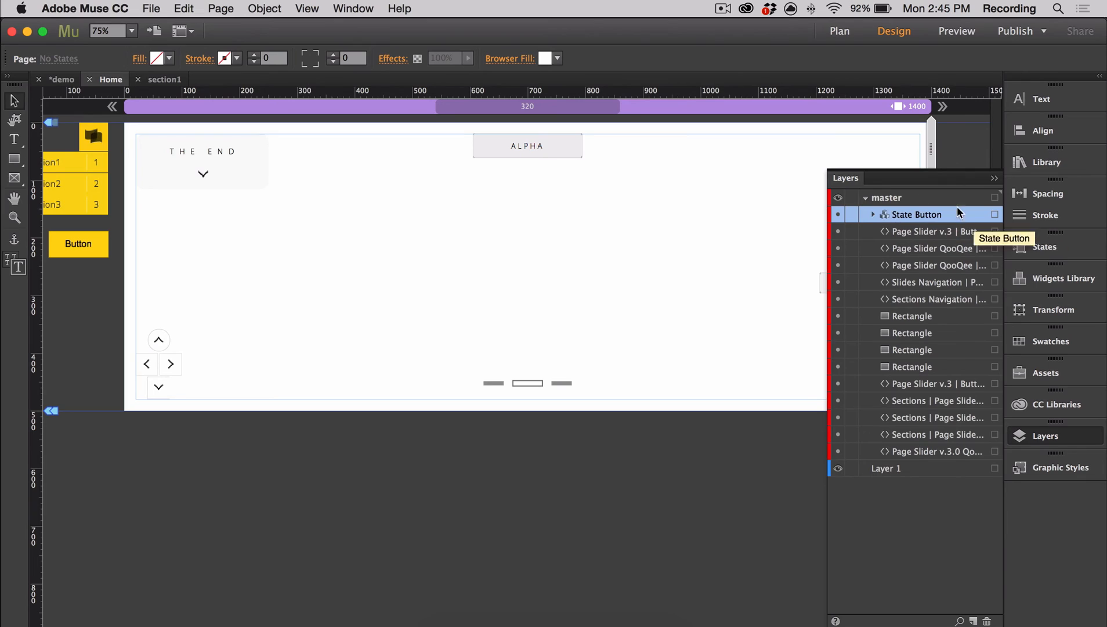
mouse_move(621, 149)
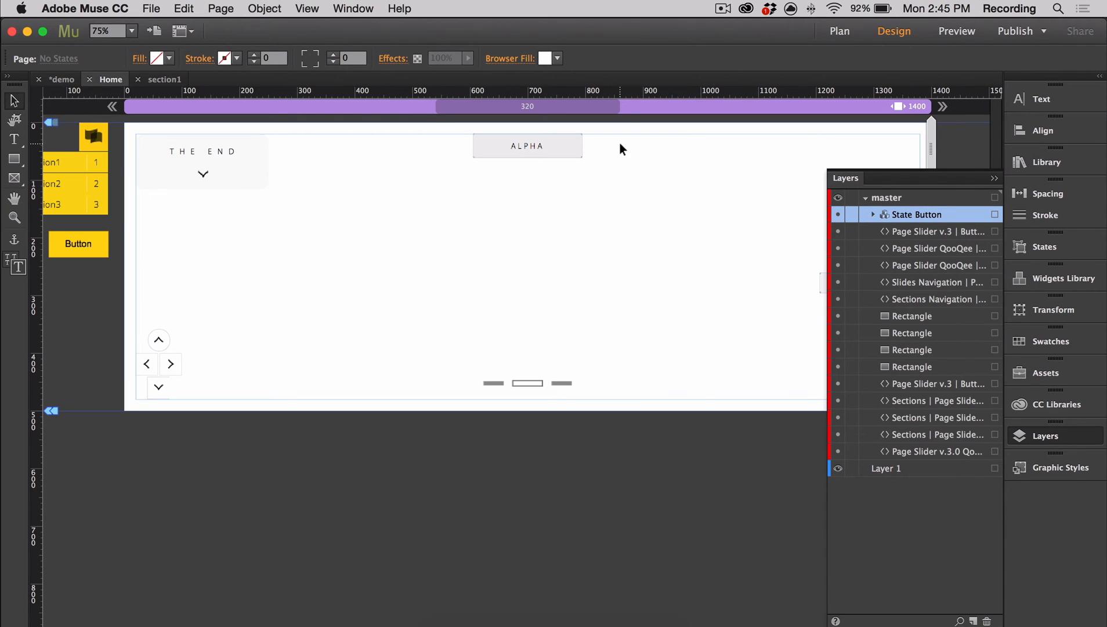
mouse_move(417, 213)
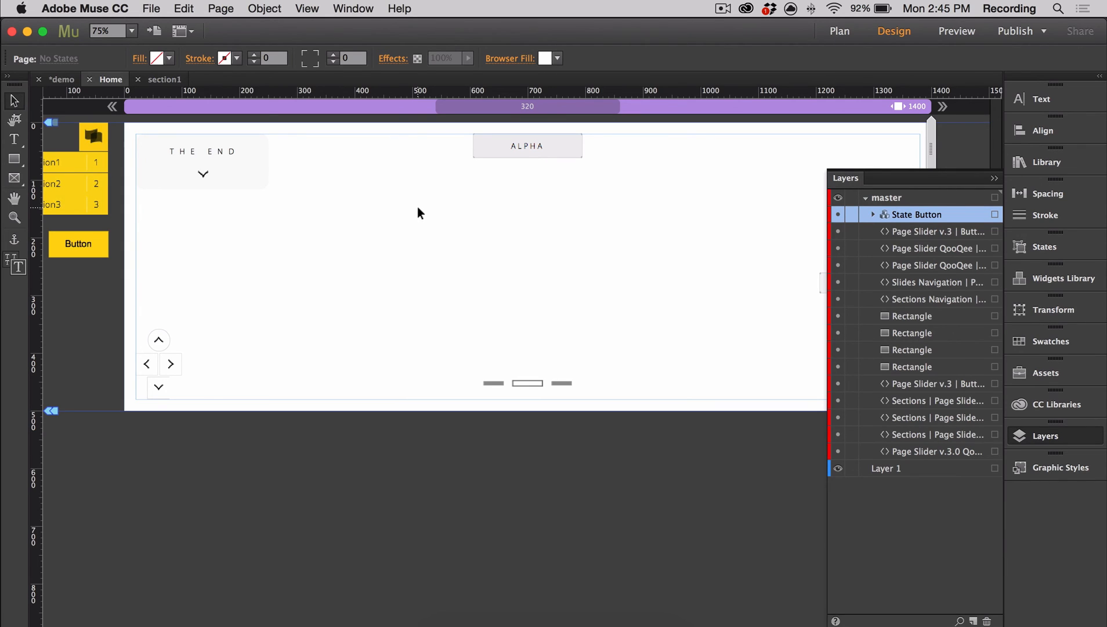
click(1045, 436)
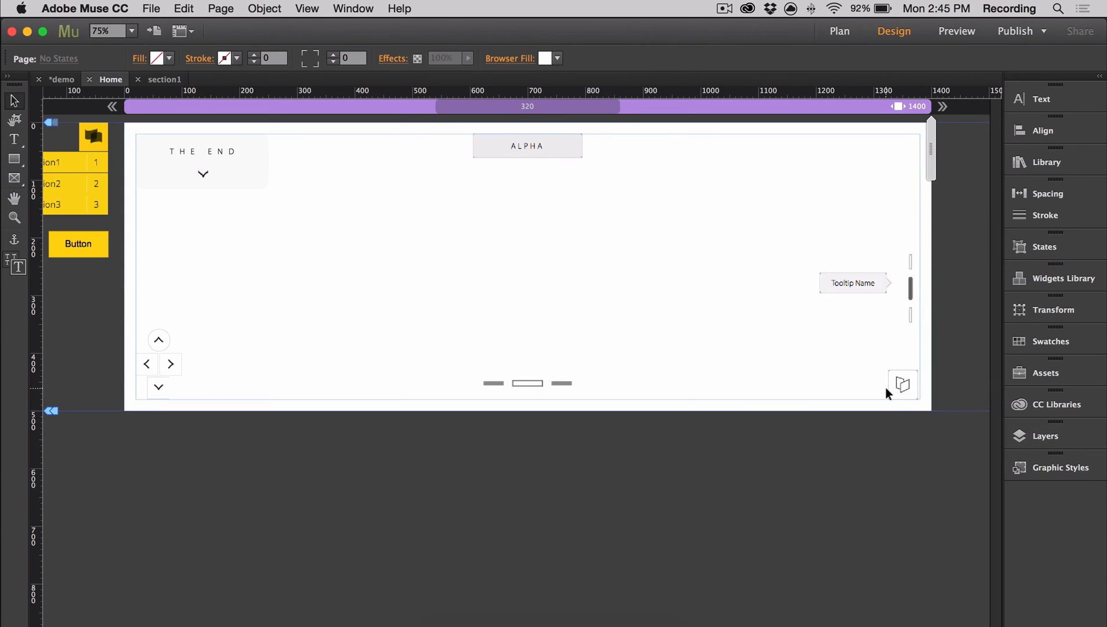